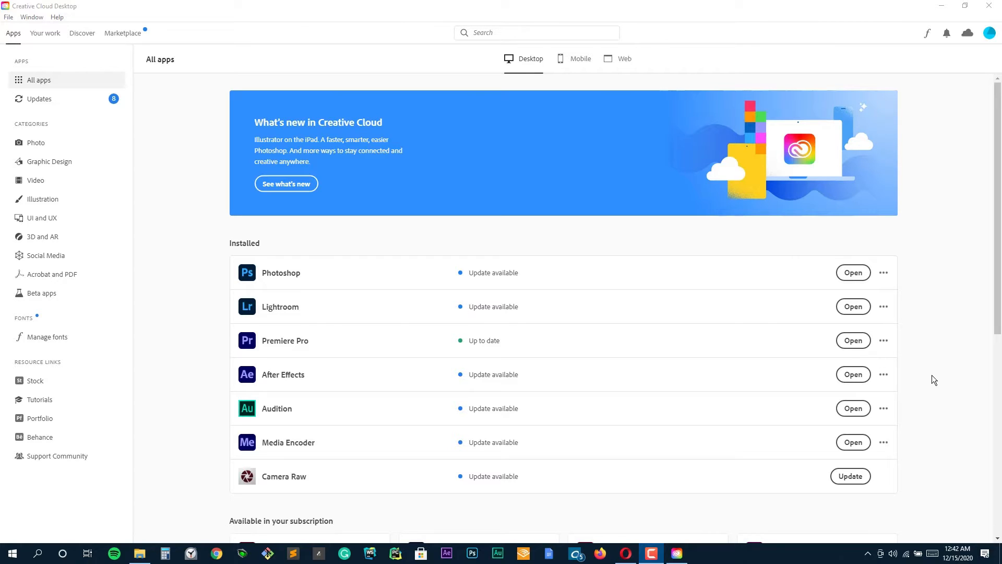
mouse_move(852, 340)
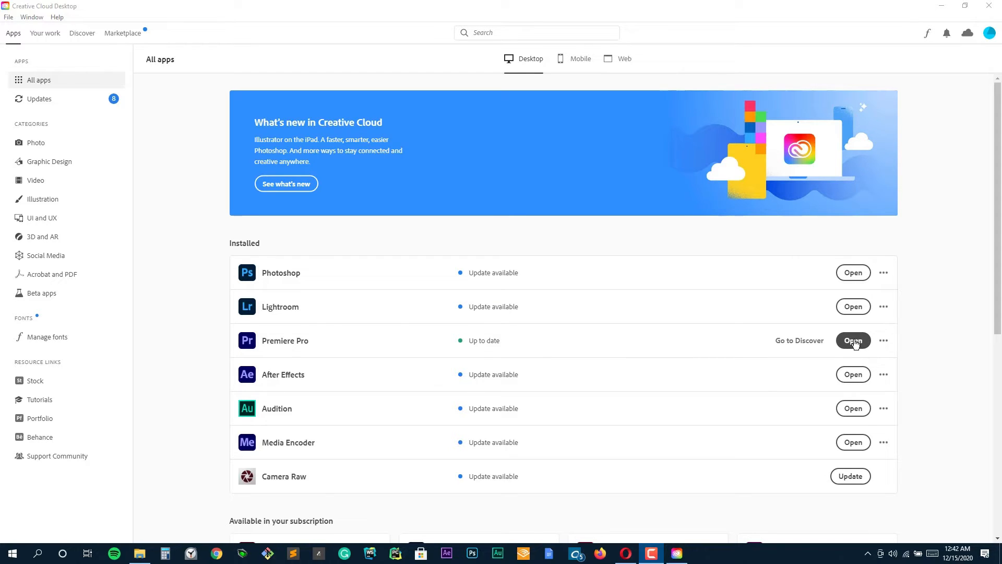
Open Premiere Pro from Creative Cloud's installed apps list and wait for it to load.
click(853, 339)
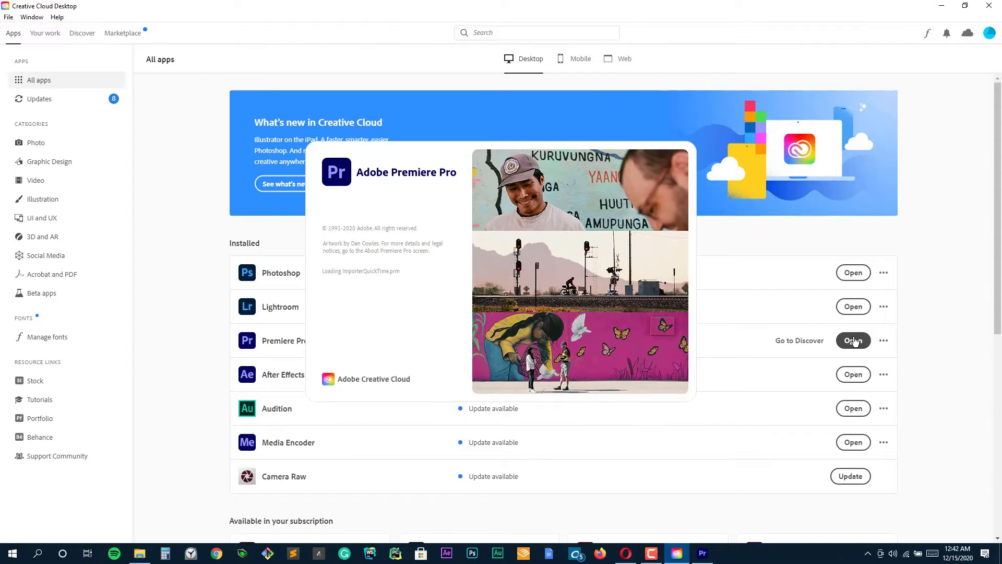
click(852, 340)
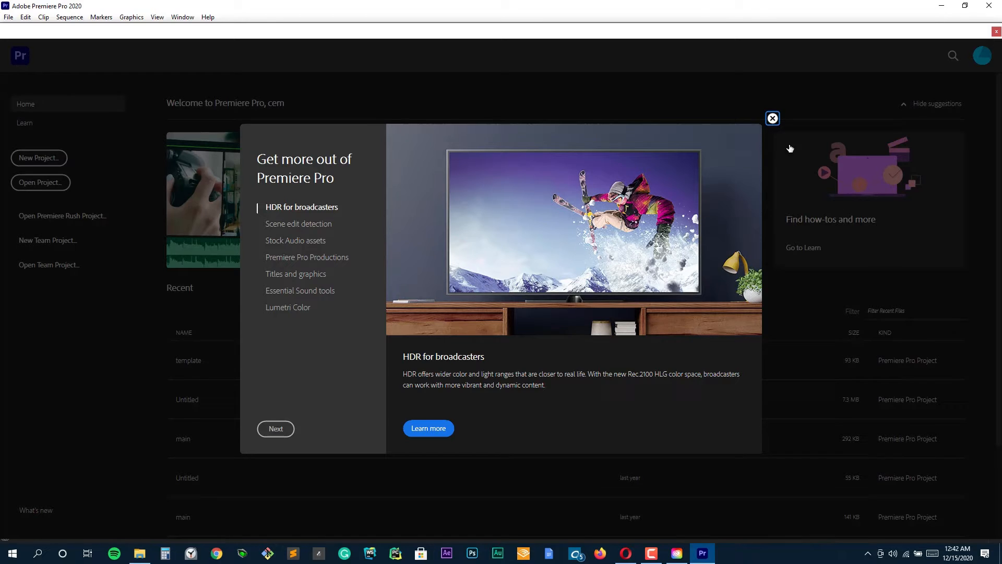
Close the 'Get more out of Premiere Pro' promo and show the Learn tutorials.
click(773, 119)
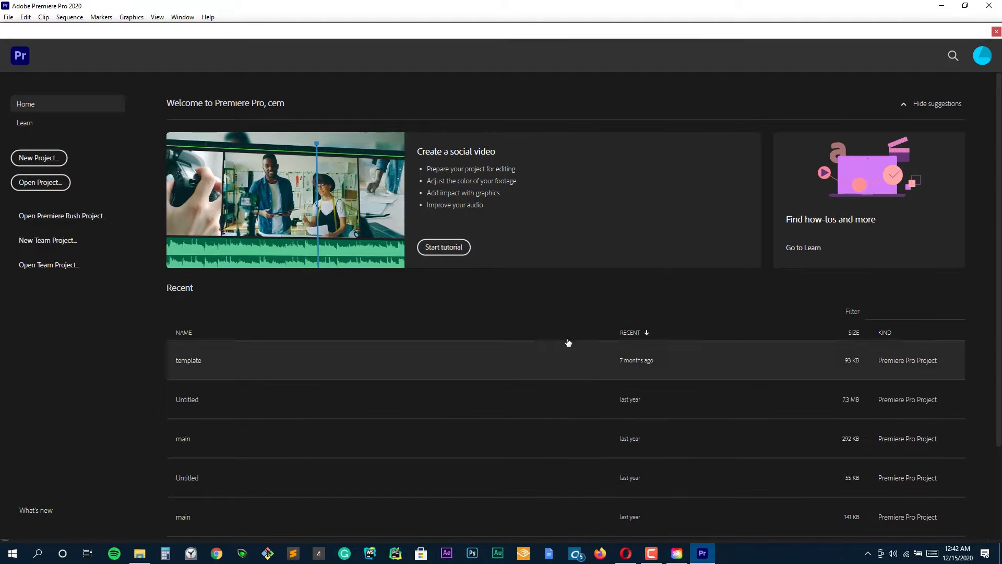
mouse_move(545, 385)
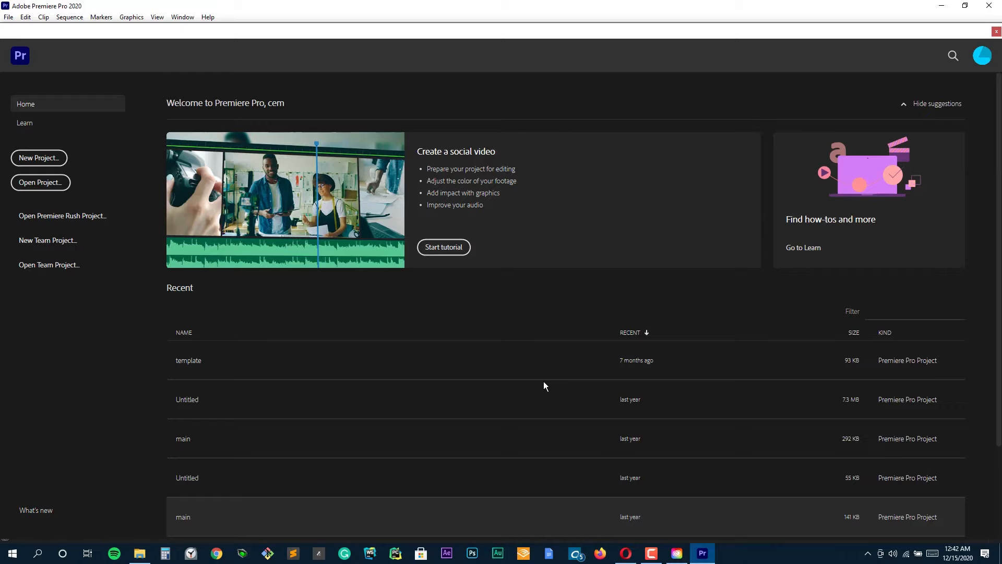
mouse_move(380, 324)
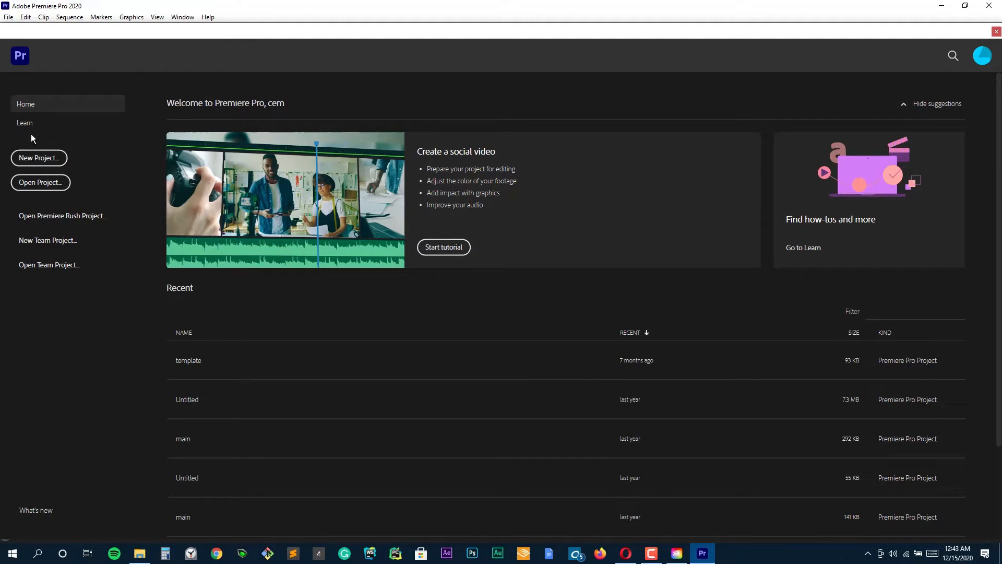
click(25, 122)
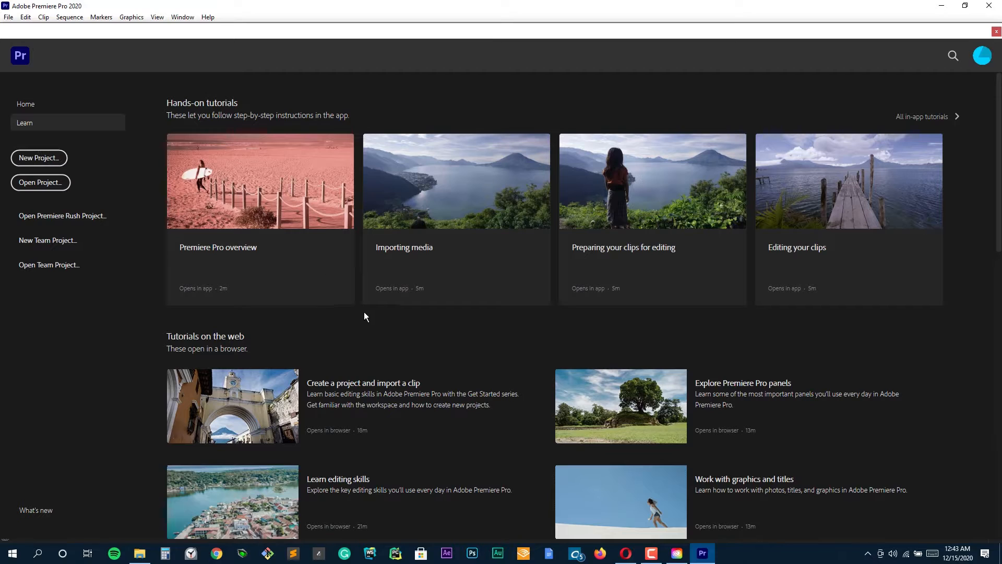
mouse_move(259, 214)
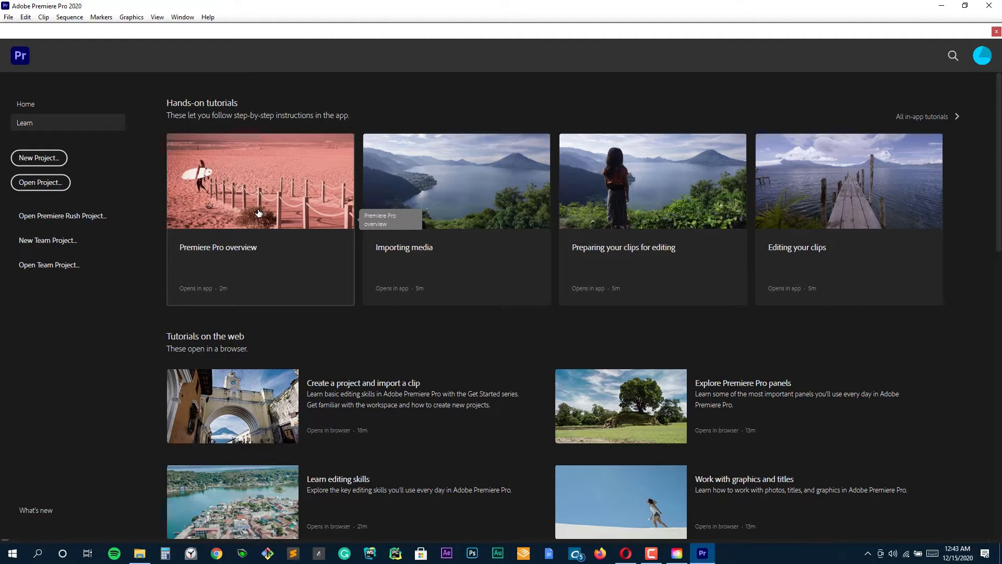
mouse_move(740, 199)
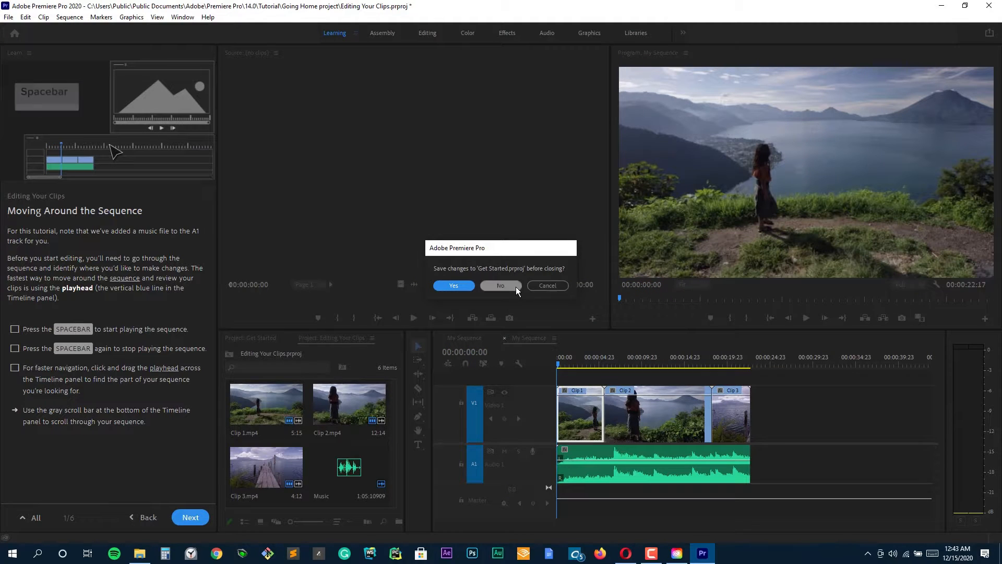
Discard the Get Started project and advance the tutorial to the Editing Practice step.
click(501, 285)
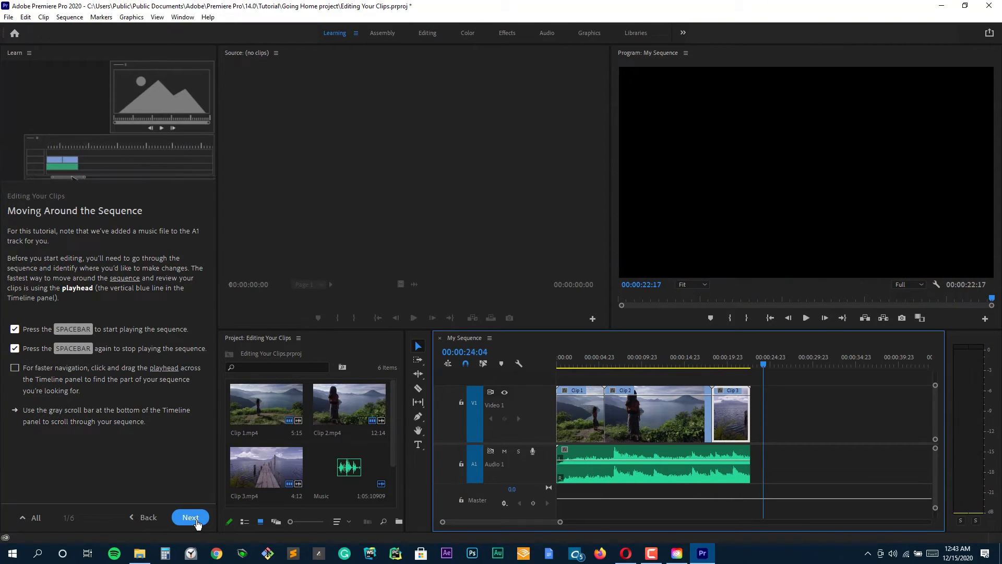
click(190, 517)
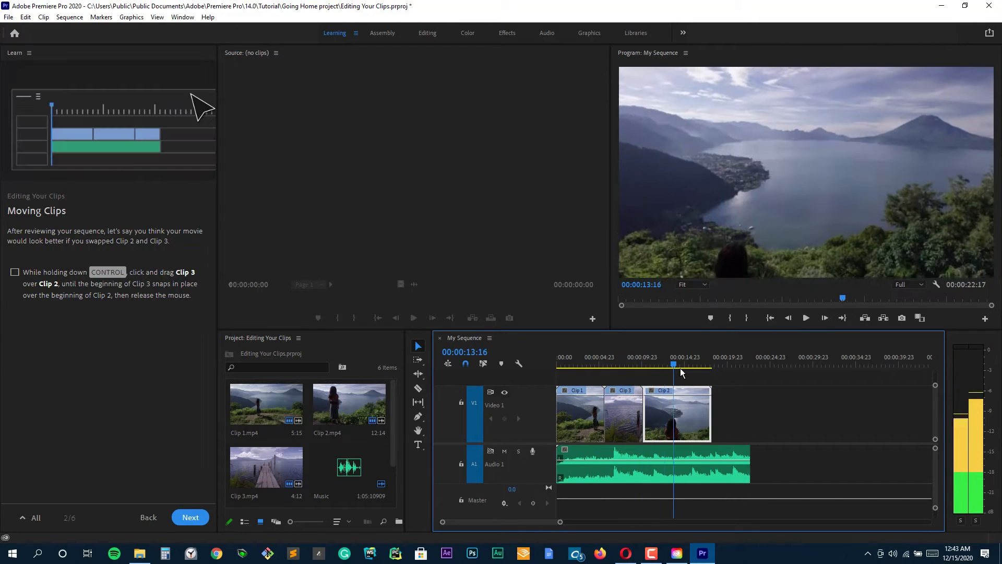
click(191, 518)
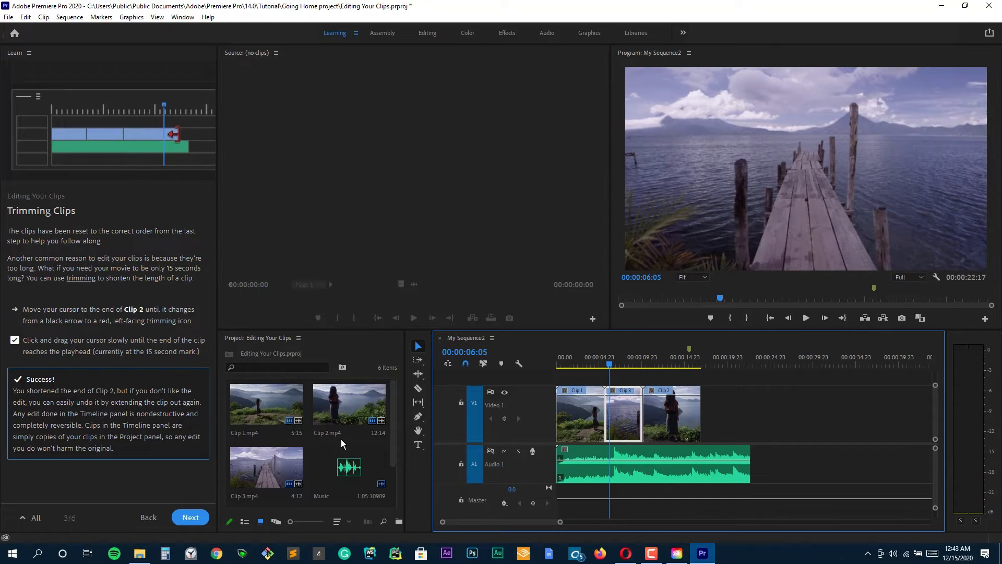
click(190, 517)
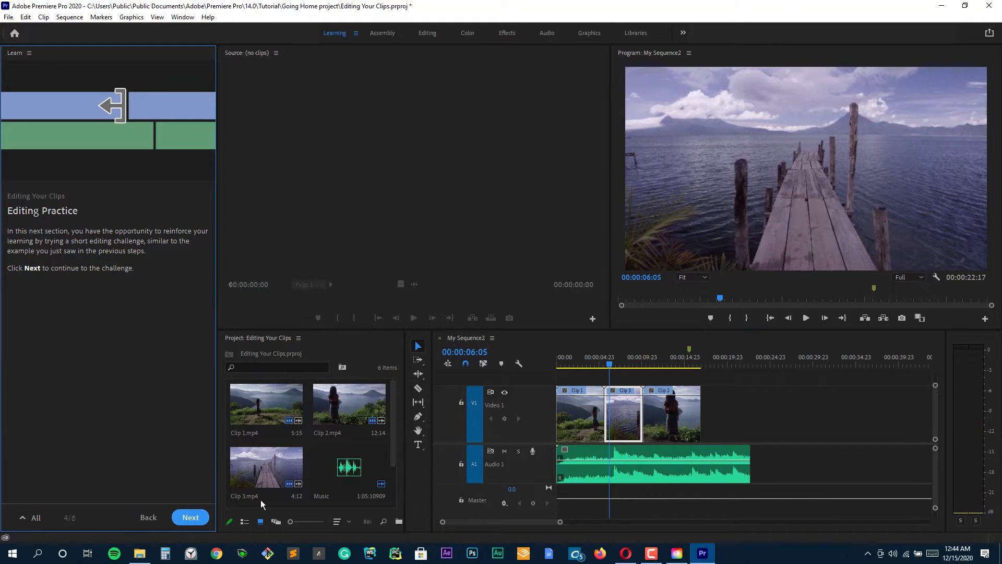
mouse_move(619, 460)
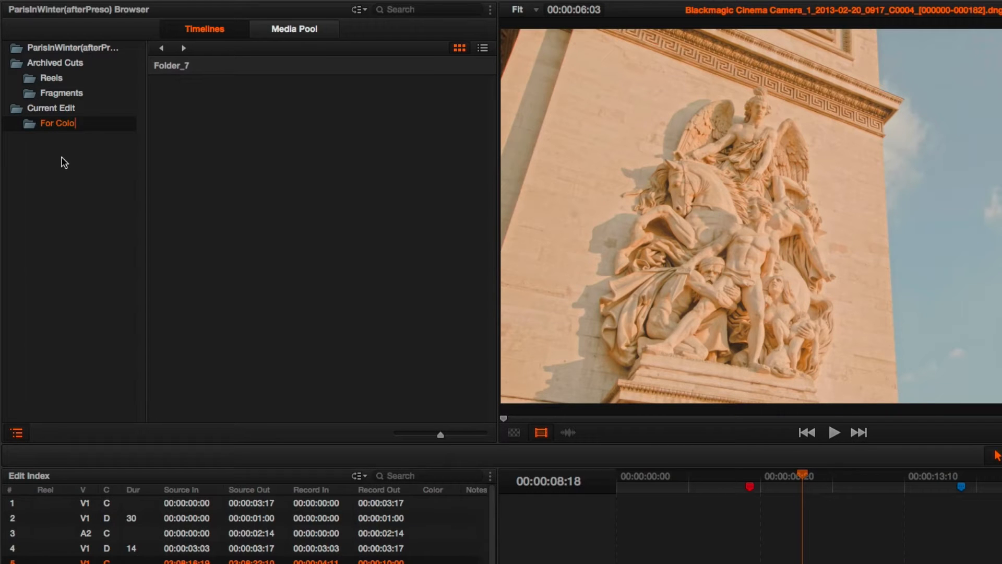
Finish the For Colorist folder, browse Open FX effects, and mark a source out point.
click(51, 107)
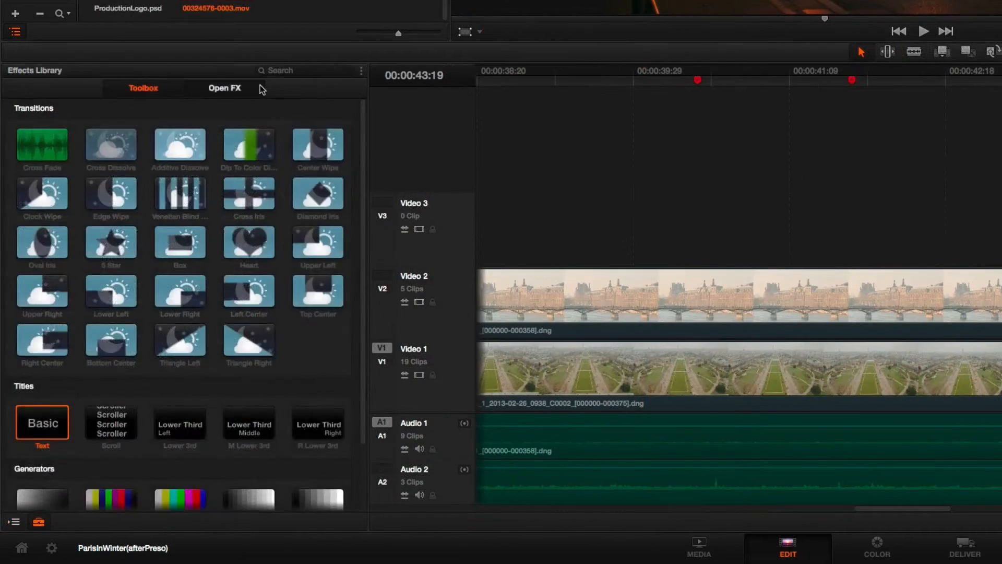
click(224, 88)
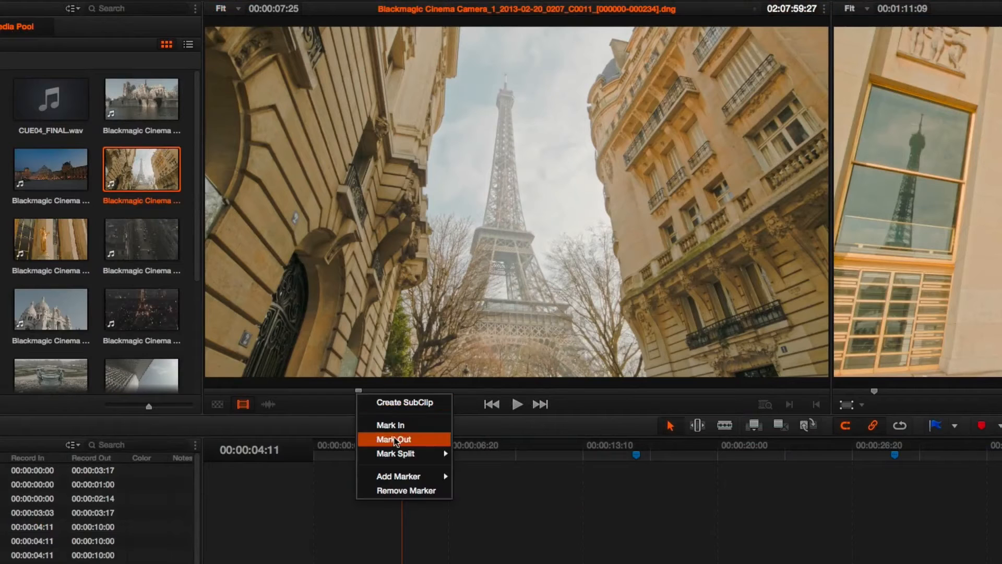
click(393, 439)
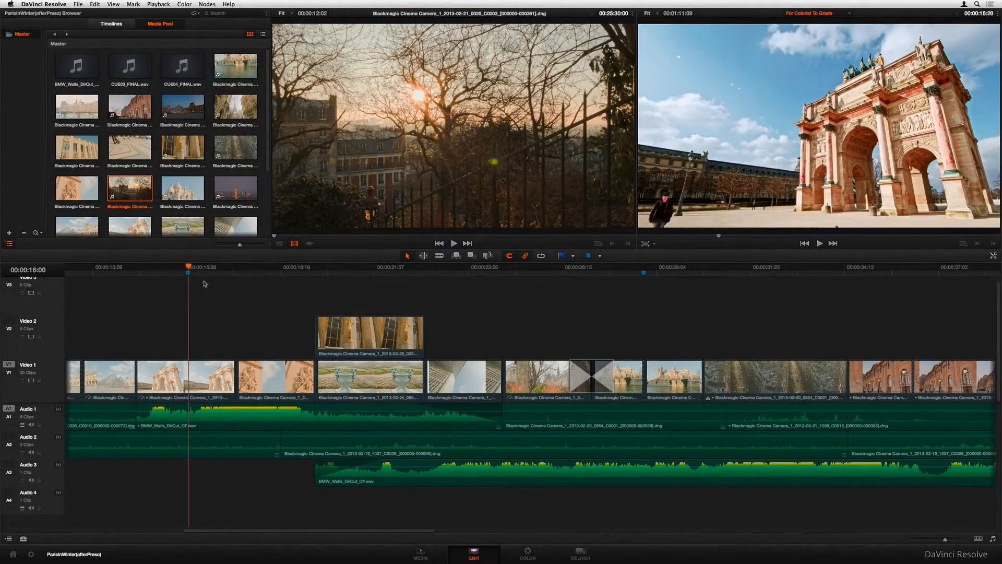
click(433, 272)
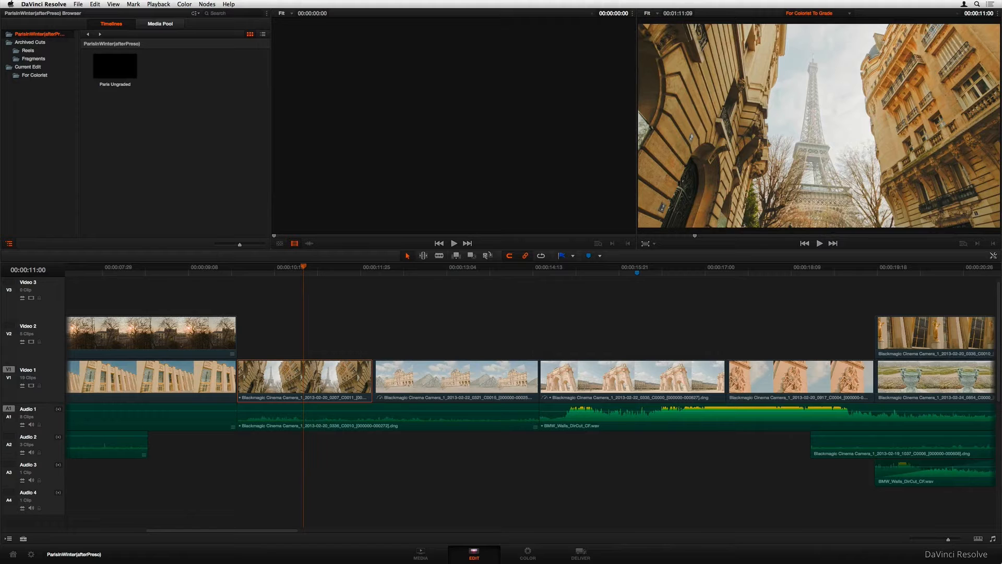
Select the audio under the second shot and switch to edit-point trimming.
click(383, 425)
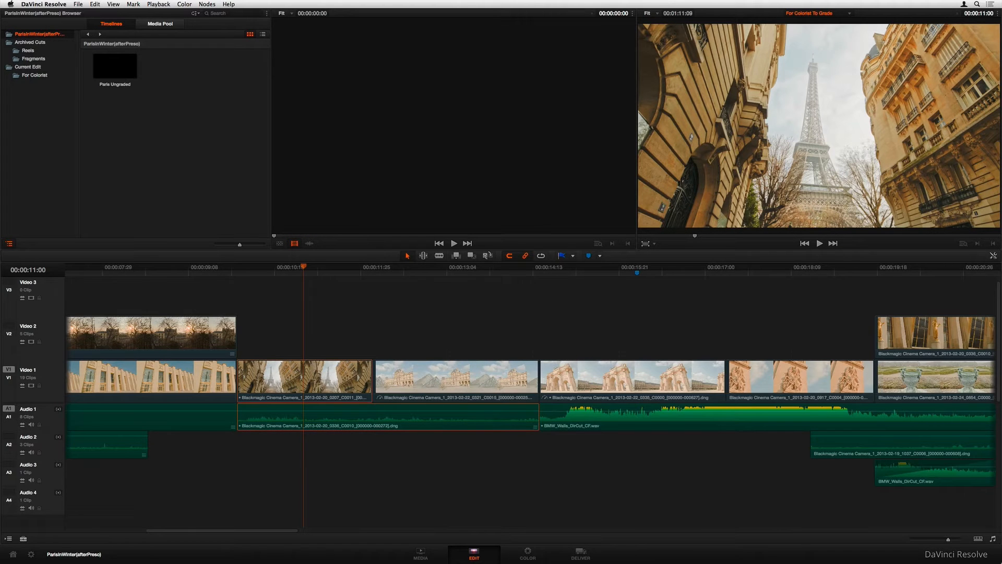
click(422, 255)
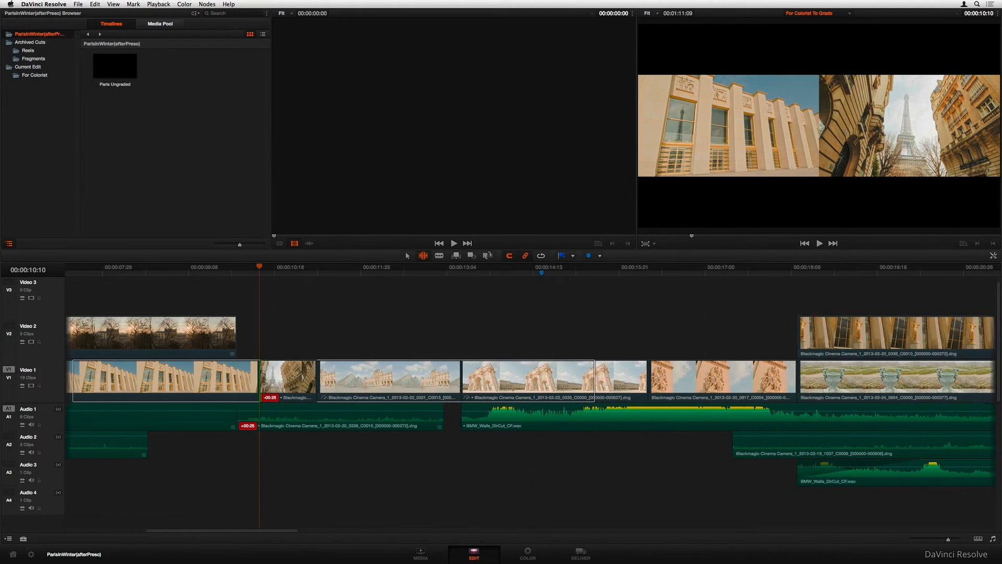
right_click(327, 274)
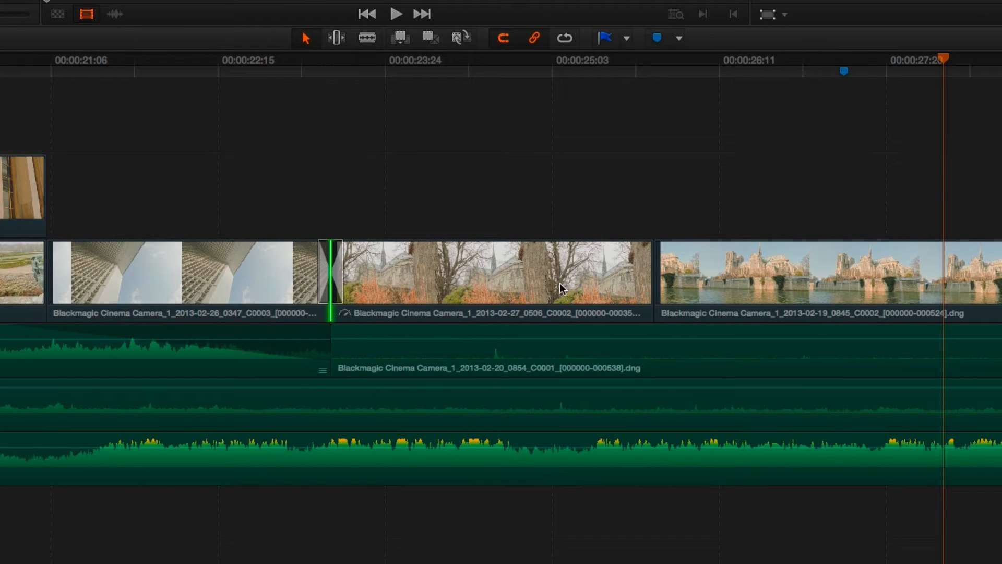
Add a Film-style cross dissolve between the two clips and adjust its easing settings.
right_click(653, 275)
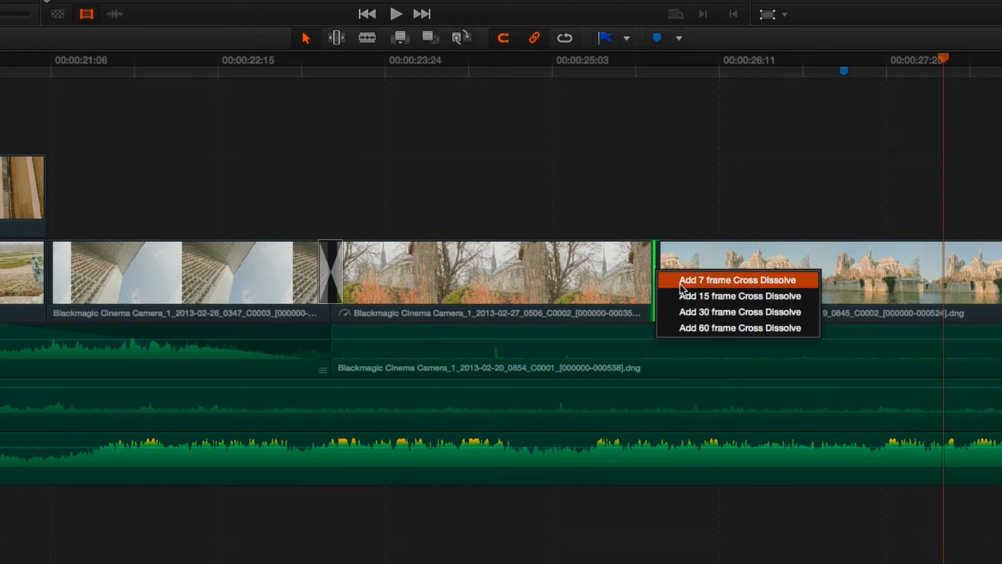
click(737, 280)
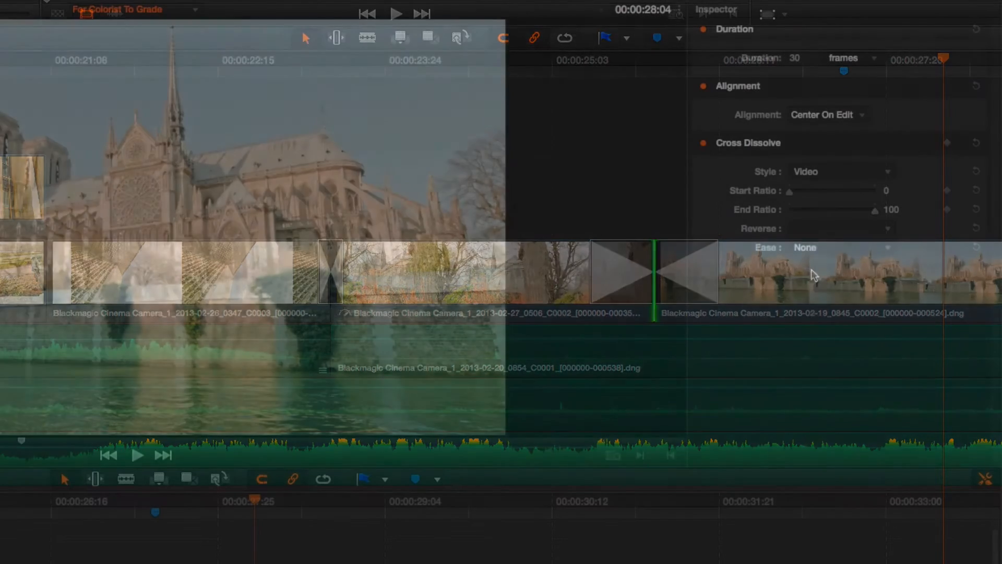
click(841, 170)
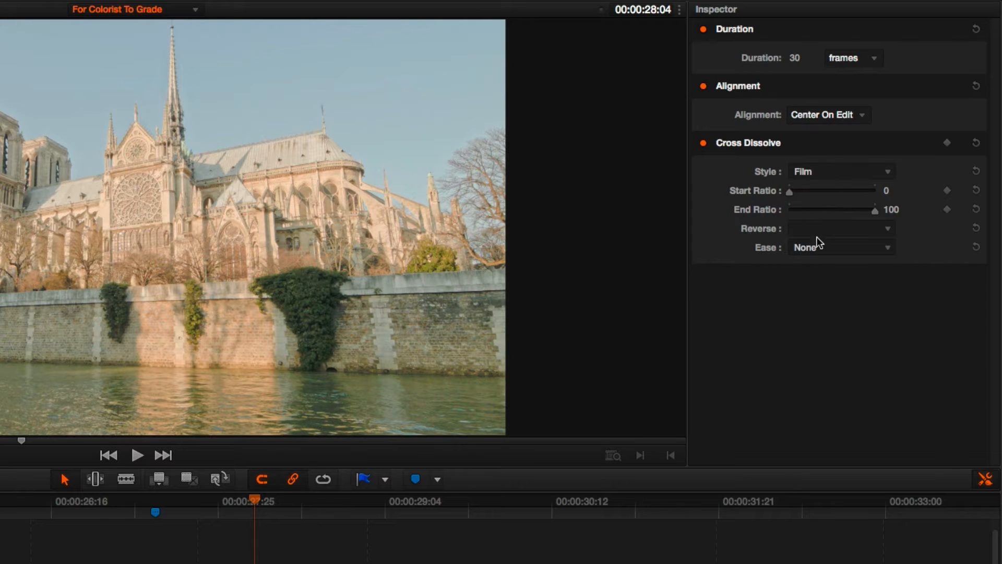
click(840, 248)
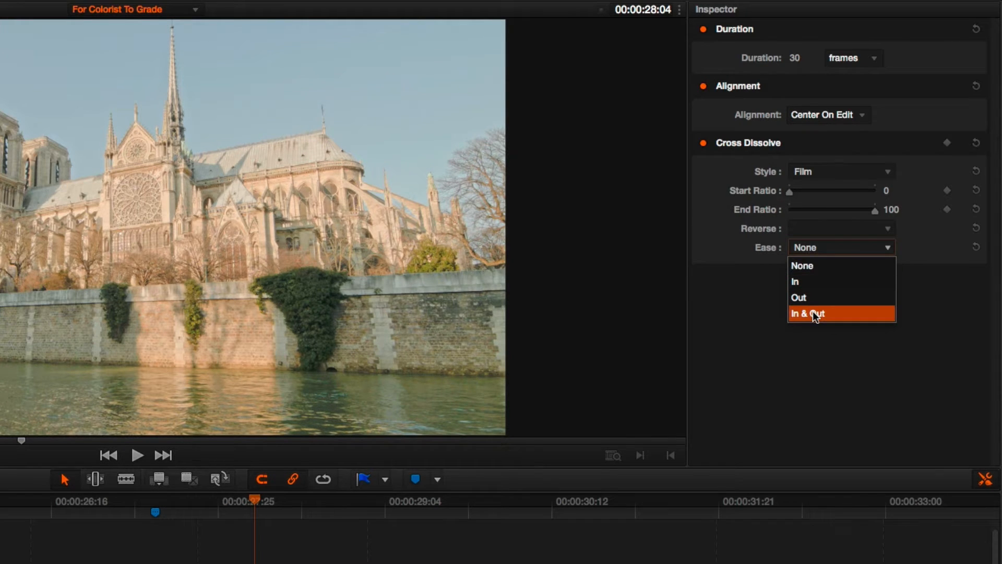
click(807, 313)
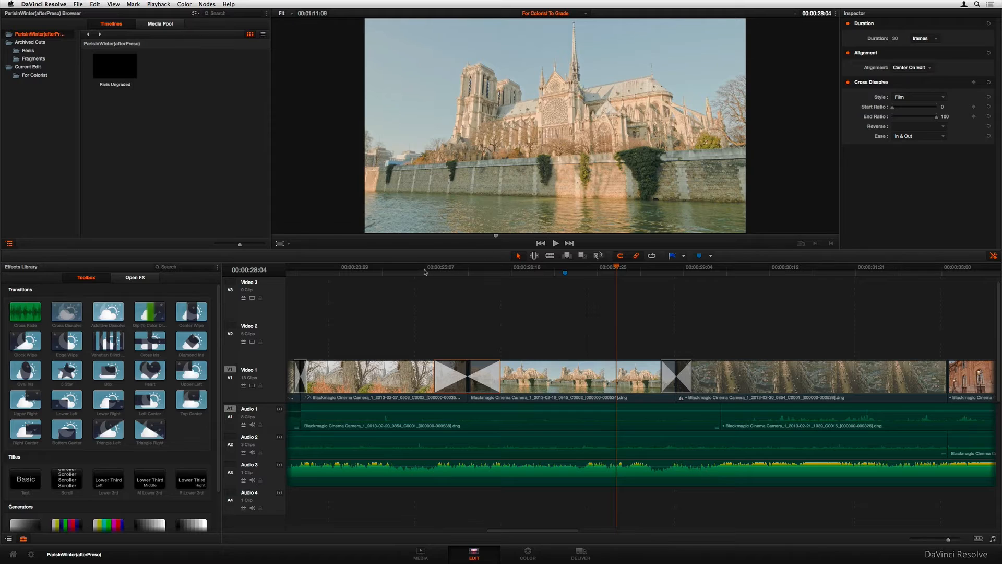
click(555, 242)
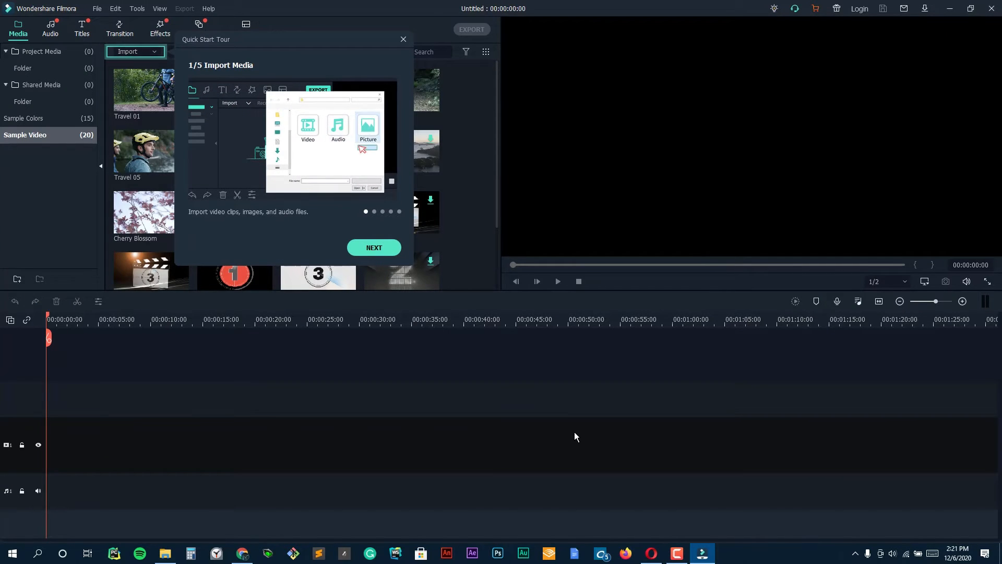
Advance and close the Quick Start Tour, then open and close the Message Center.
click(374, 248)
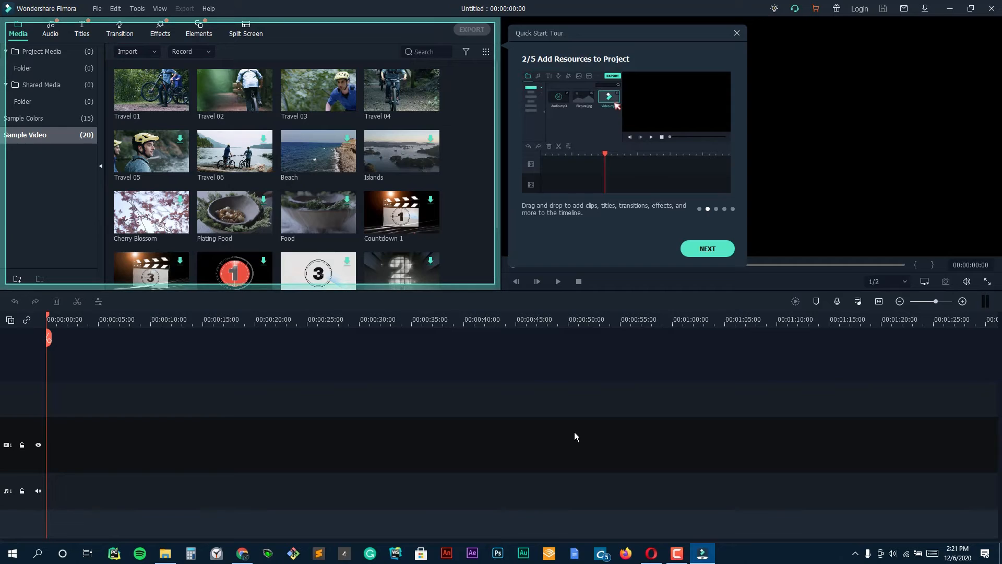
click(706, 248)
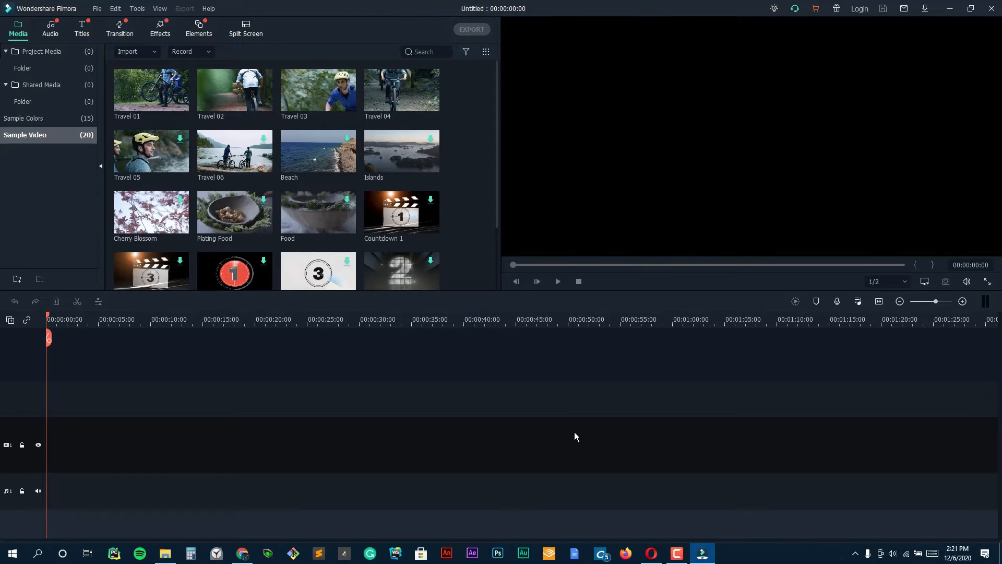
mouse_move(401, 213)
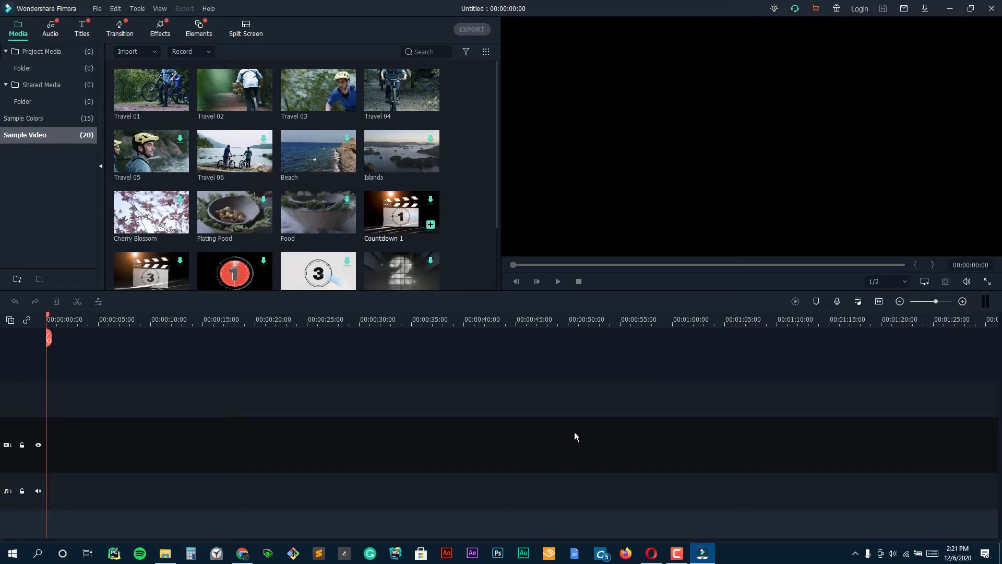
click(318, 213)
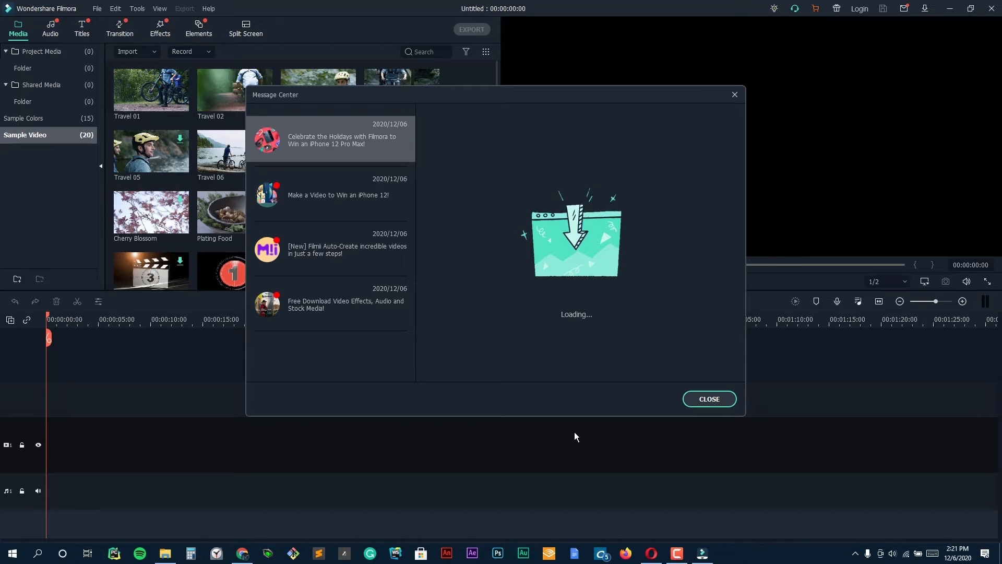
click(709, 399)
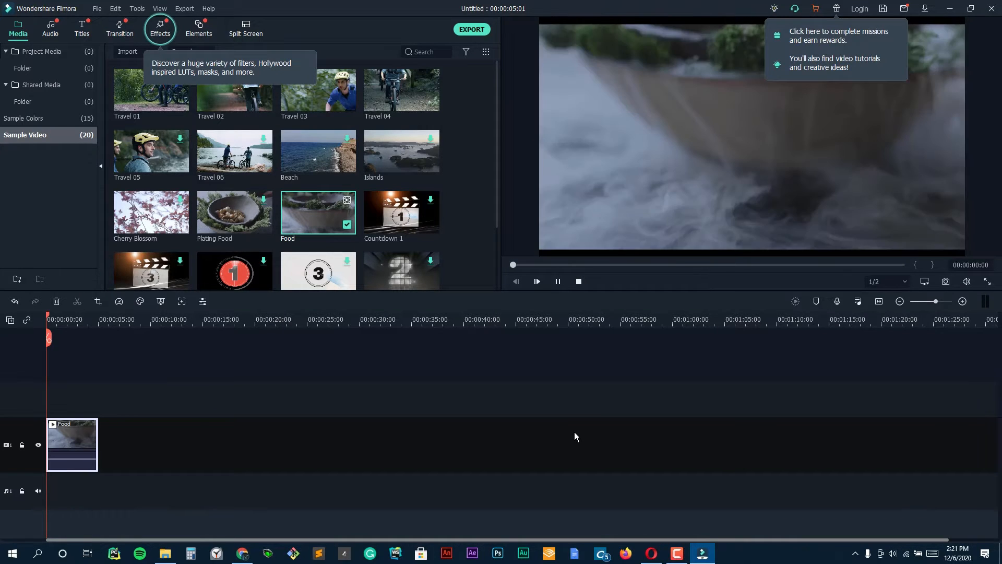
Preview Food and Countdown 8, then append Travel 01 to the timeline.
click(536, 281)
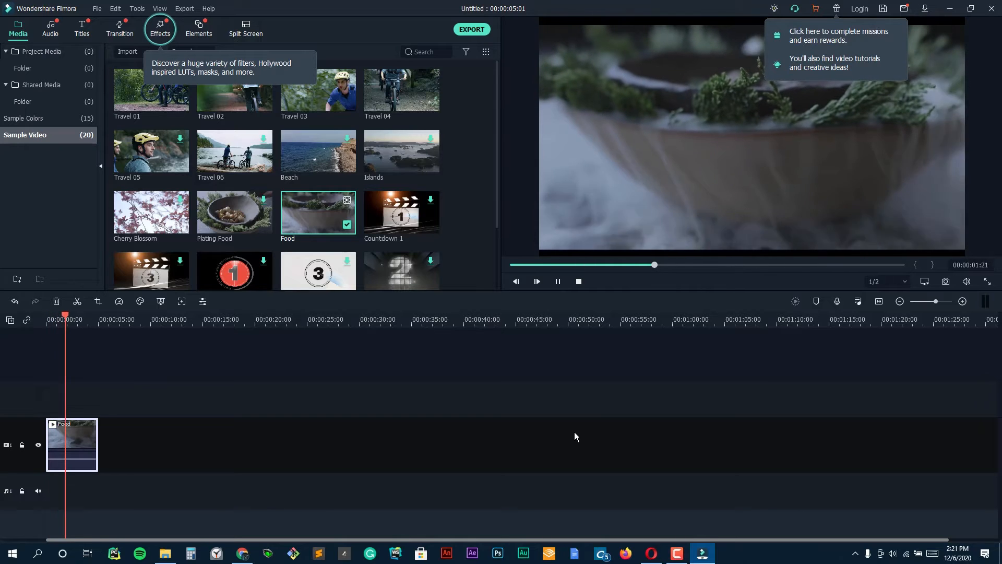
scroll(down, 3)
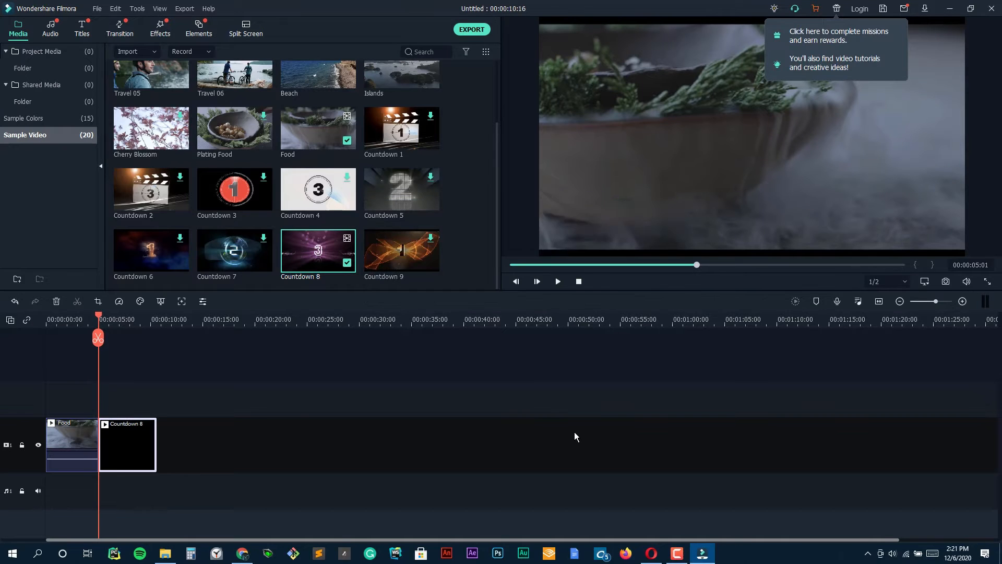
click(557, 282)
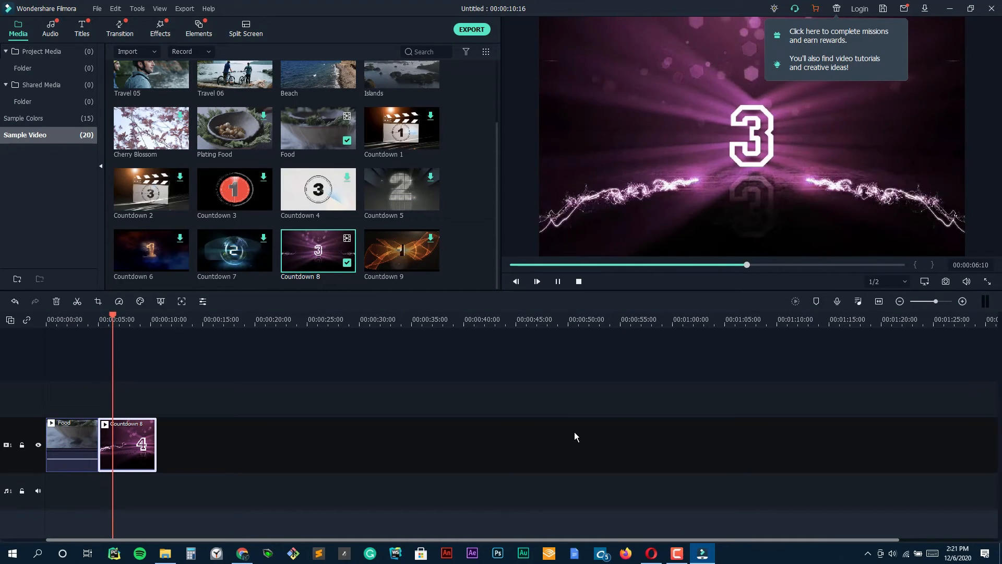
click(536, 281)
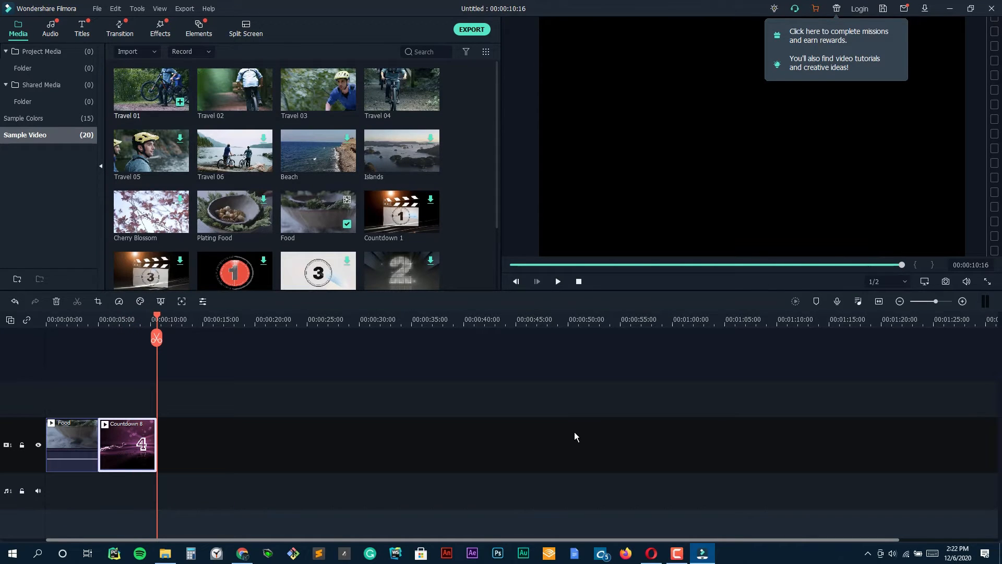
click(557, 281)
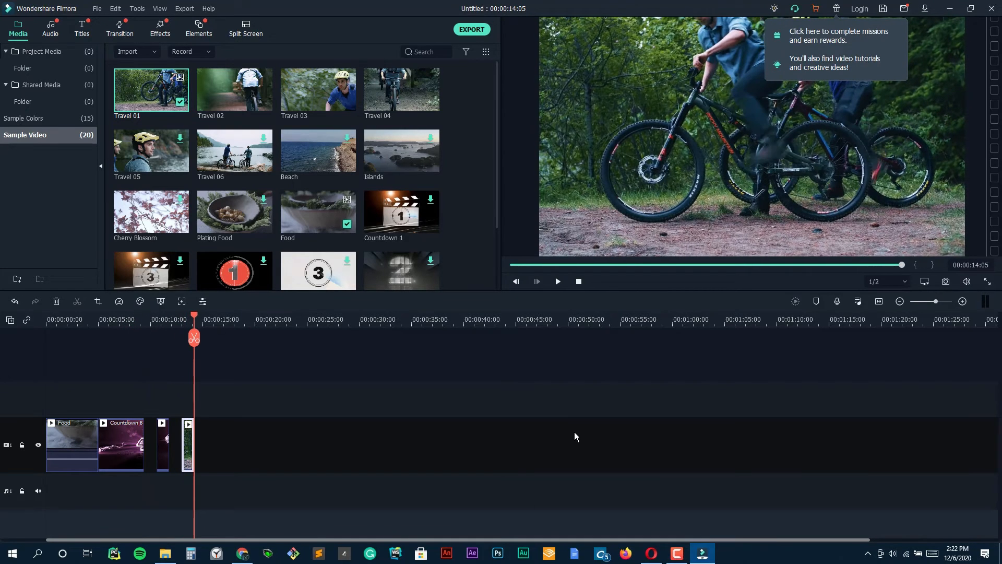
mouse_move(318, 151)
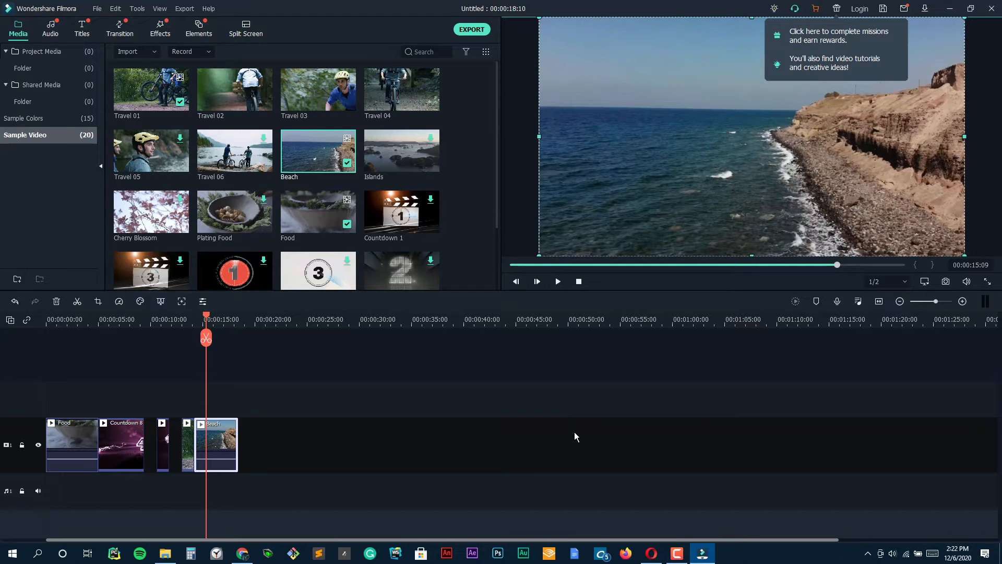
Open the Beach clip's settings, preview it, and view its audio settings.
double_click(214, 444)
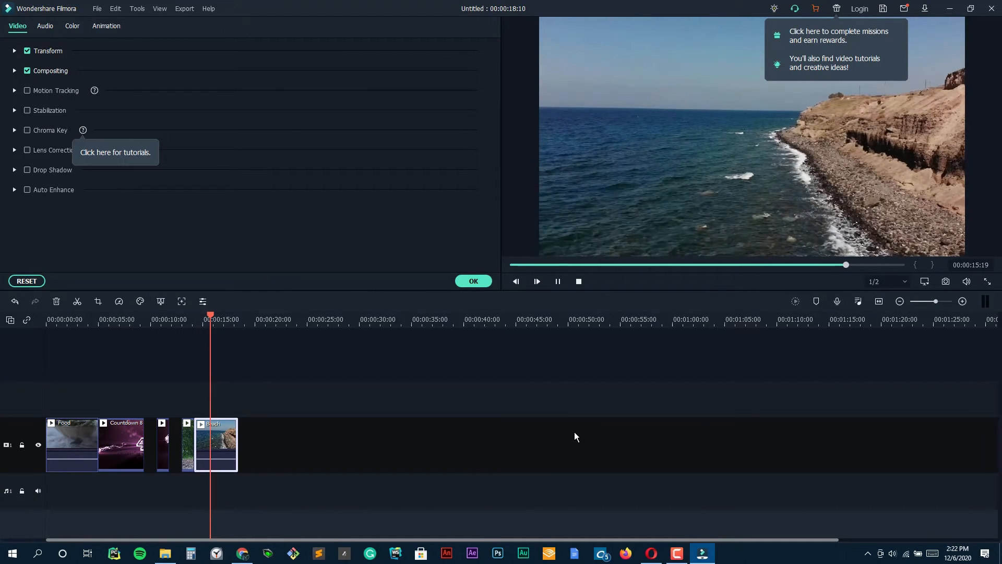
click(536, 281)
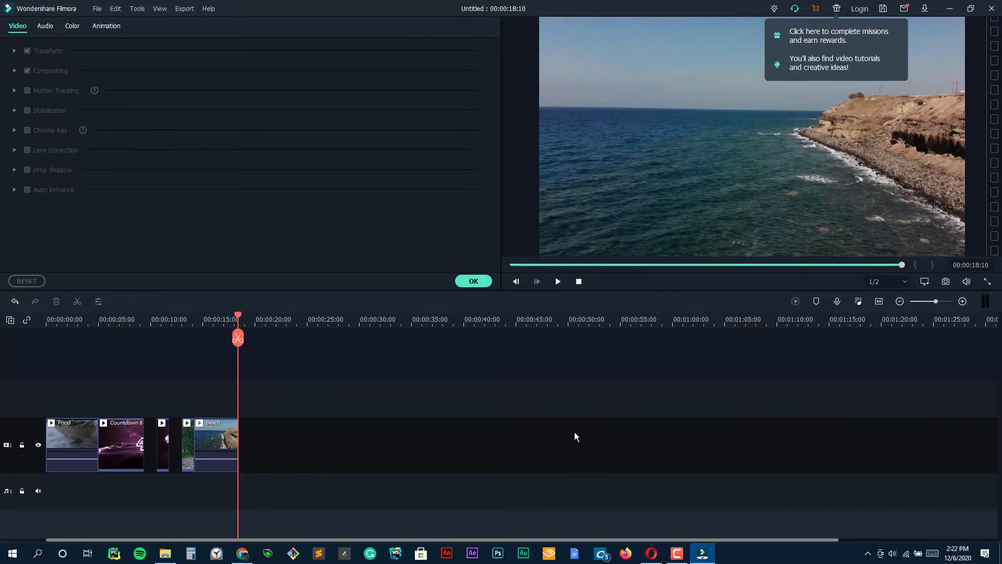
click(216, 444)
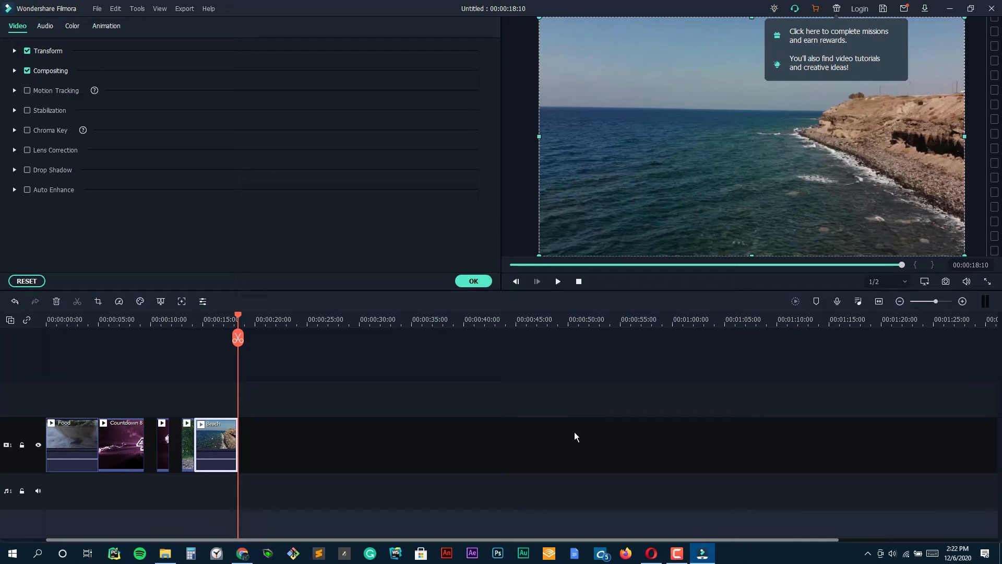
click(45, 26)
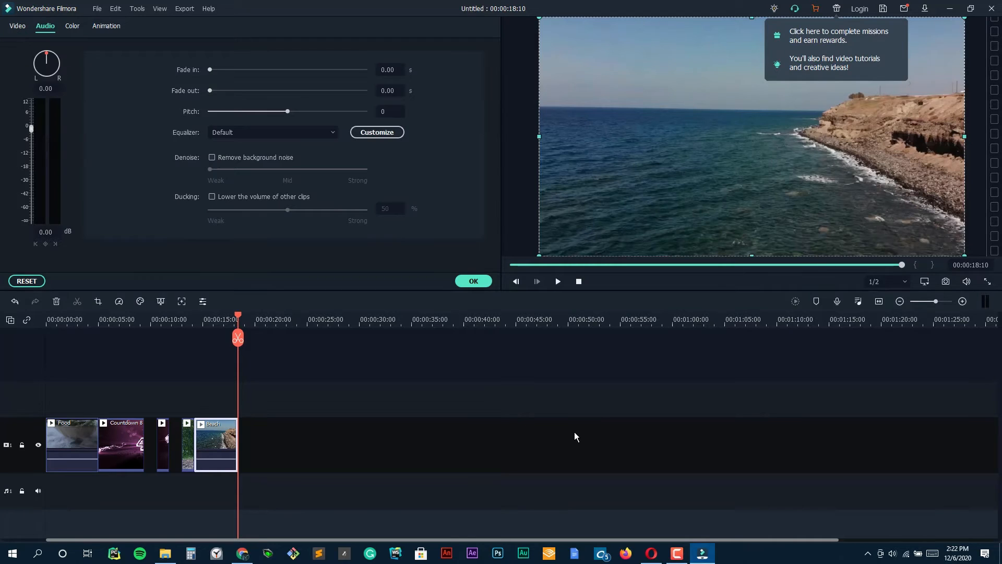
Apply the Slide Right animation to Beach, confirm with OK, and dismiss the export prompt.
click(106, 26)
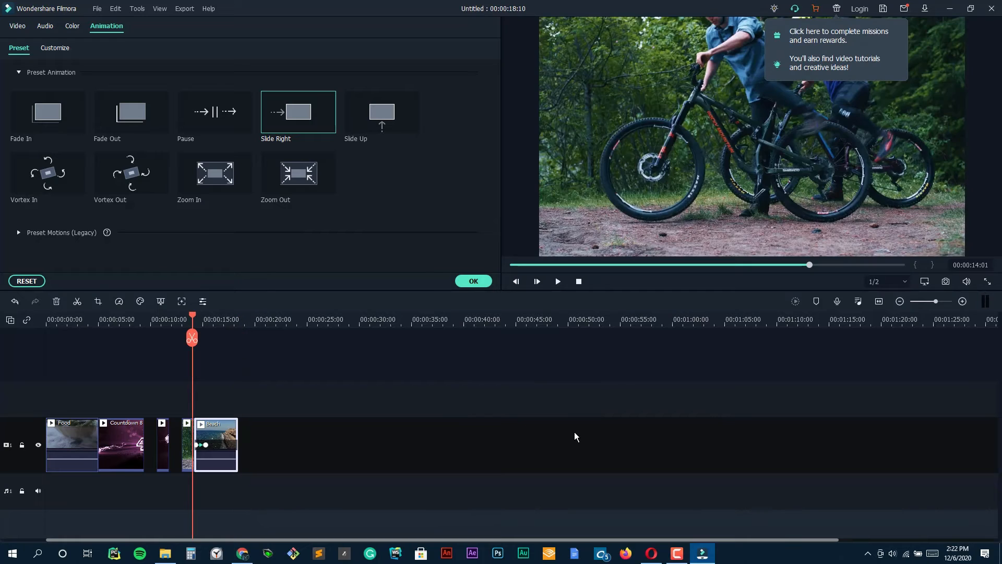
click(536, 281)
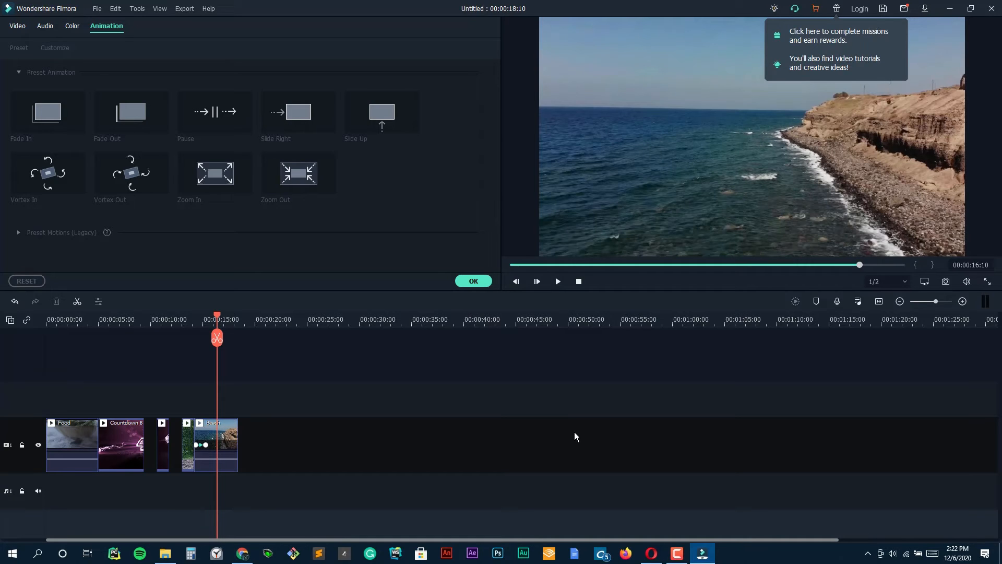
click(473, 281)
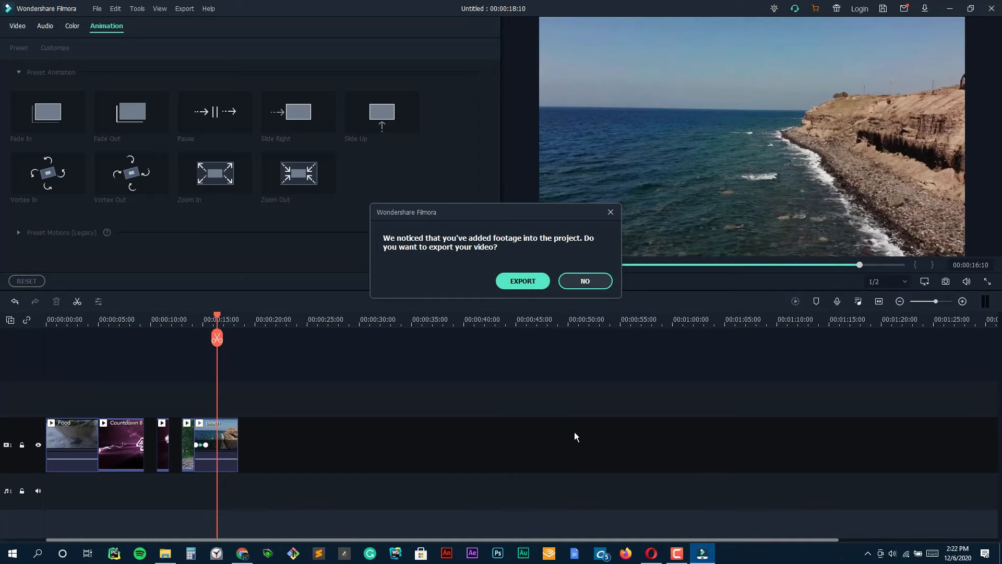
click(585, 281)
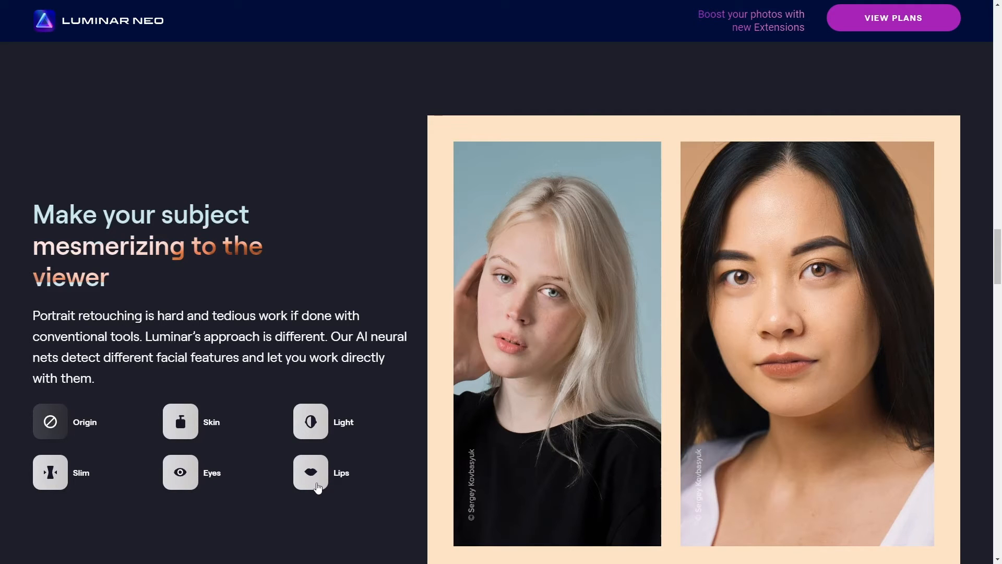
Scroll to the AI tools showcase and cycle through the demos to Atmosphere.
scroll(down, 3)
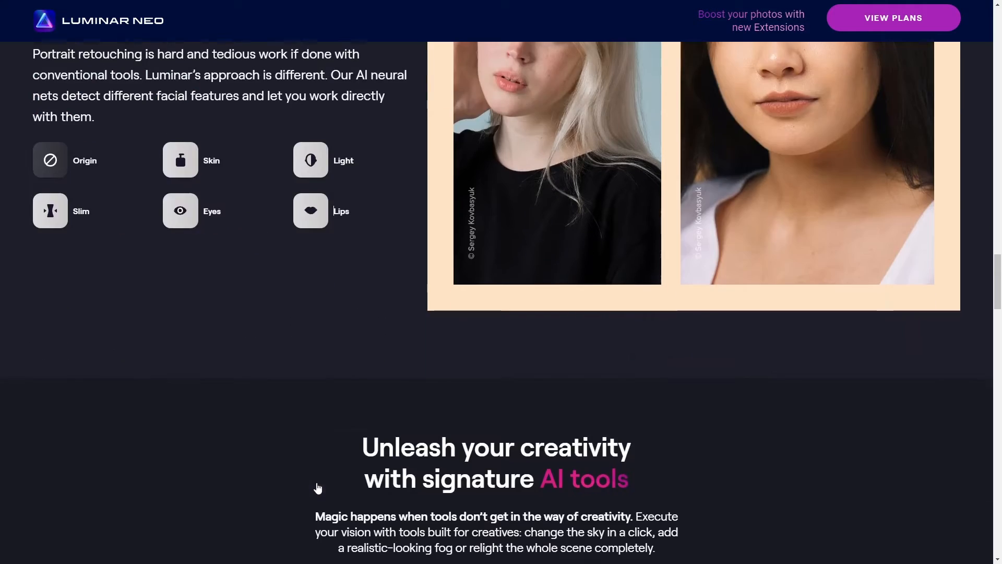
scroll(down, 3)
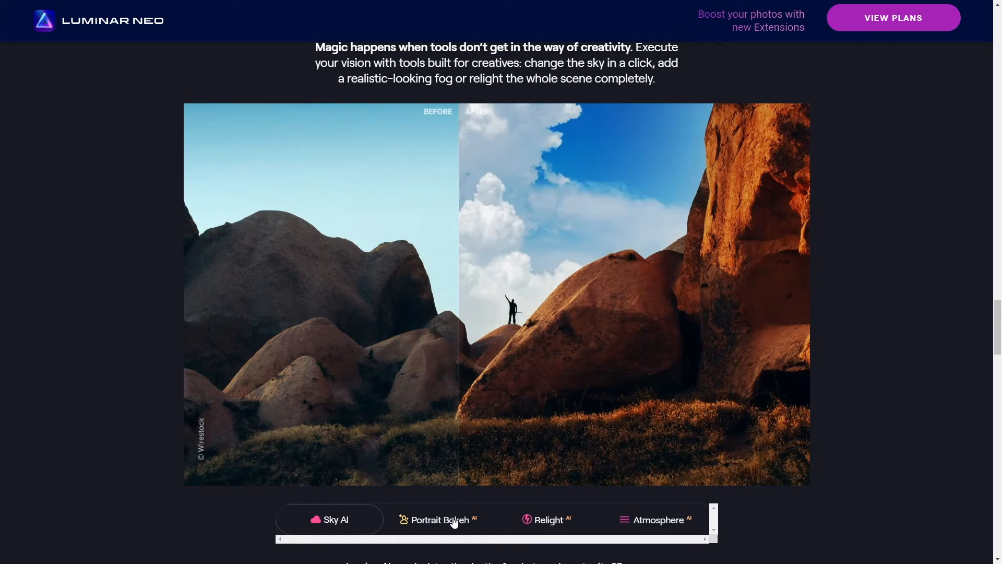
click(438, 519)
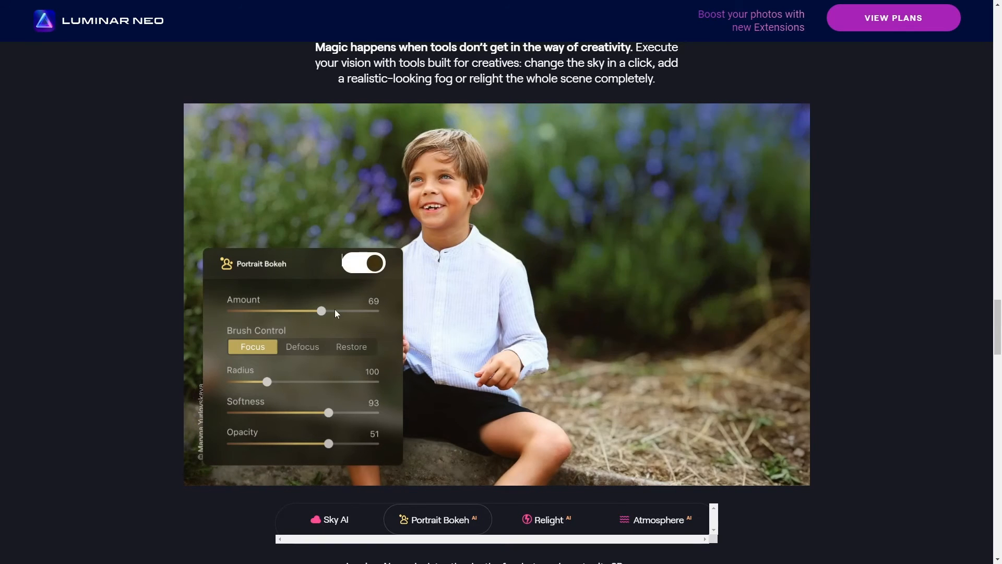
mouse_move(448, 385)
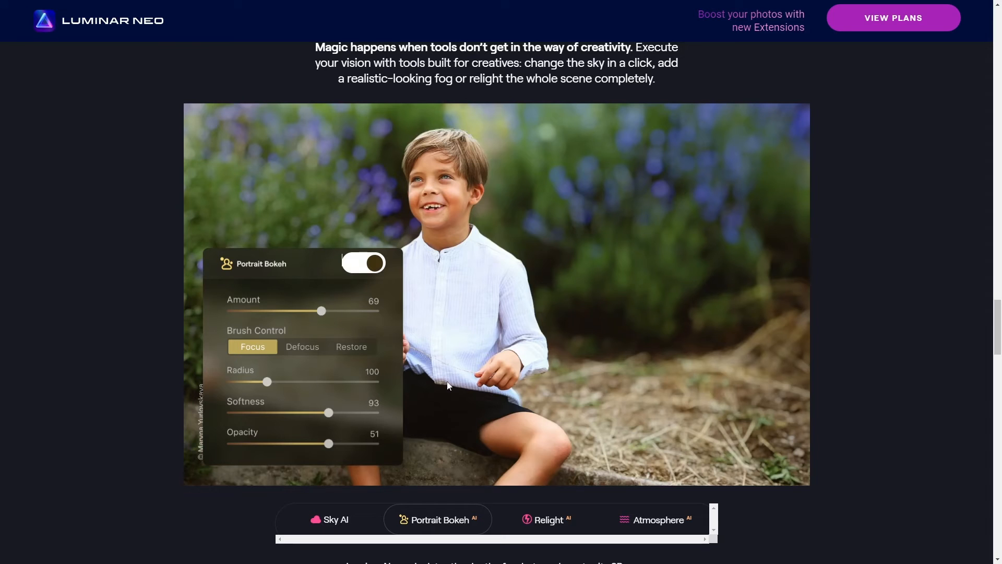
click(548, 519)
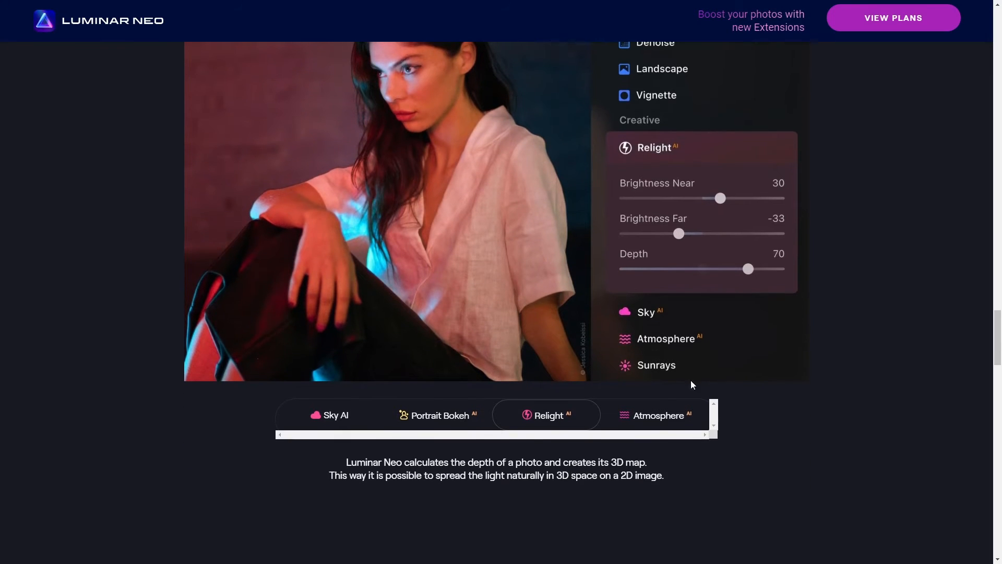
scroll(up, 3)
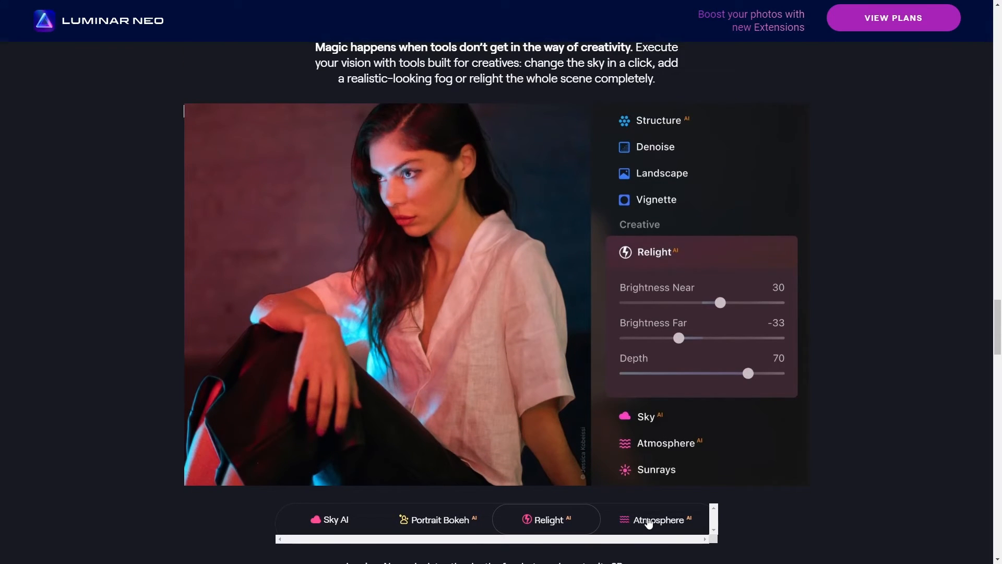
click(655, 519)
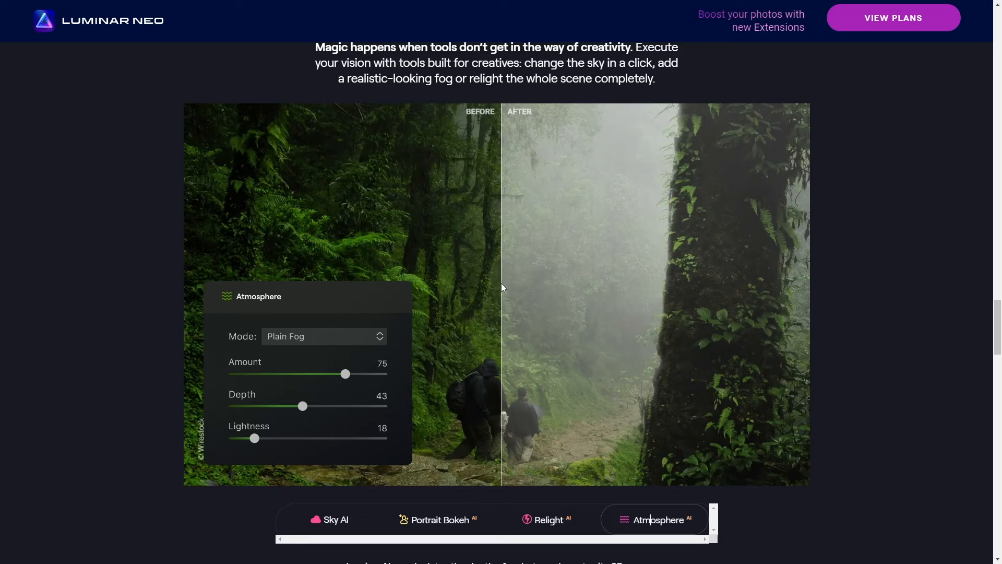
Scroll through the extensions pack, platform and FAQ sections of the Luminar Neo page.
scroll(down, 3)
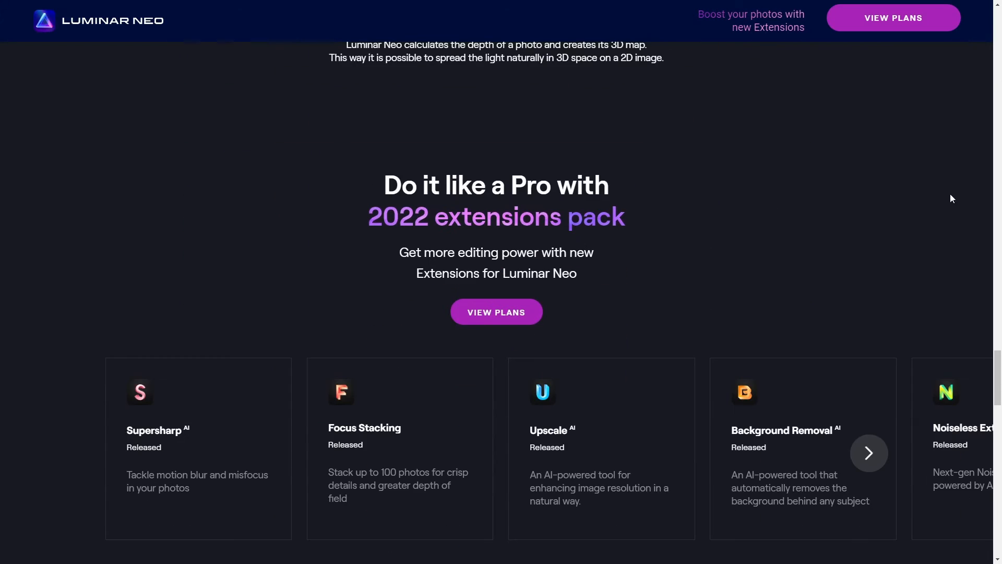
scroll(down, 3)
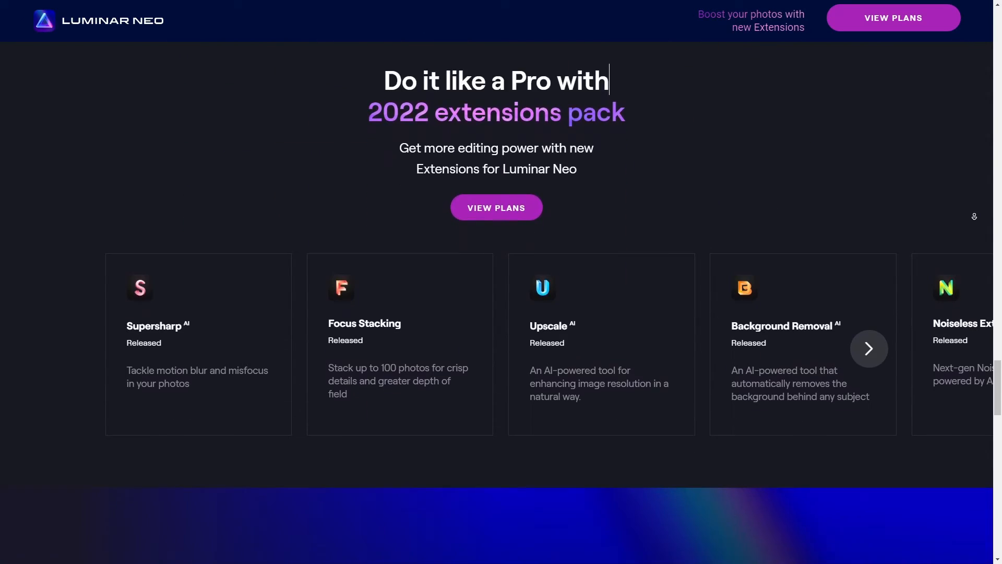
scroll(down, 3)
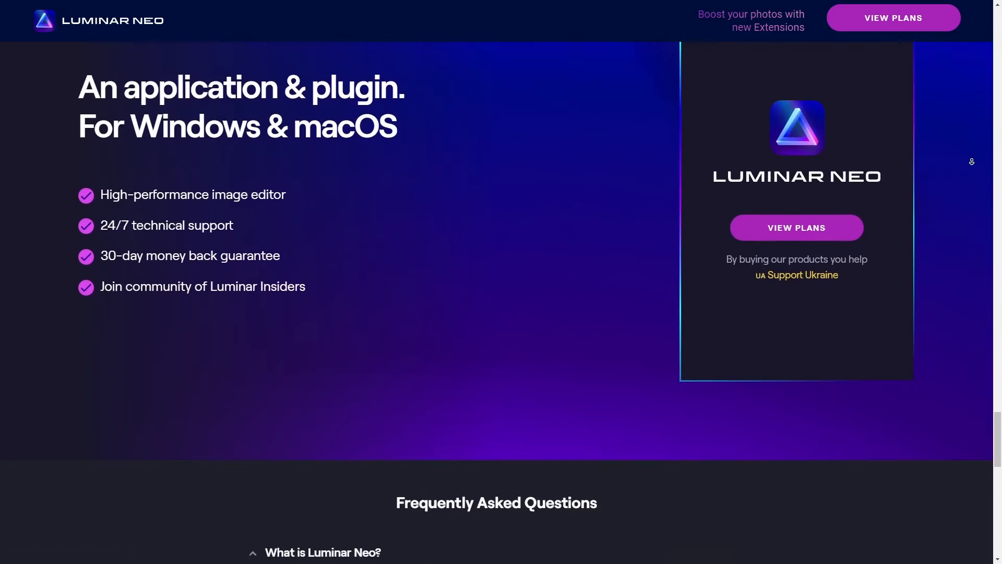
scroll(up, 3)
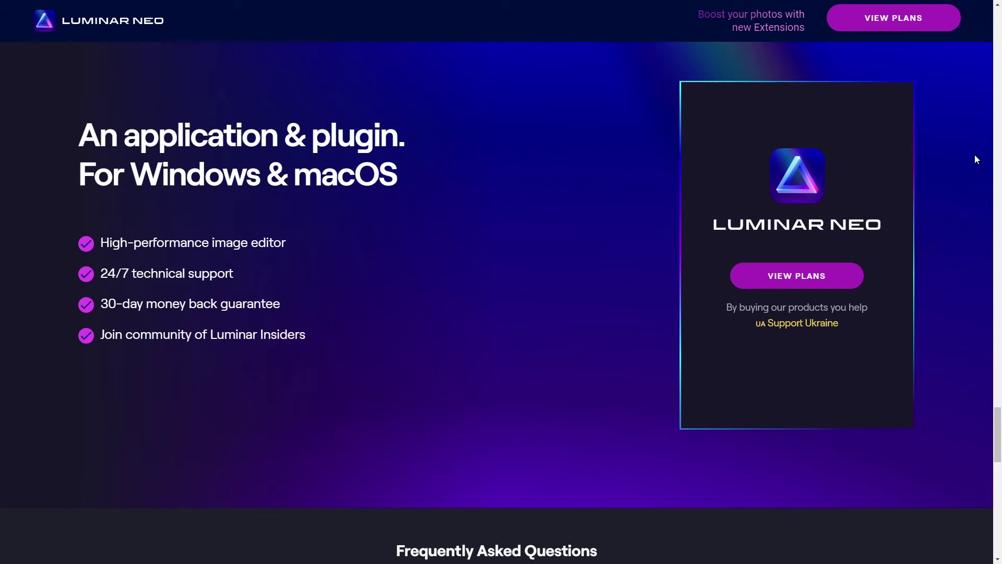
scroll(down, 3)
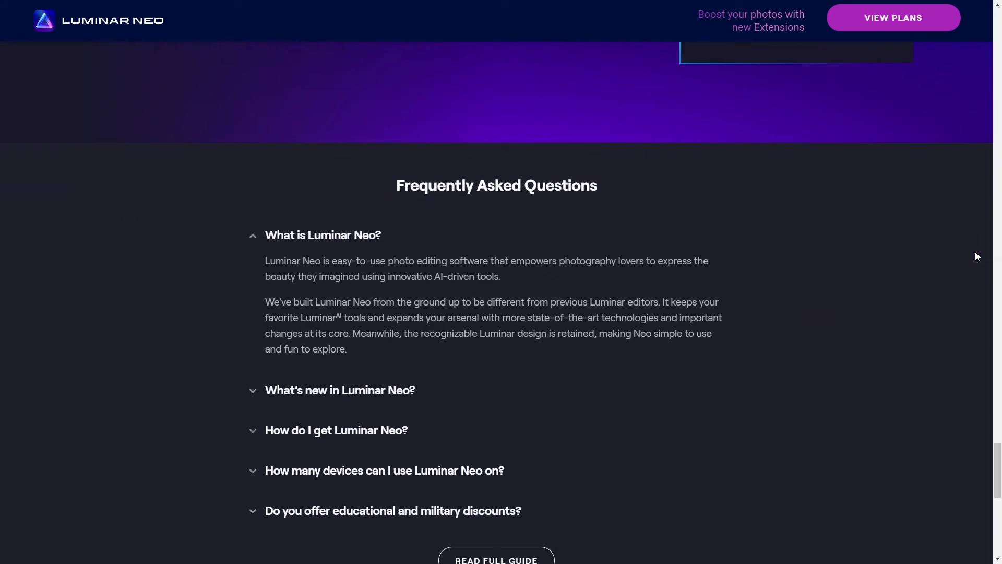
scroll(down, 3)
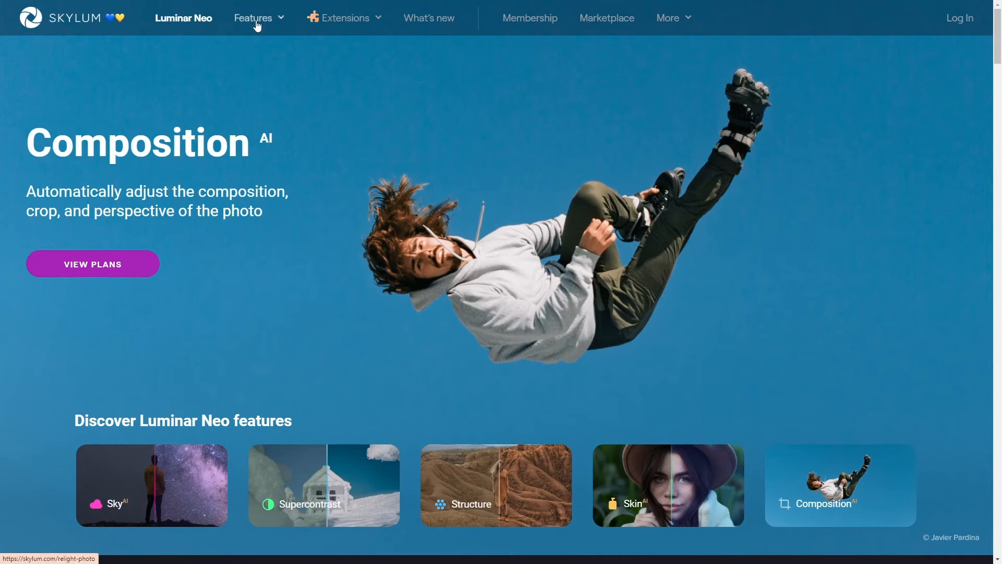
Open the Extensions Pack 2022 page from the Luminar Neo Extensions menu.
click(253, 17)
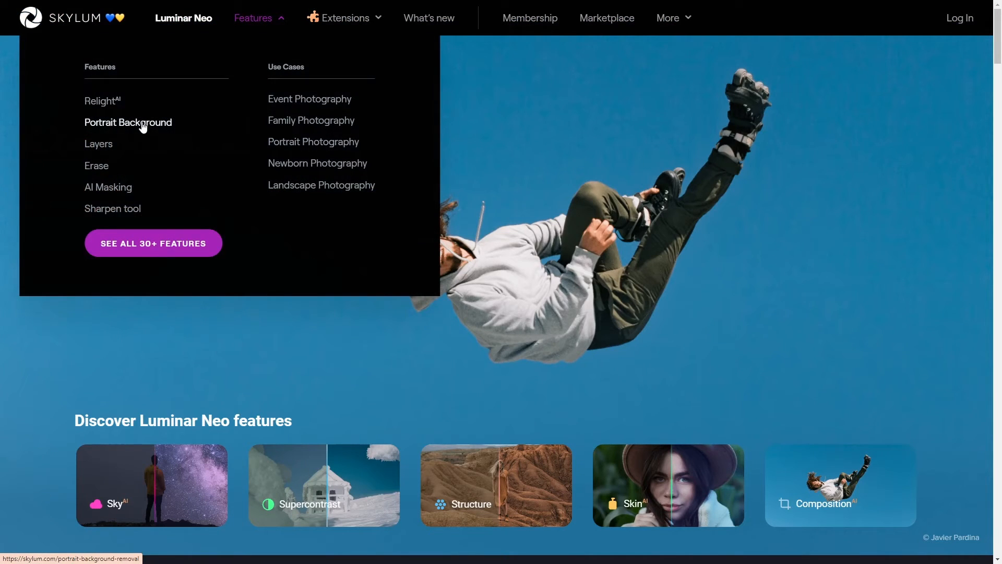
mouse_move(271, 201)
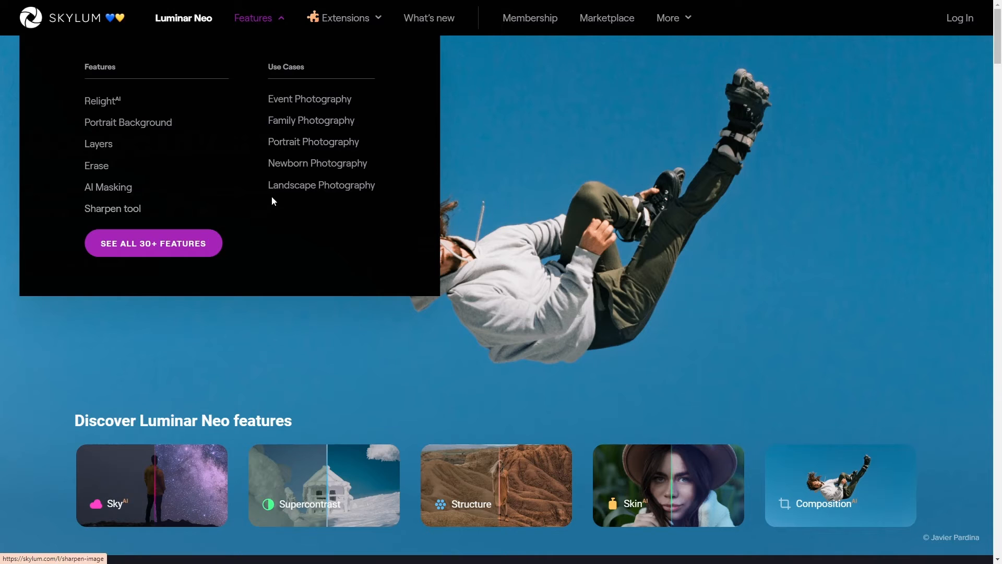
mouse_move(386, 26)
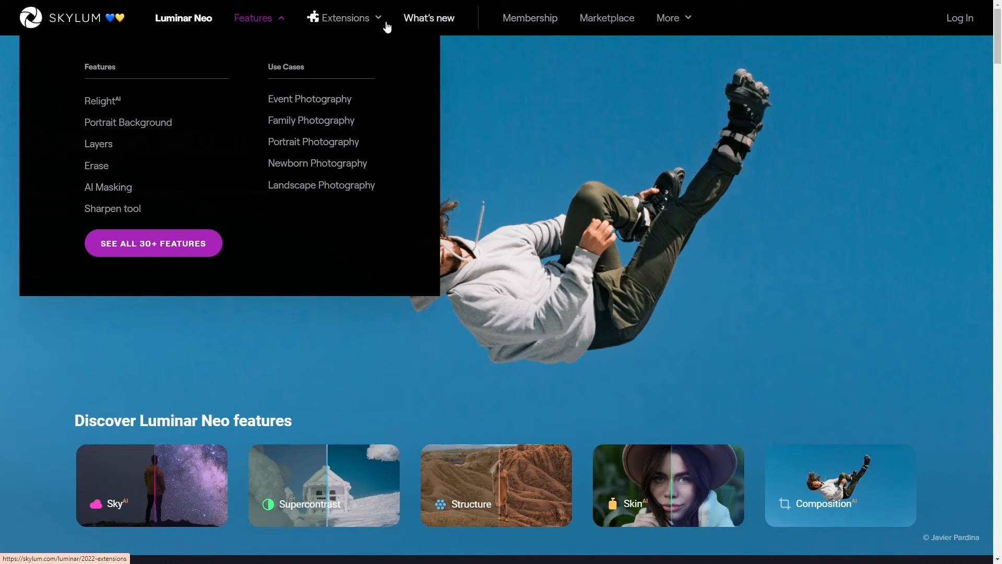
click(345, 17)
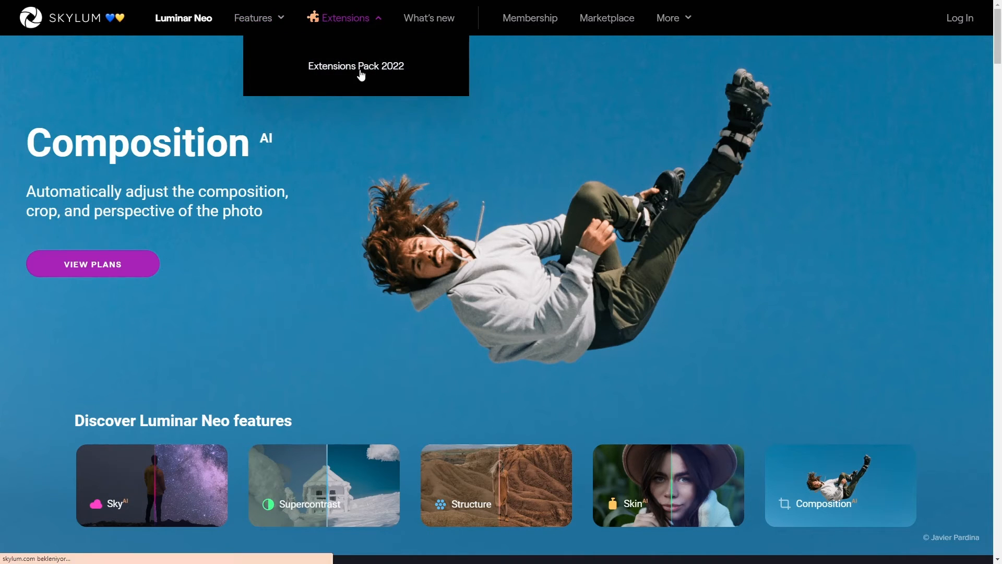
click(355, 66)
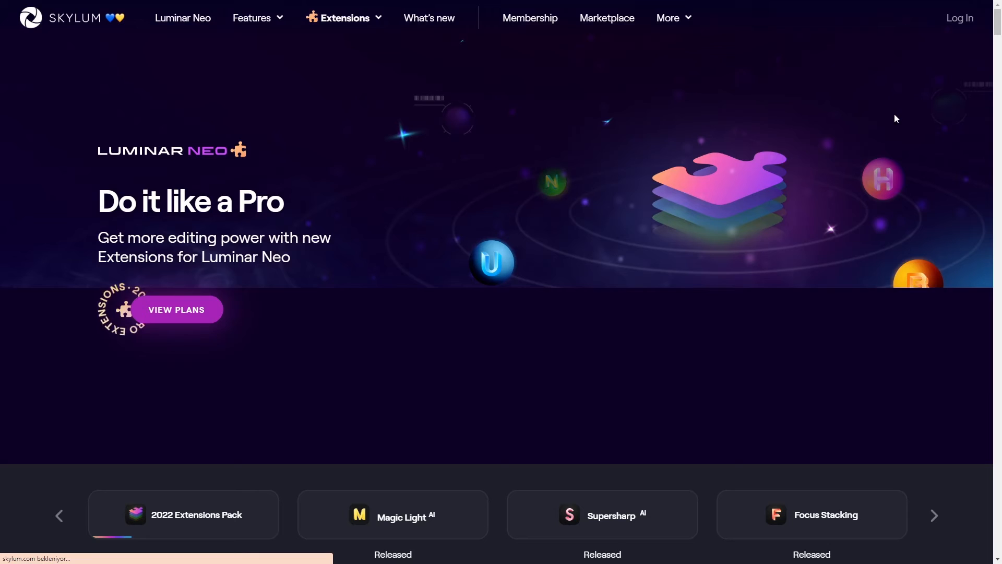
scroll(down, 3)
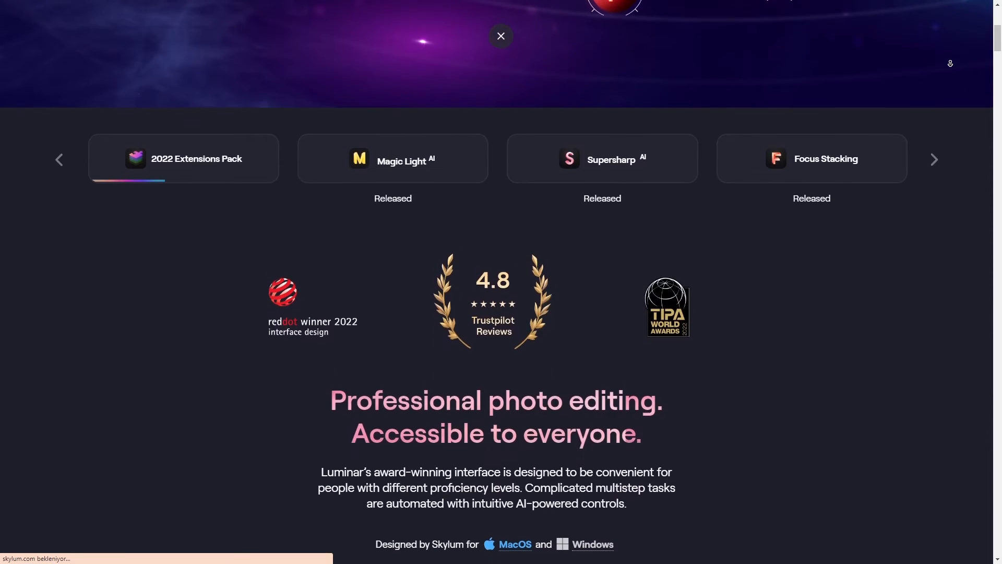
scroll(down, 3)
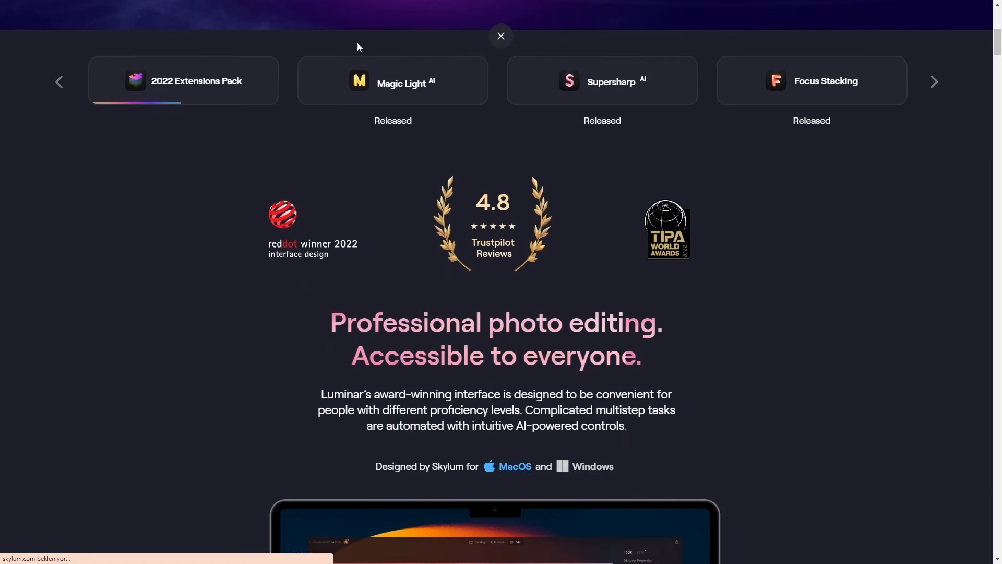
scroll(up, 3)
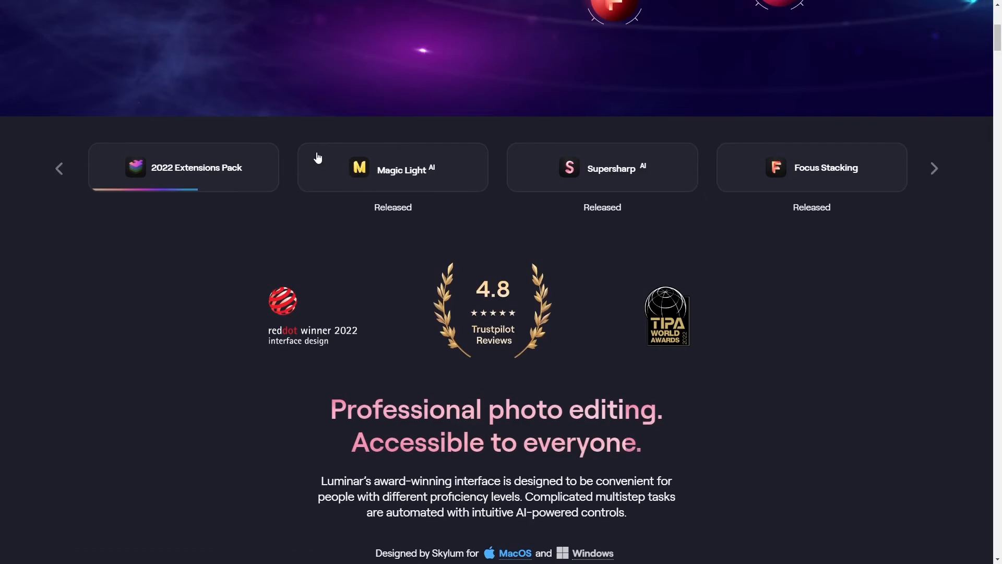
scroll(up, 3)
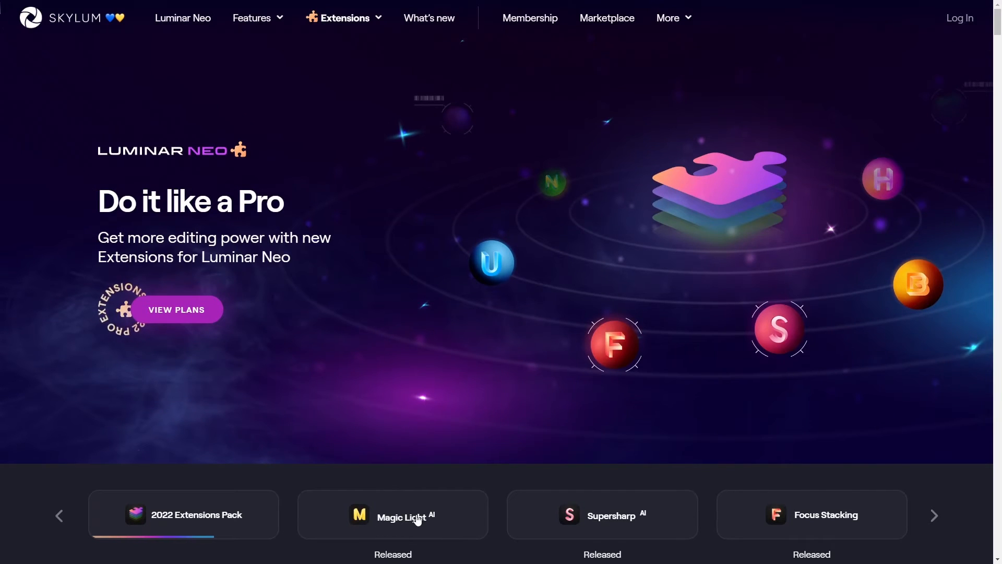
Cycle the extensions showcase through Magic Light, Supersharp, Focus Stacking, Upscale and Background Removal.
click(392, 516)
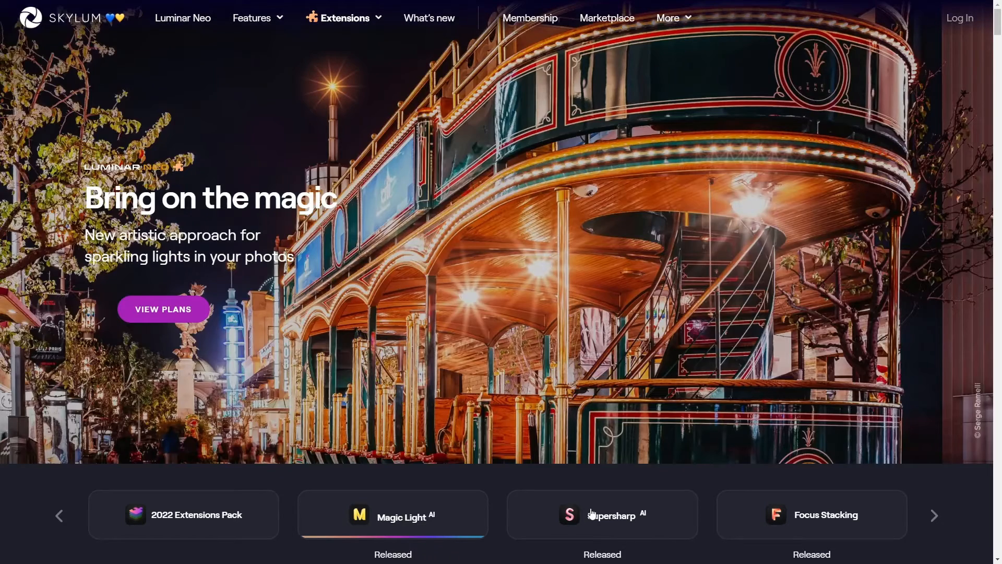
mouse_move(661, 513)
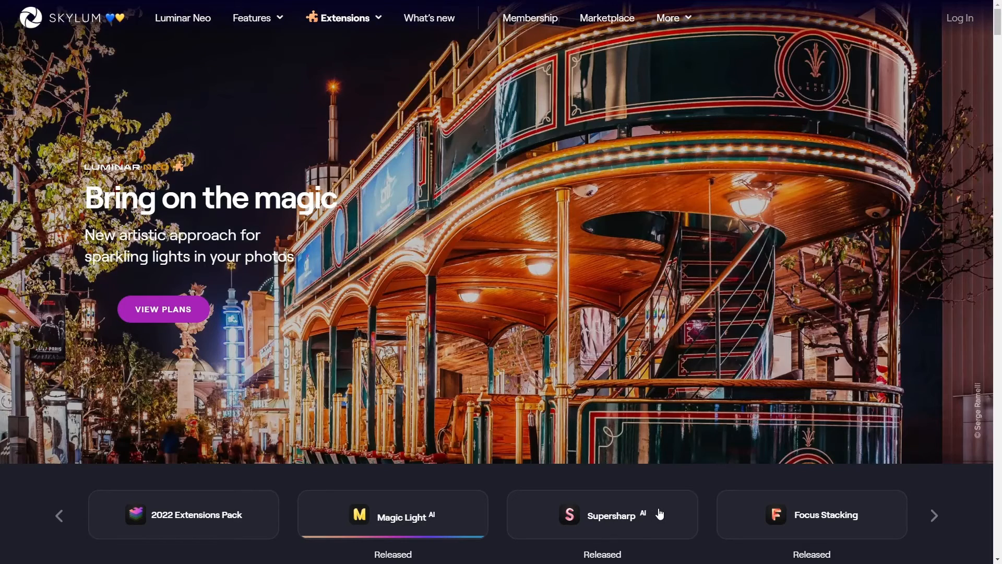
click(601, 515)
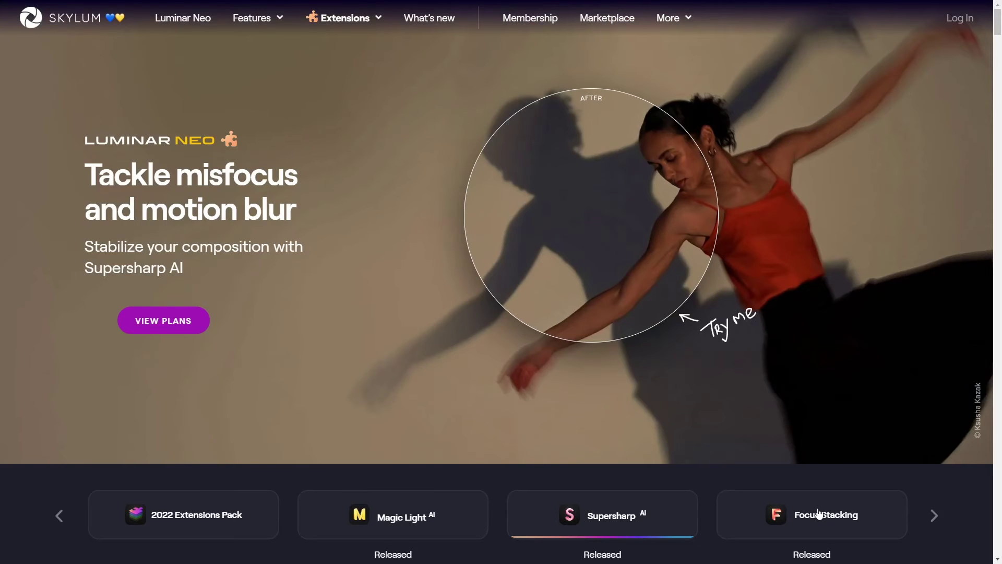
click(812, 515)
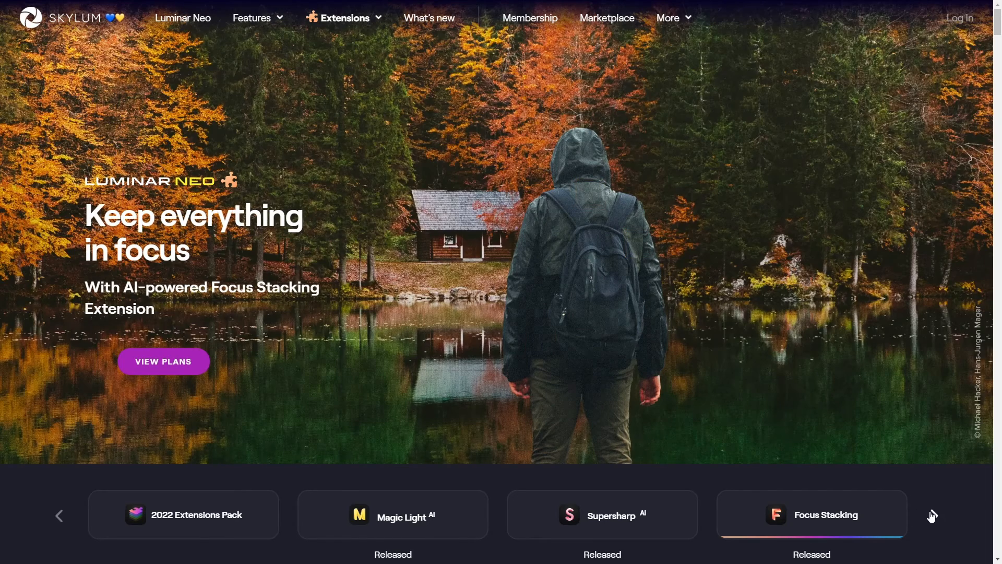
click(934, 516)
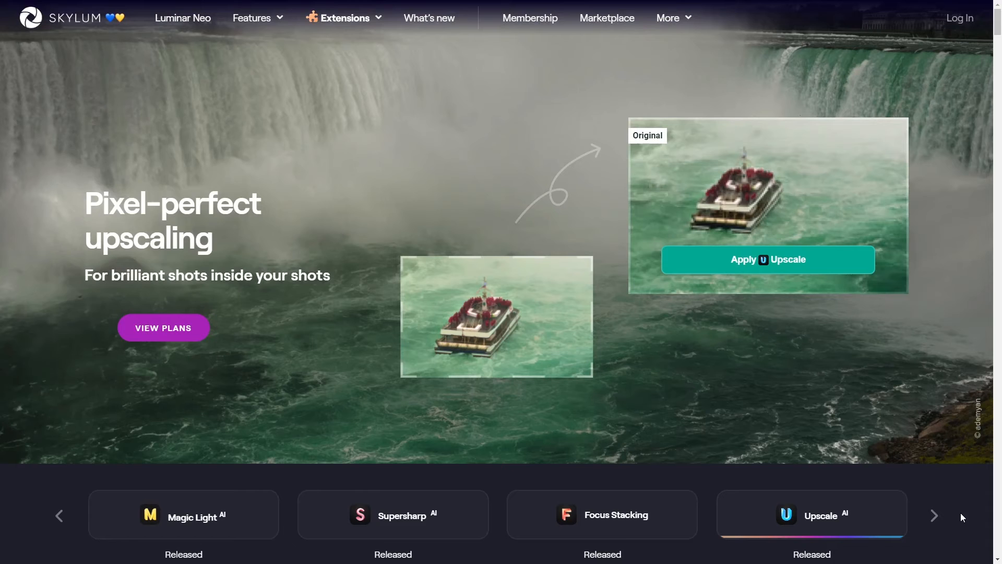
click(934, 516)
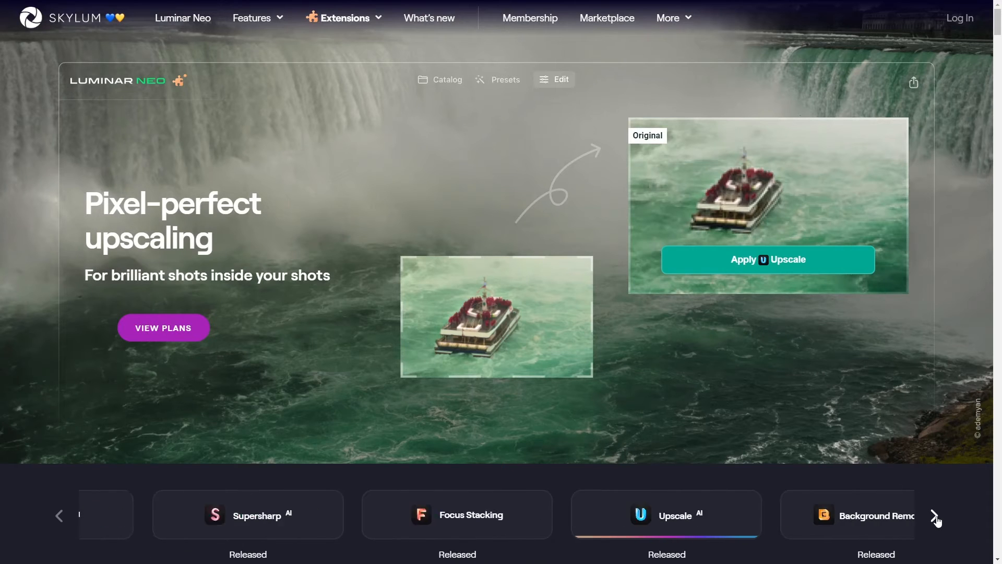
click(934, 515)
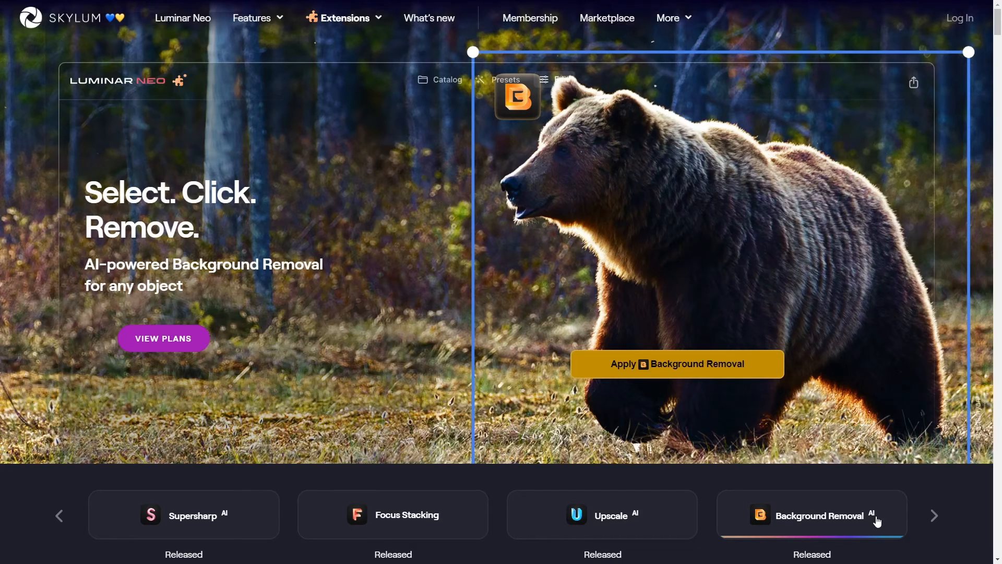
mouse_move(727, 383)
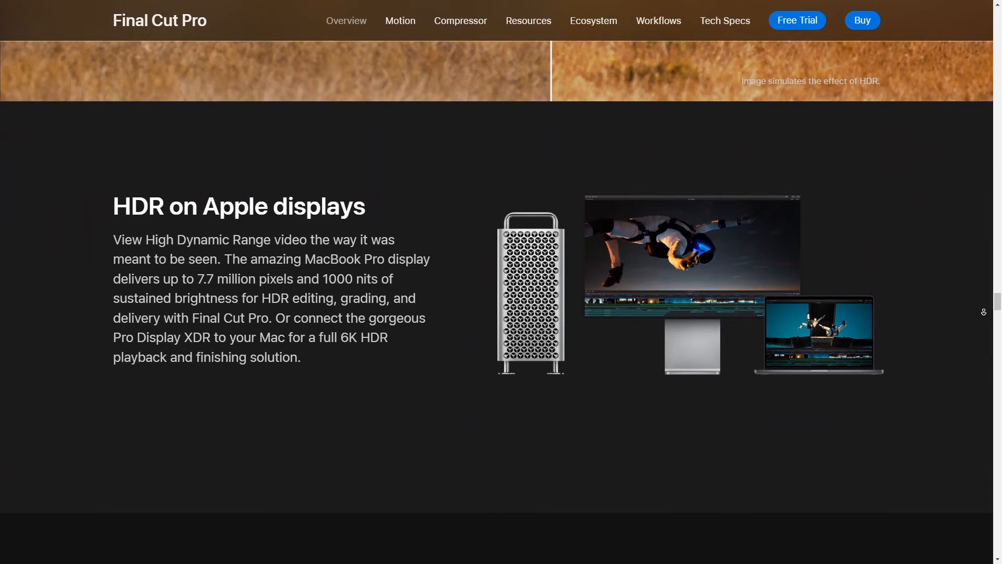
Scroll past the ProRes RAW and 360° video sections to Closed captions with its Import demo.
scroll(up, 3)
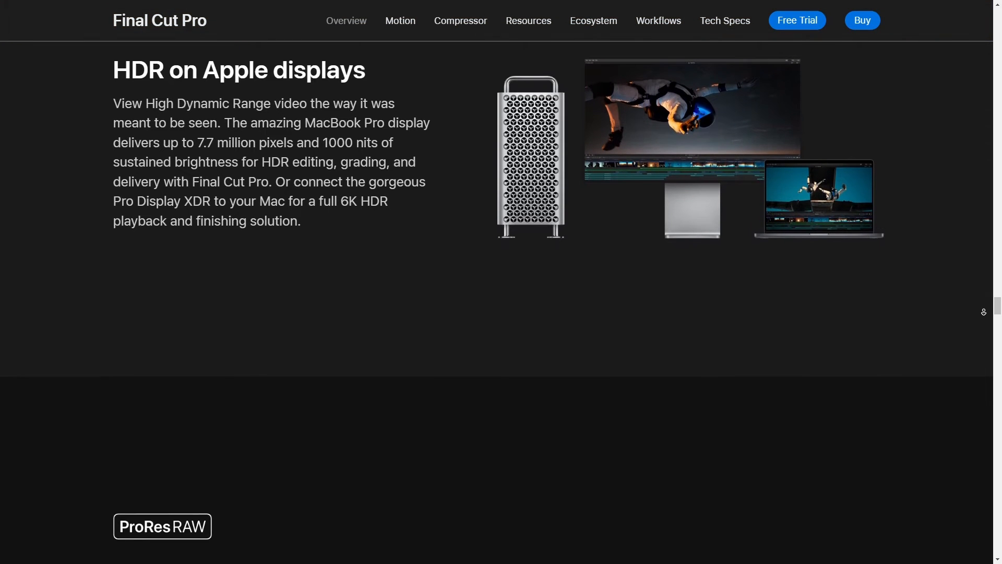
scroll(down, 3)
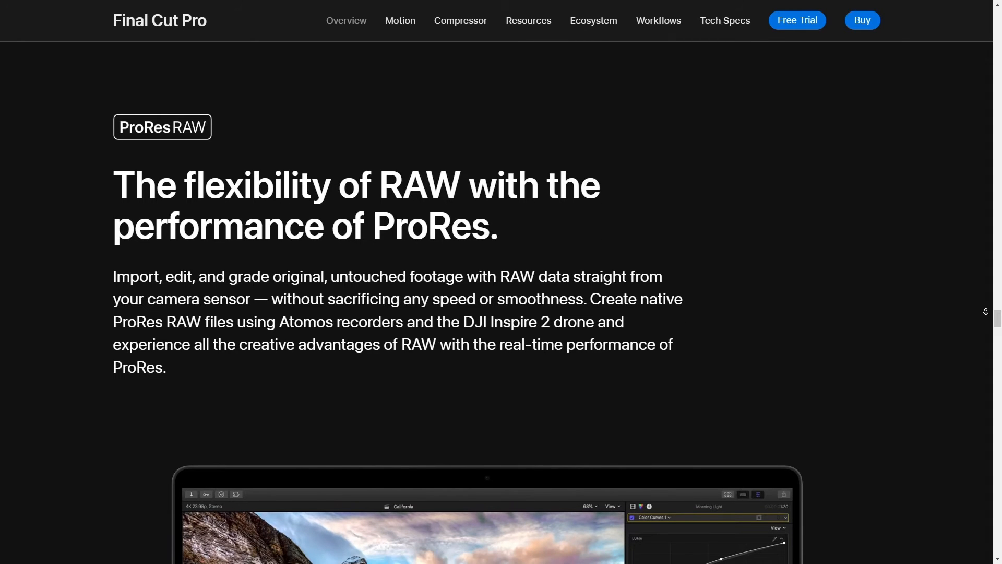
scroll(down, 3)
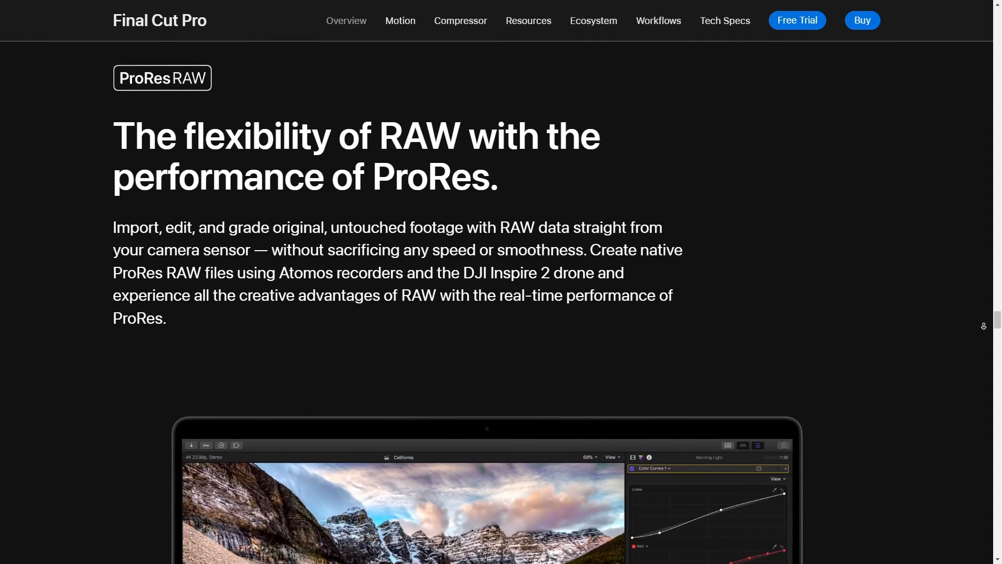
scroll(down, 3)
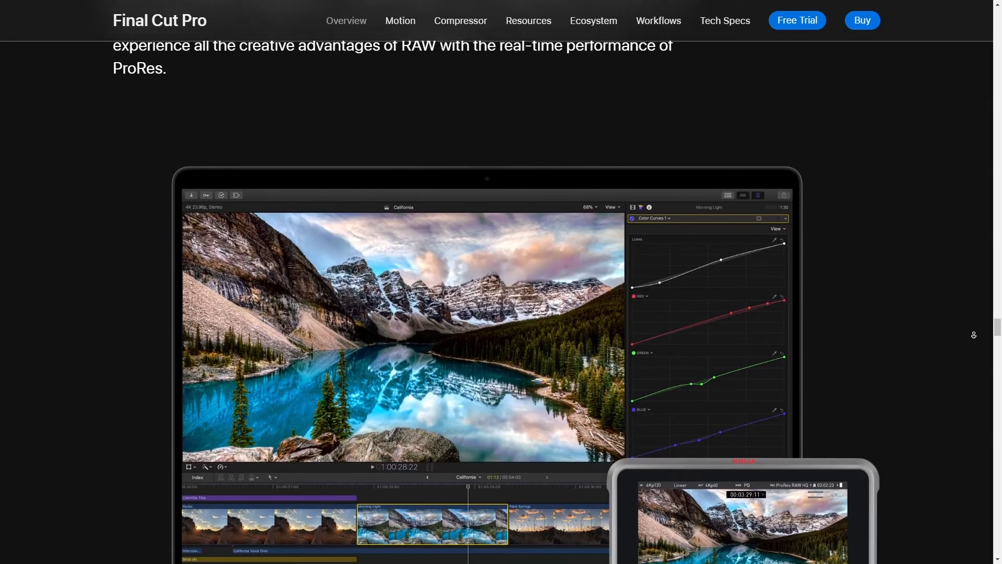
scroll(down, 3)
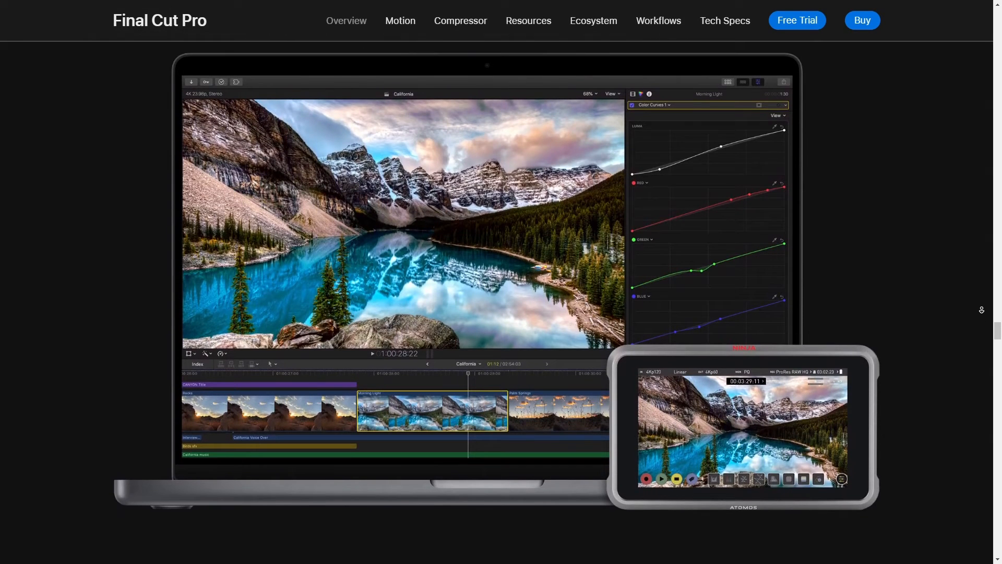
scroll(down, 3)
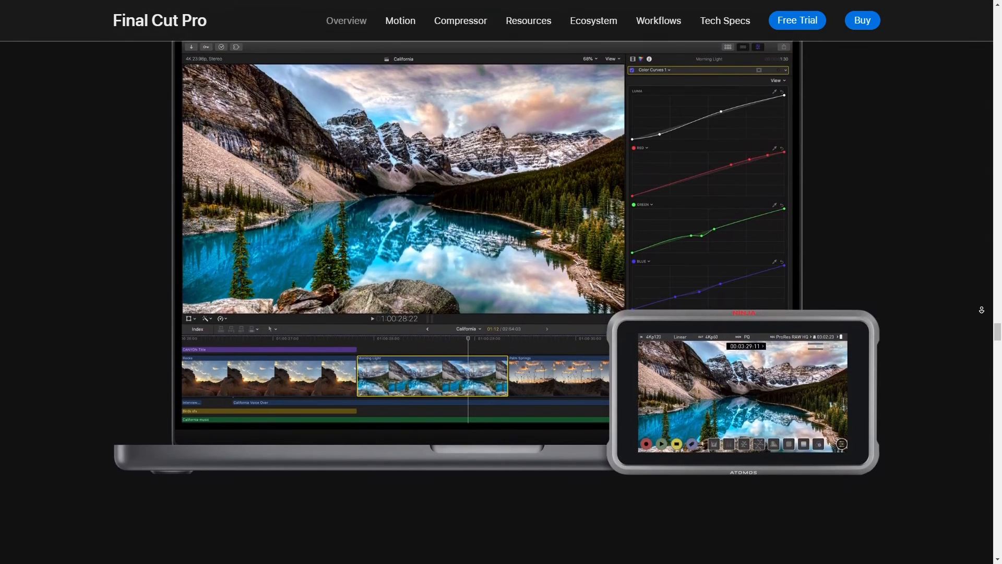
scroll(down, 3)
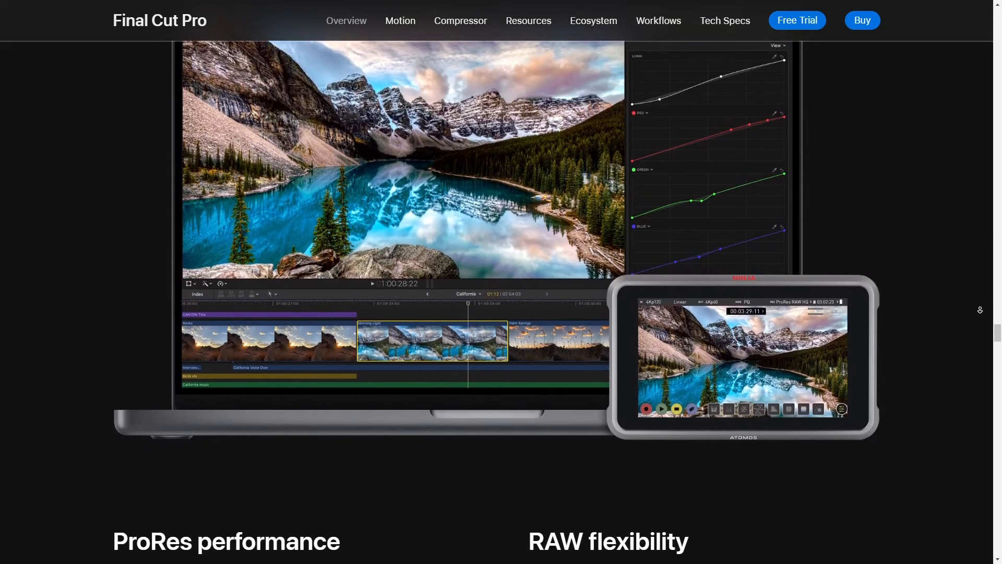
scroll(down, 3)
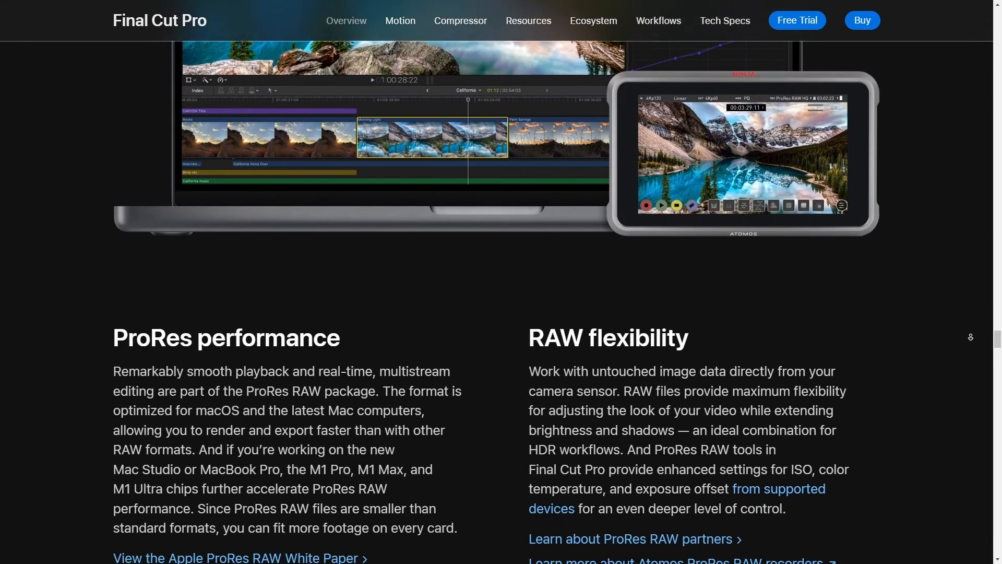
scroll(down, 3)
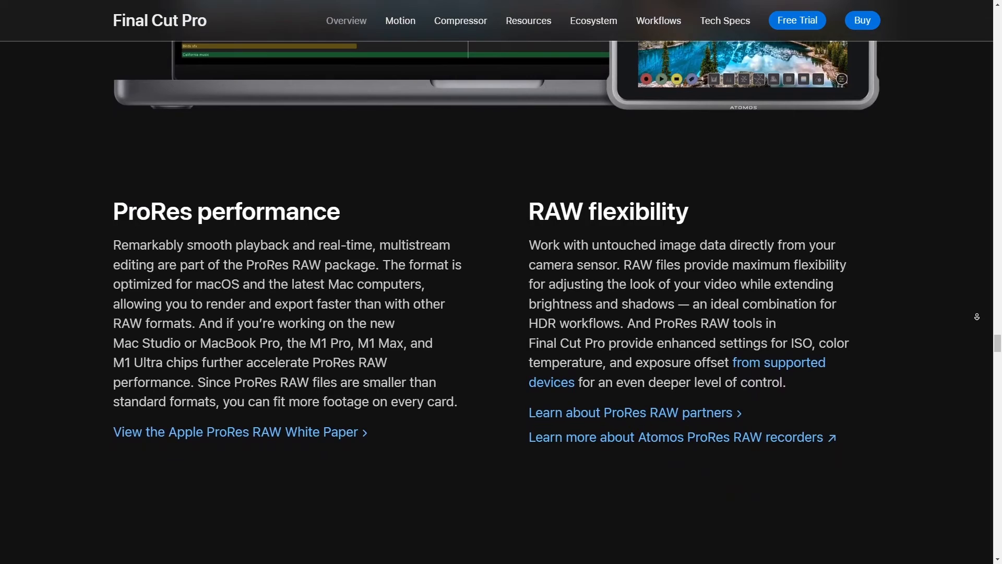
scroll(down, 3)
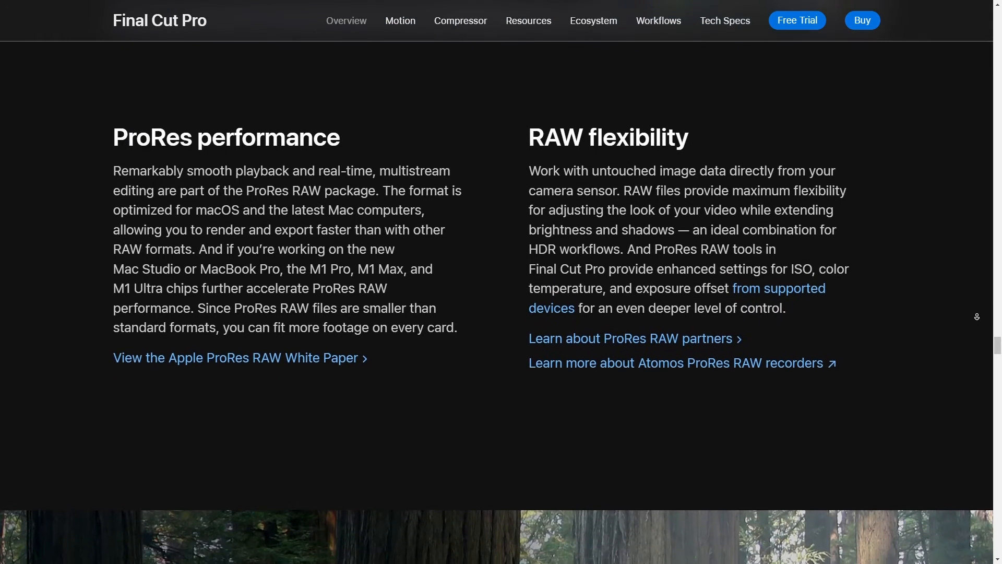
scroll(down, 3)
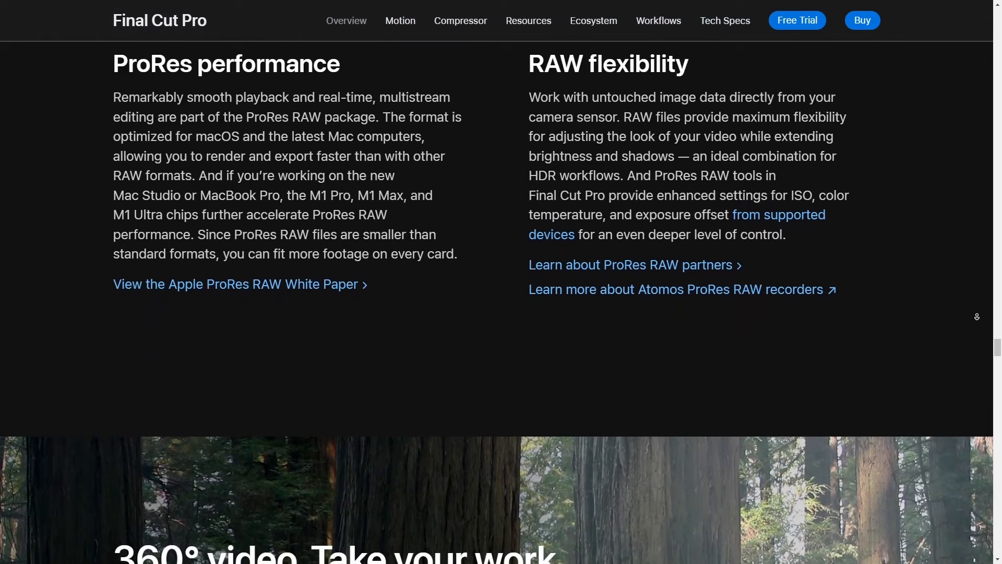
scroll(down, 3)
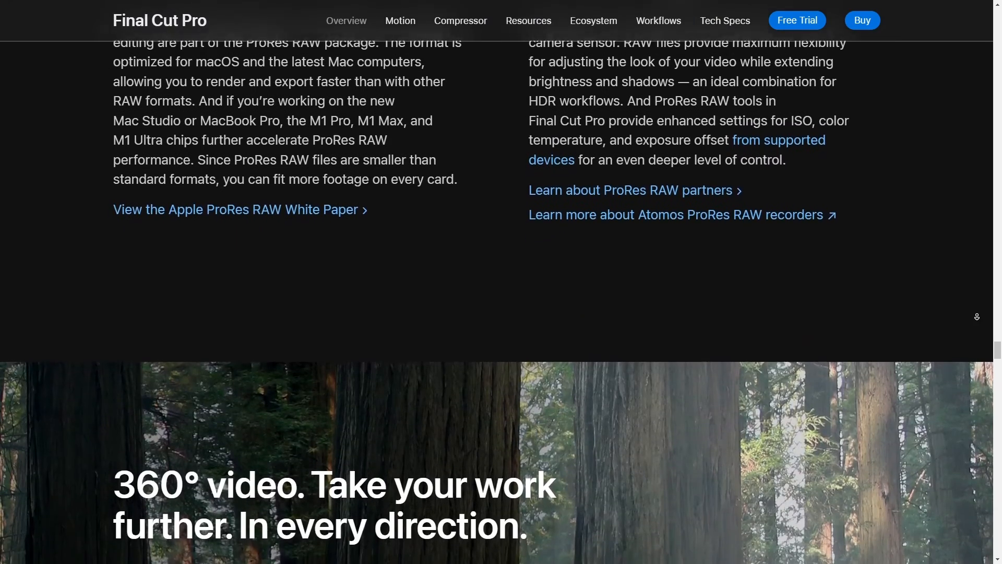
scroll(down, 3)
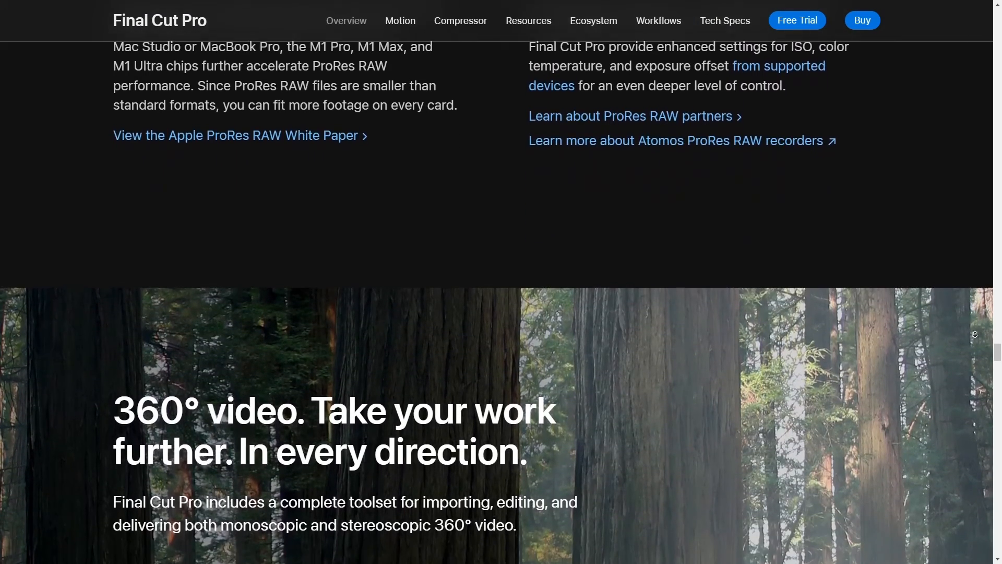
scroll(down, 3)
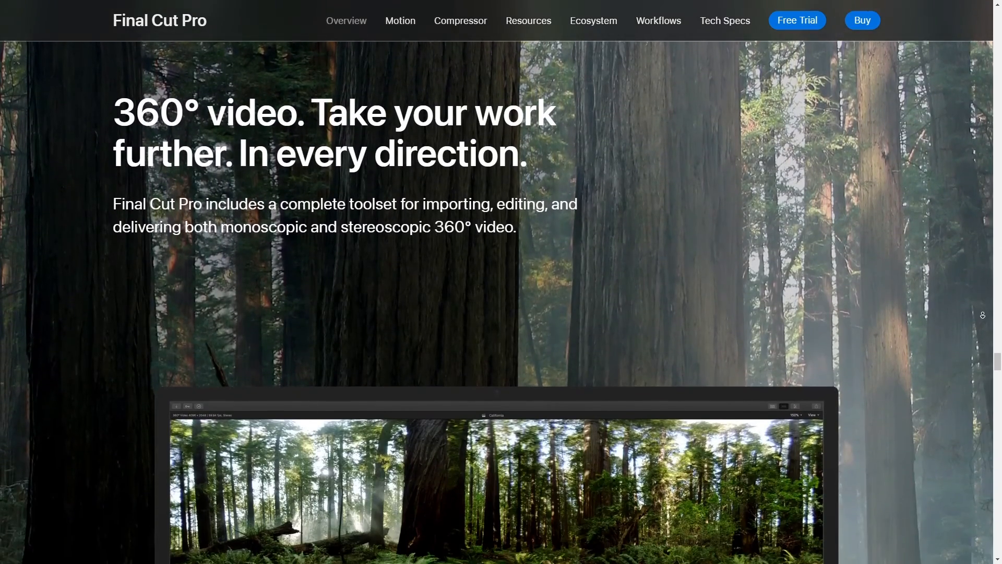
scroll(down, 3)
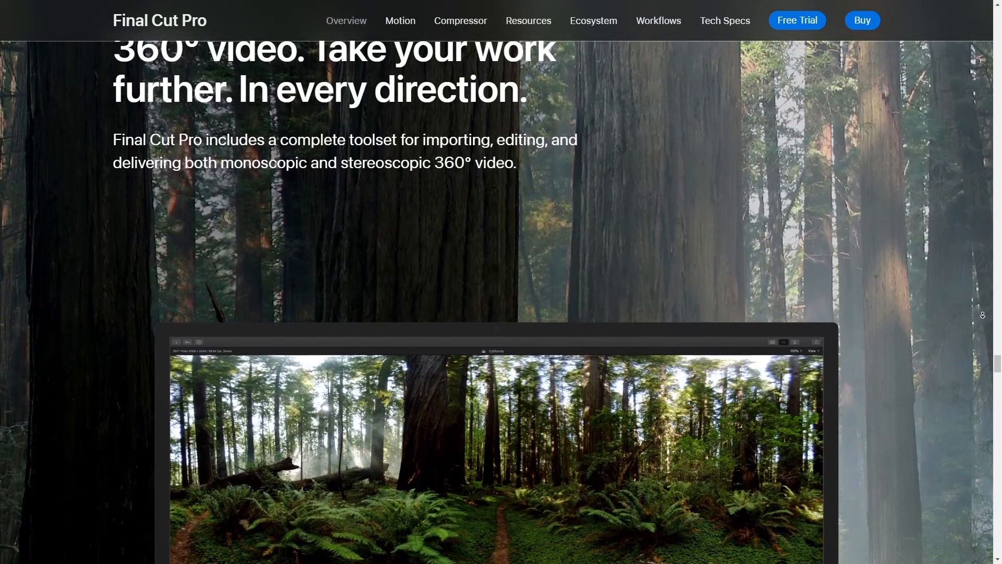
scroll(down, 3)
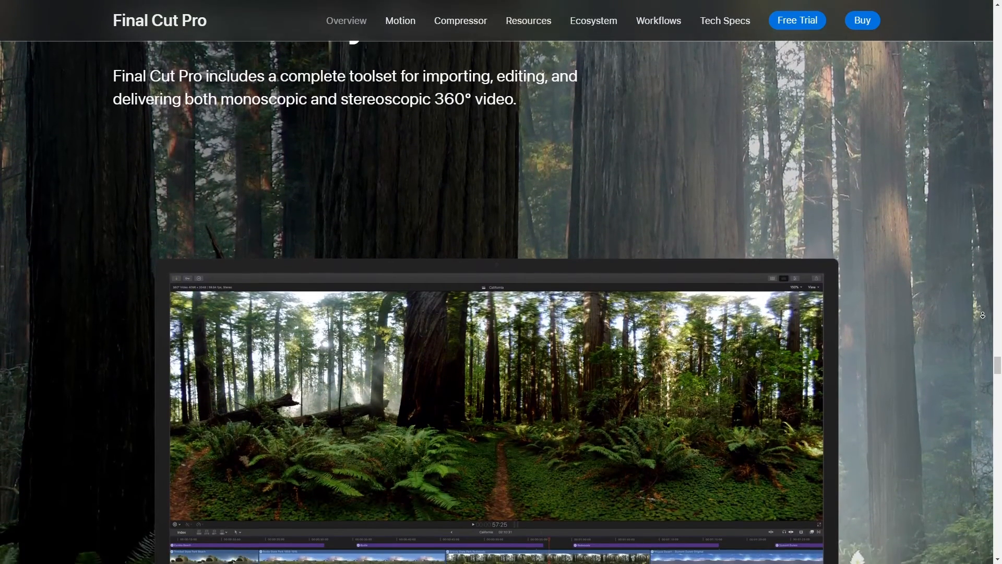
scroll(down, 3)
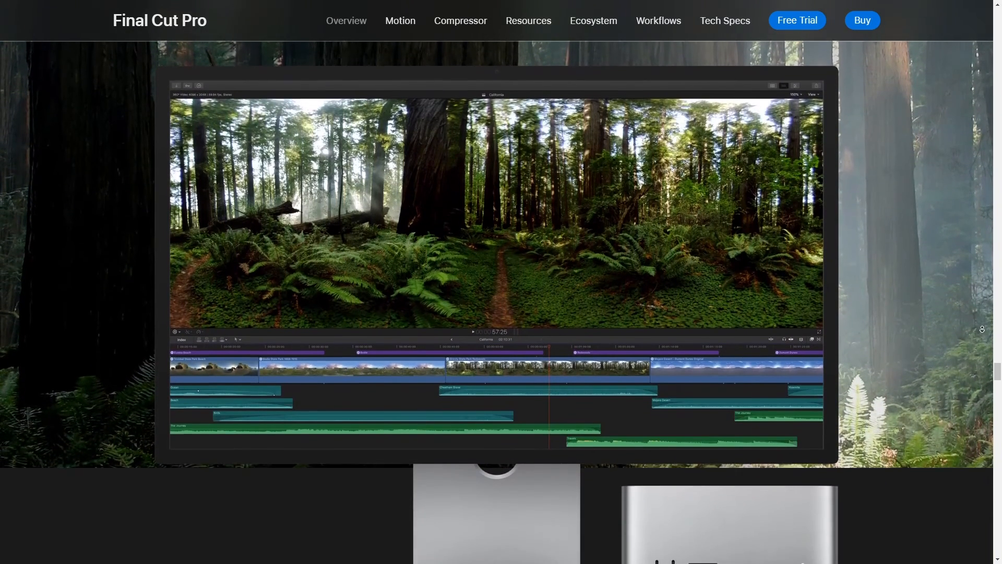
scroll(down, 3)
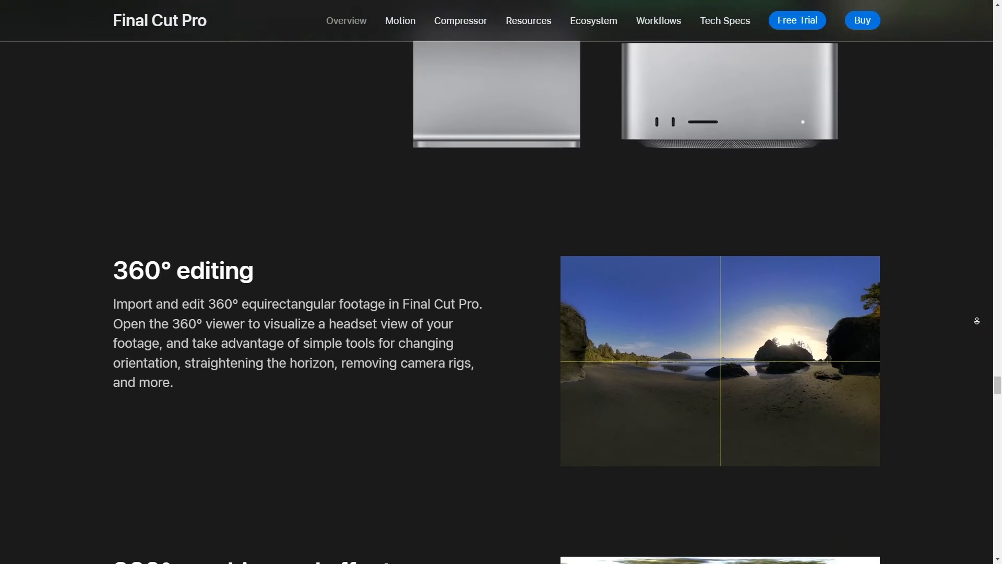
scroll(down, 3)
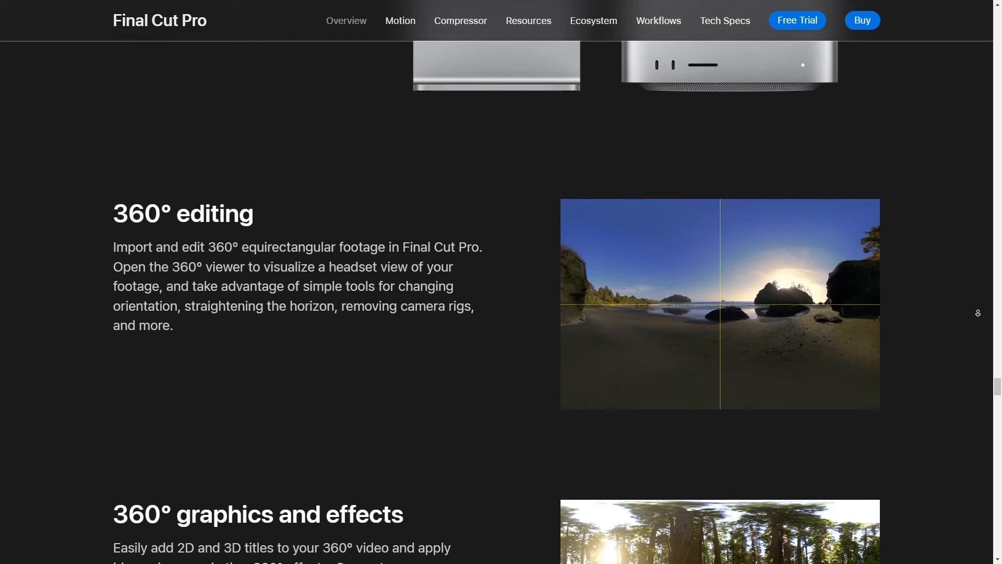
scroll(down, 3)
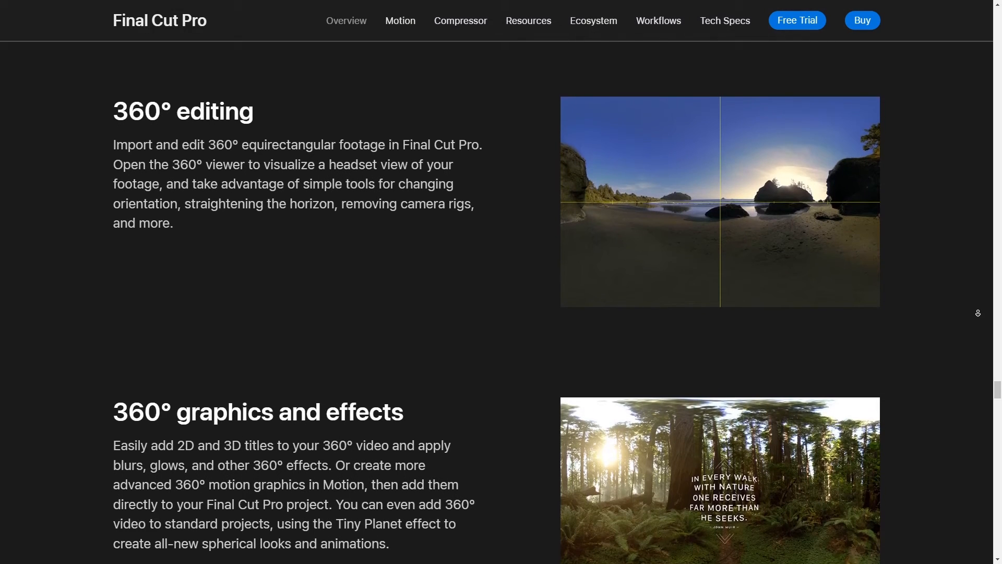
scroll(down, 3)
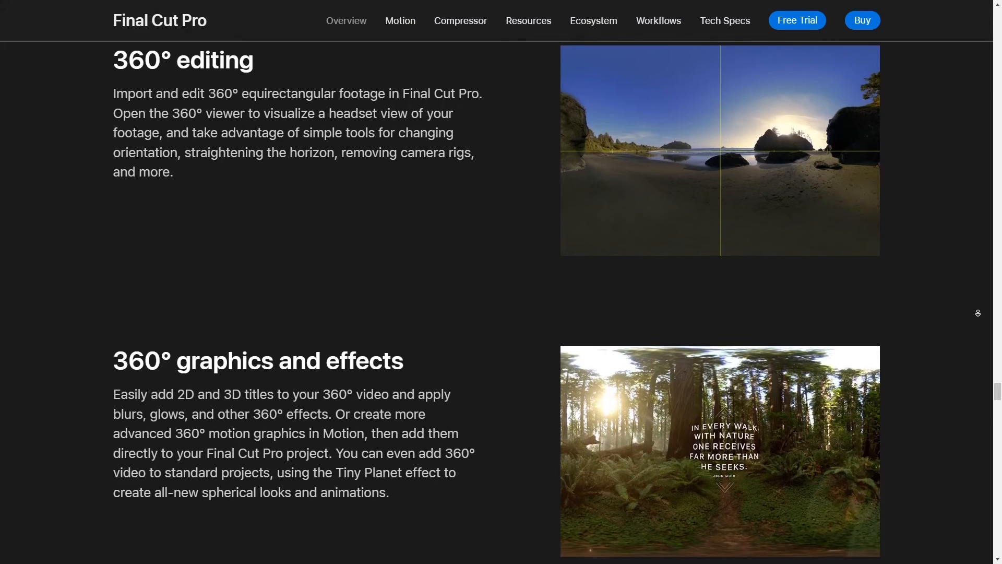
scroll(down, 3)
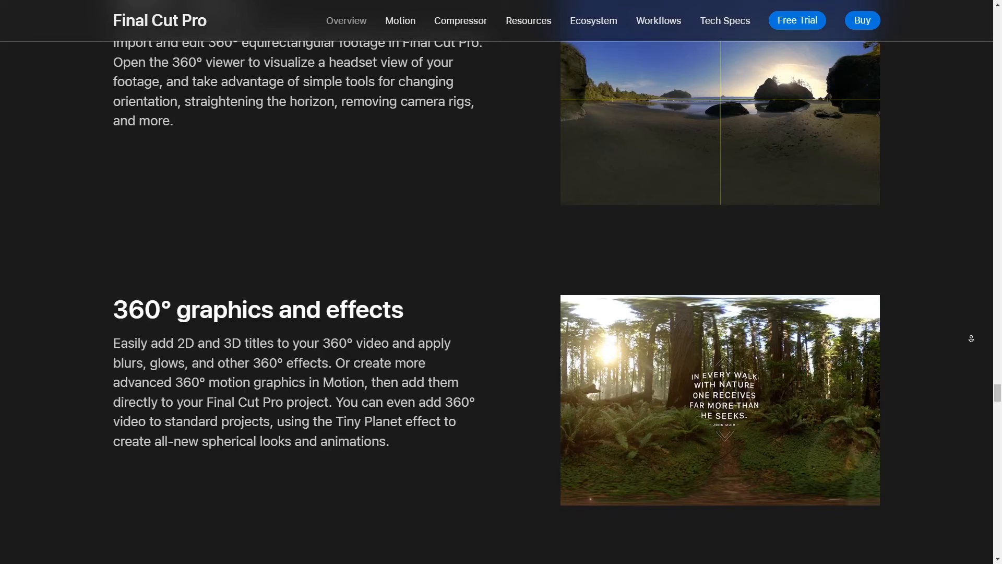
scroll(down, 3)
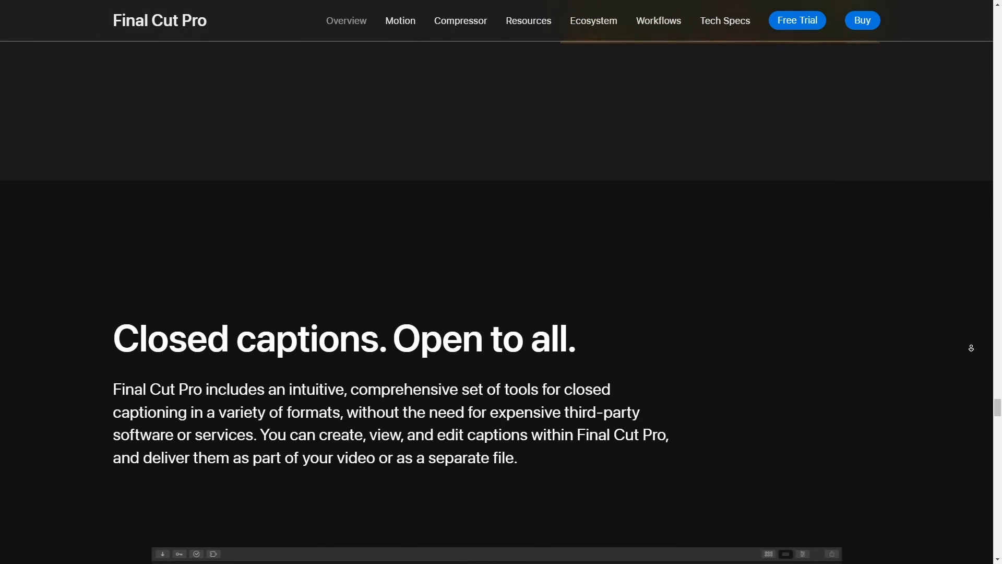
scroll(down, 3)
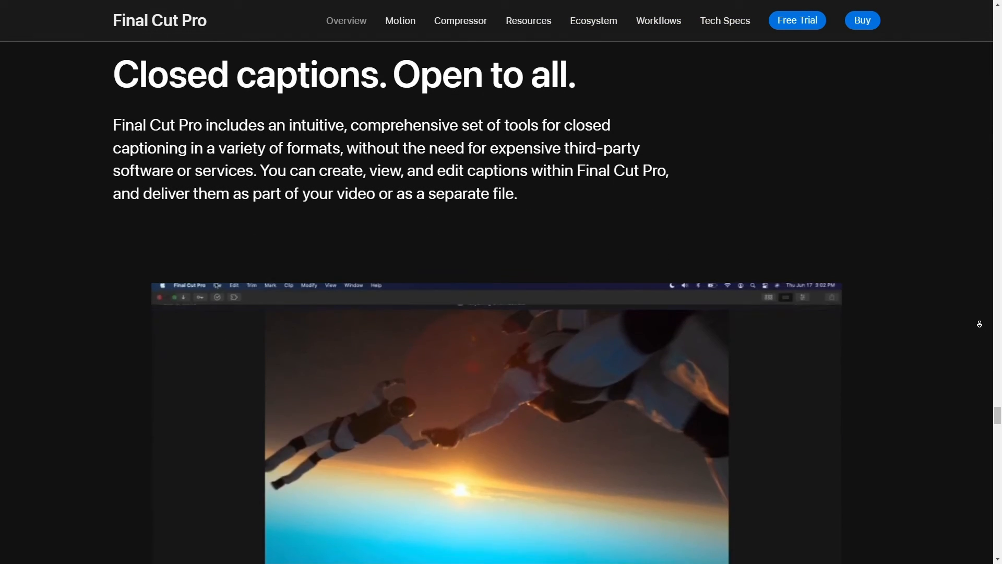
scroll(down, 3)
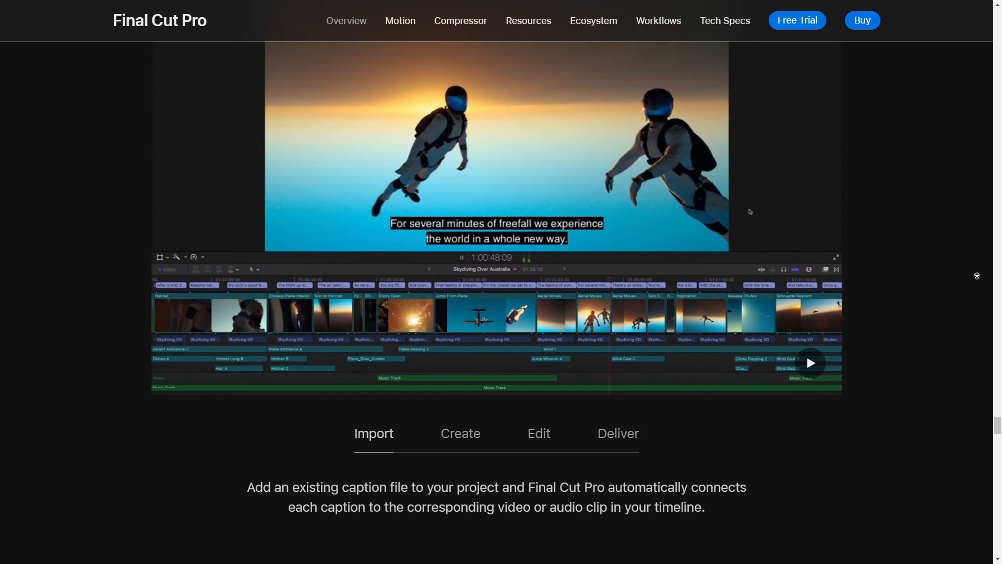
Cycle the captions gallery through Create and Edit to Deliver, showing CEA-608, iTT and SRT export.
click(460, 433)
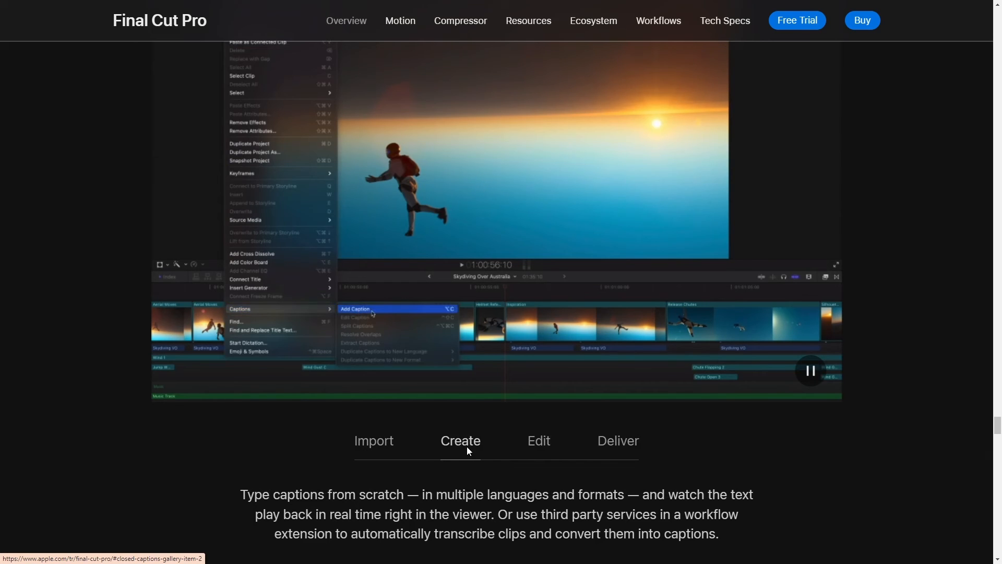
click(356, 309)
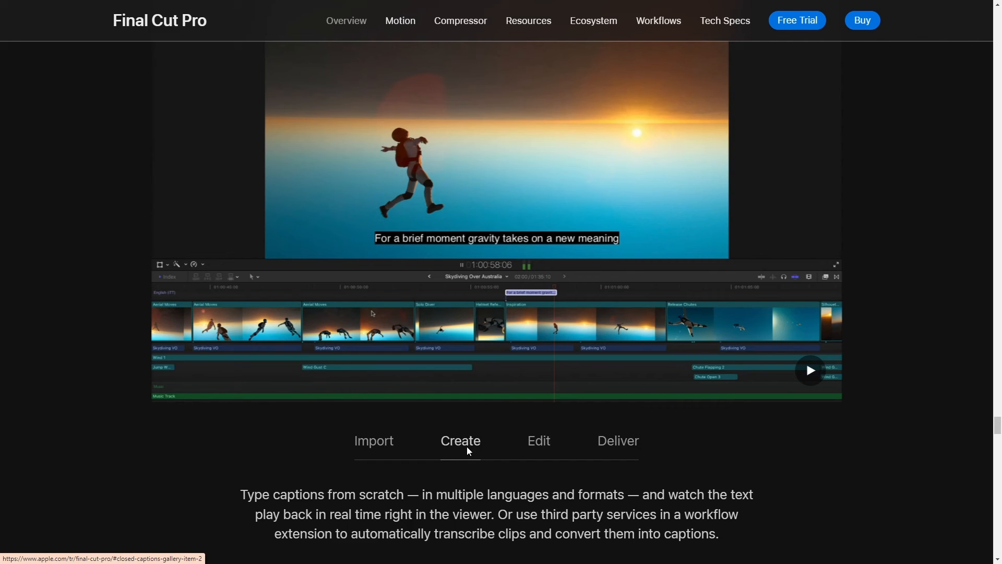
mouse_move(519, 447)
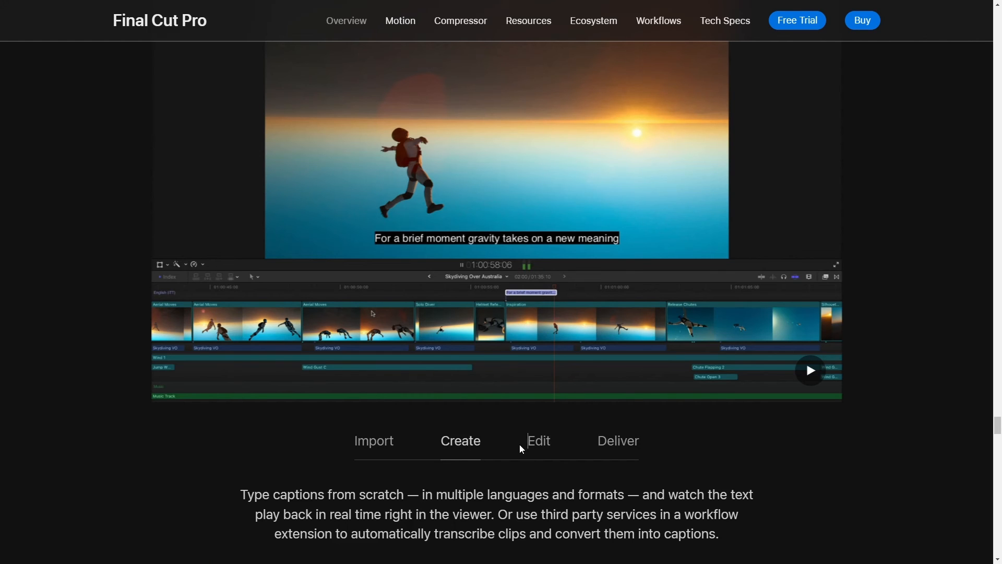
click(539, 441)
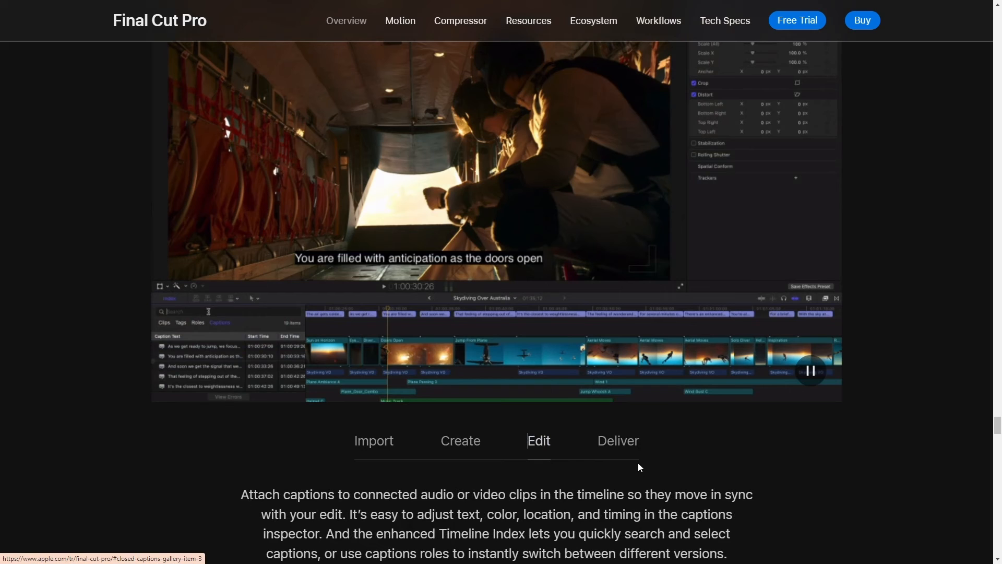
text(the feeling)
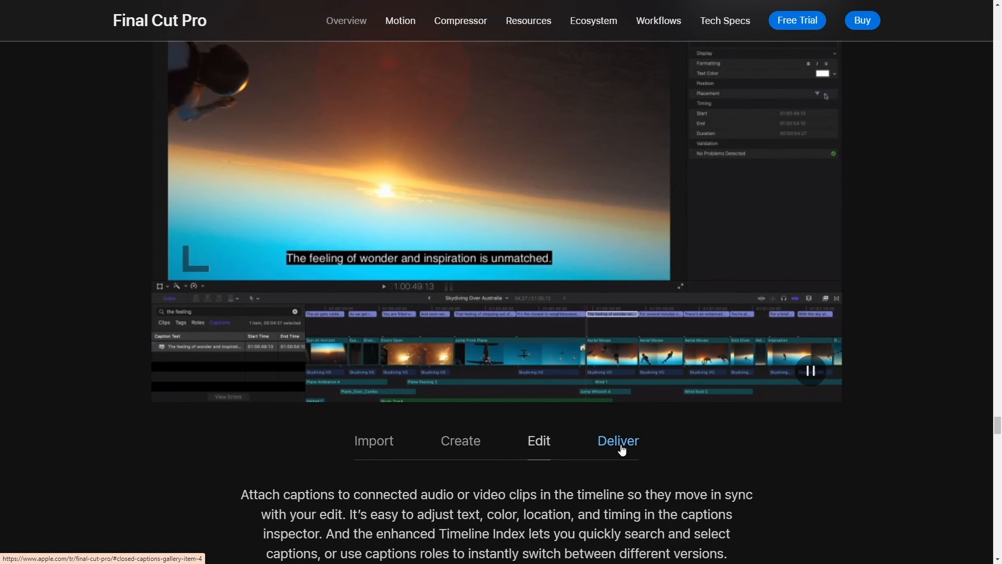
click(618, 440)
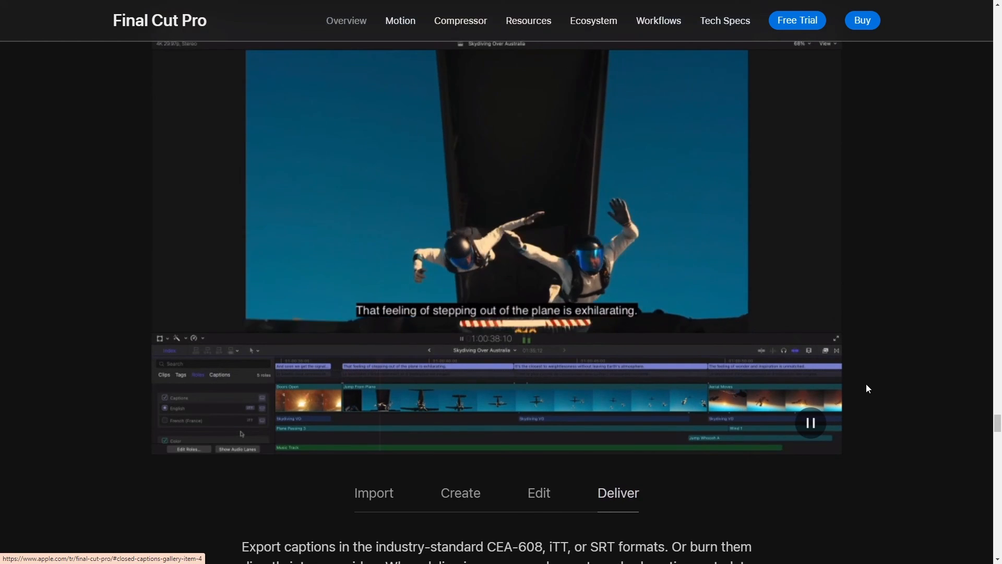
mouse_move(986, 307)
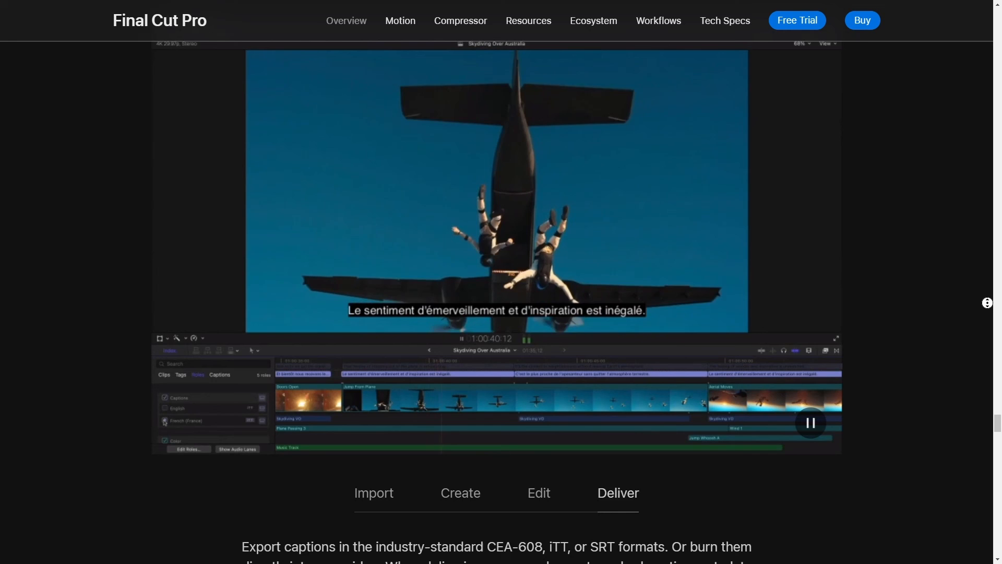
Scroll past the integrations, effects, templates and training sections to the Pro Apps Bundle.
scroll(down, 3)
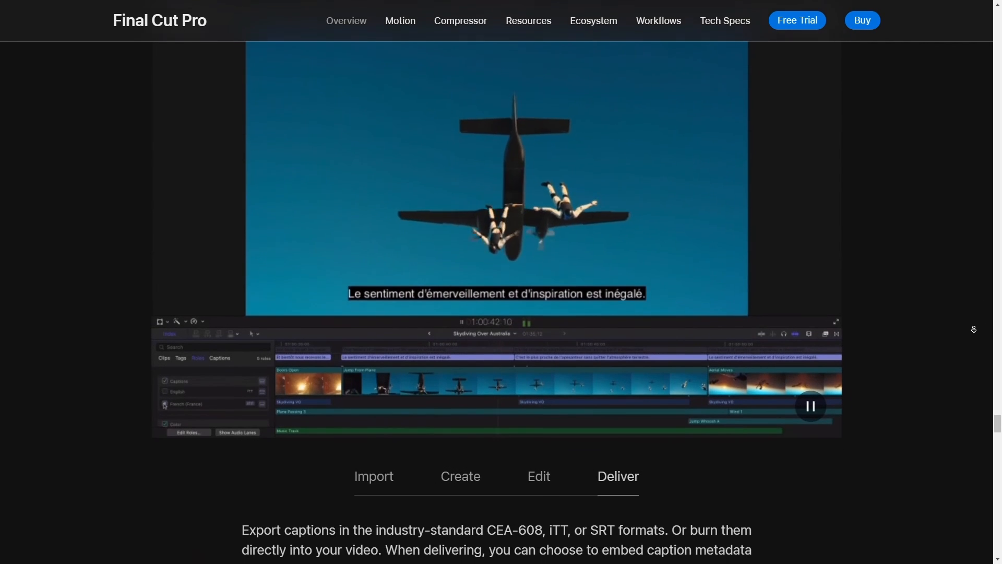
scroll(down, 3)
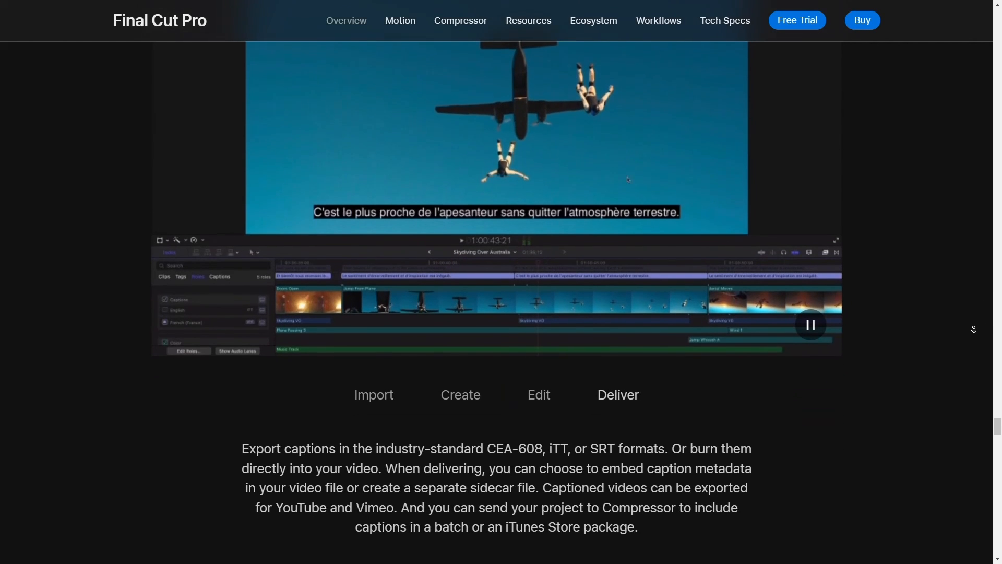
scroll(down, 3)
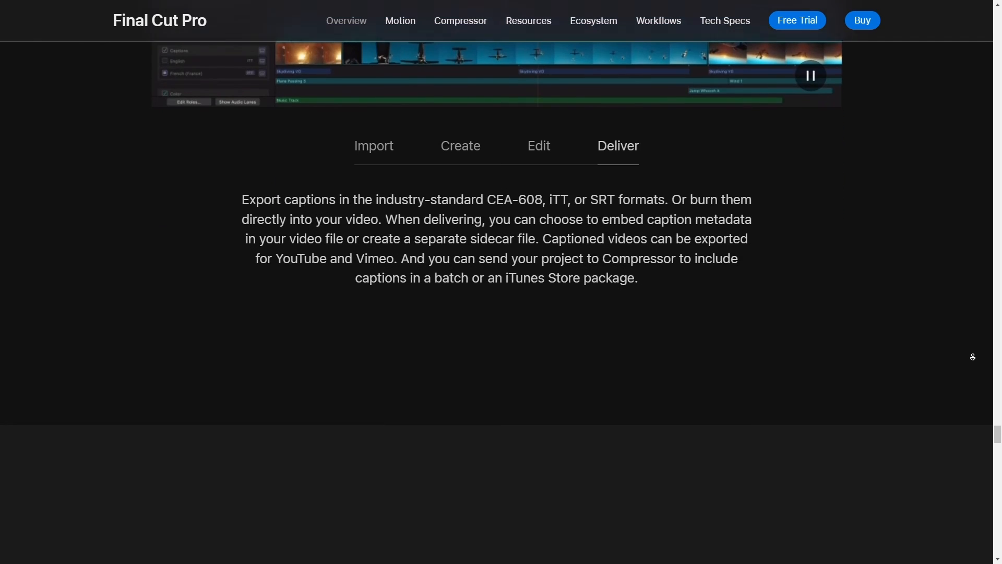
scroll(down, 3)
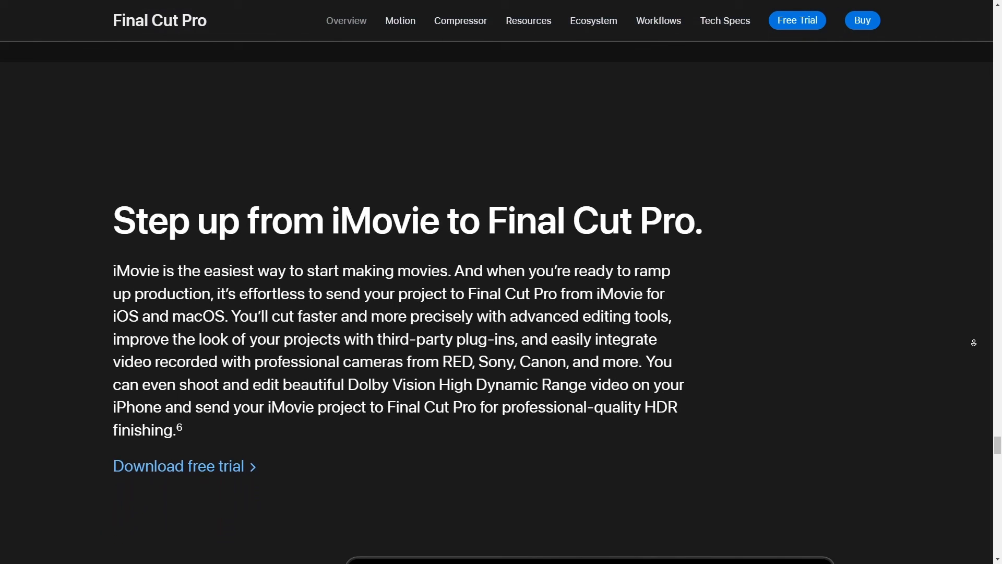
scroll(down, 3)
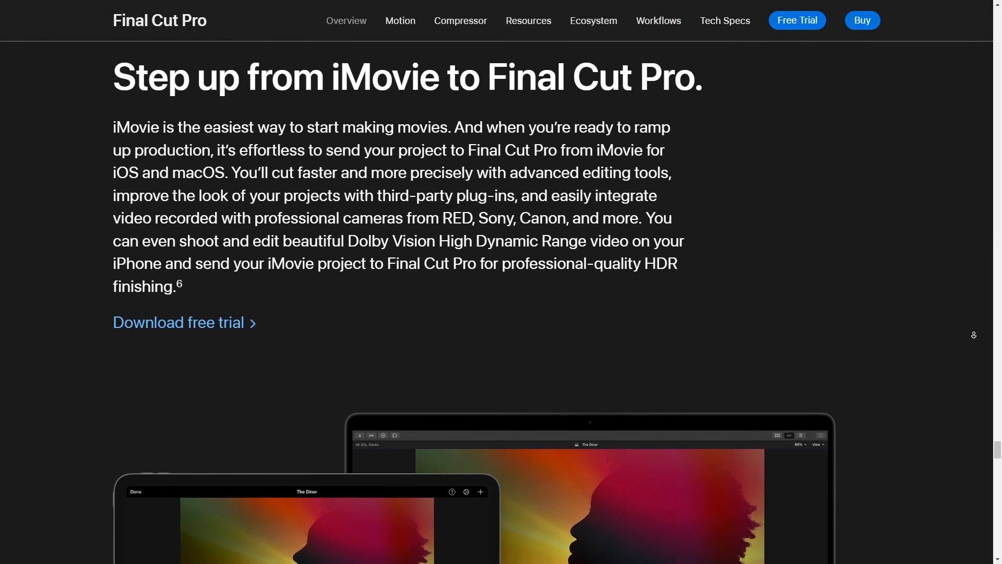
scroll(down, 3)
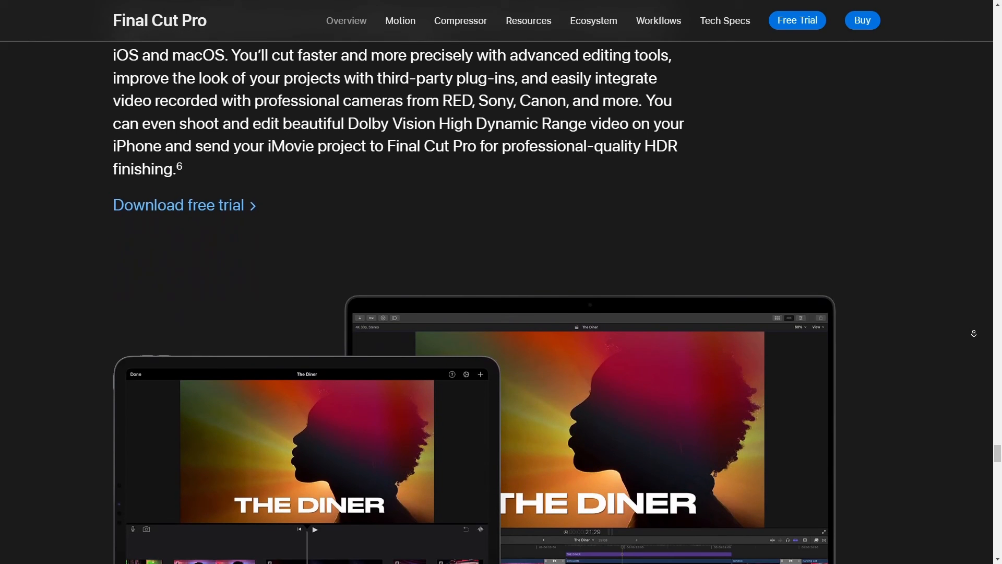
scroll(down, 3)
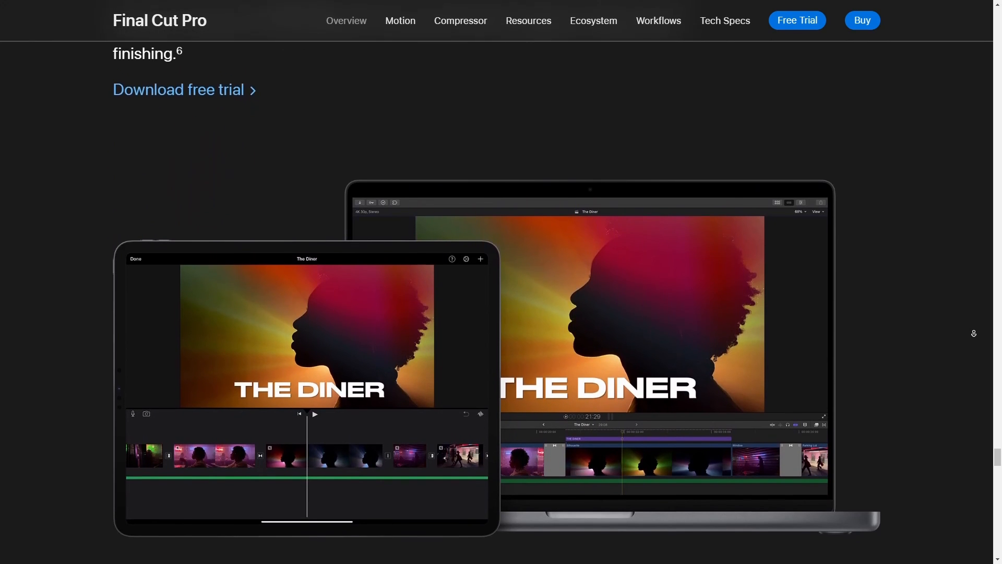
scroll(down, 3)
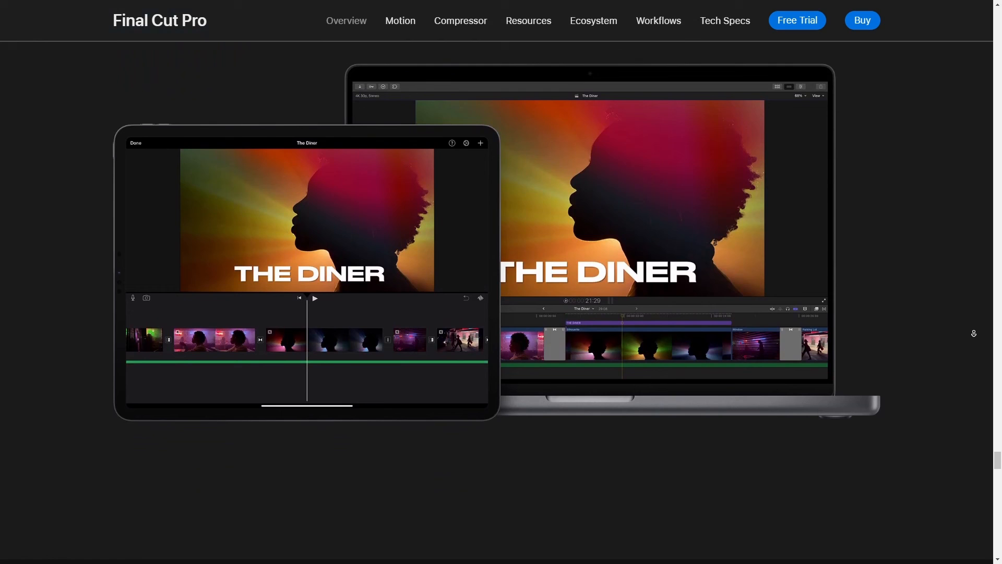
scroll(down, 3)
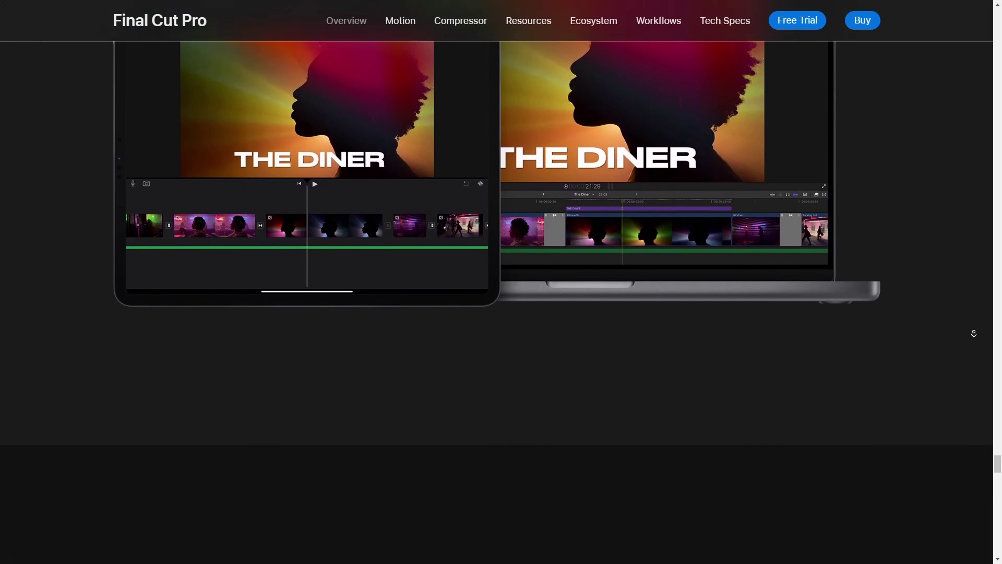
scroll(down, 3)
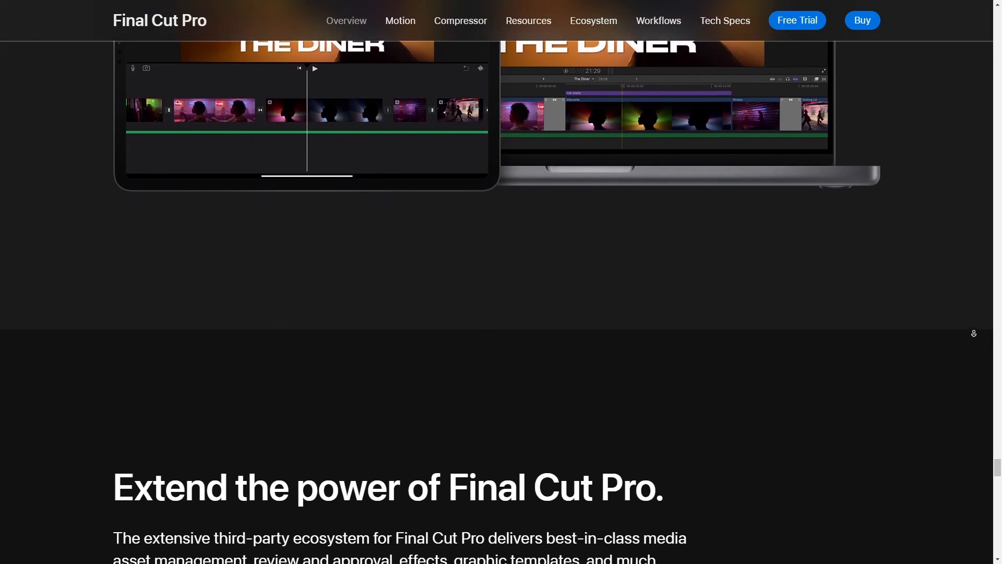
scroll(down, 3)
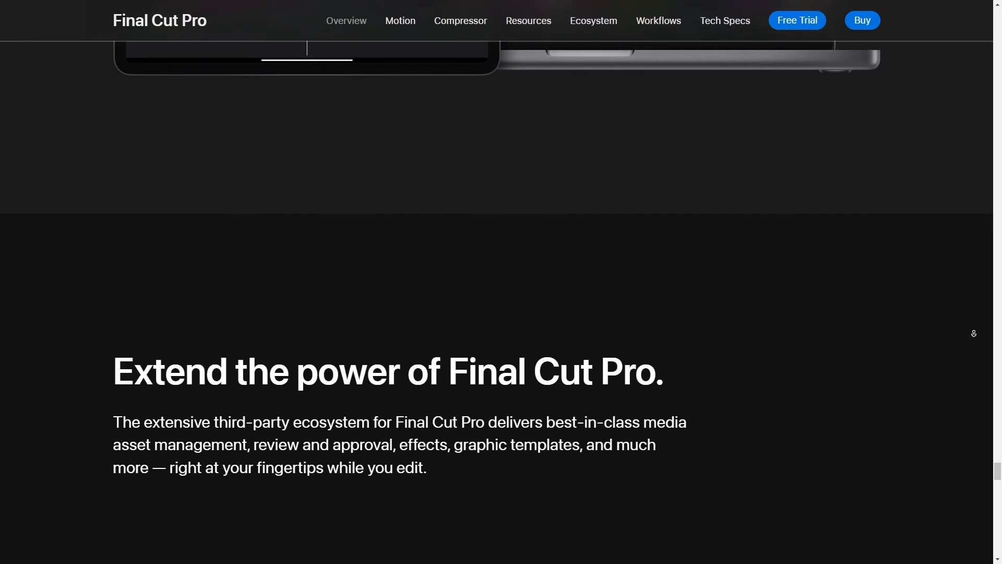
scroll(down, 3)
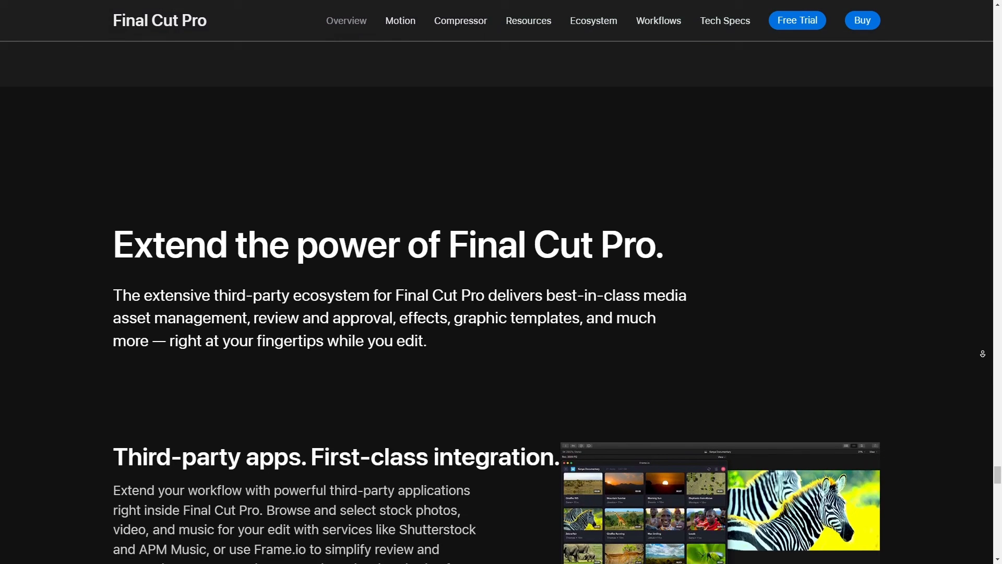
scroll(down, 3)
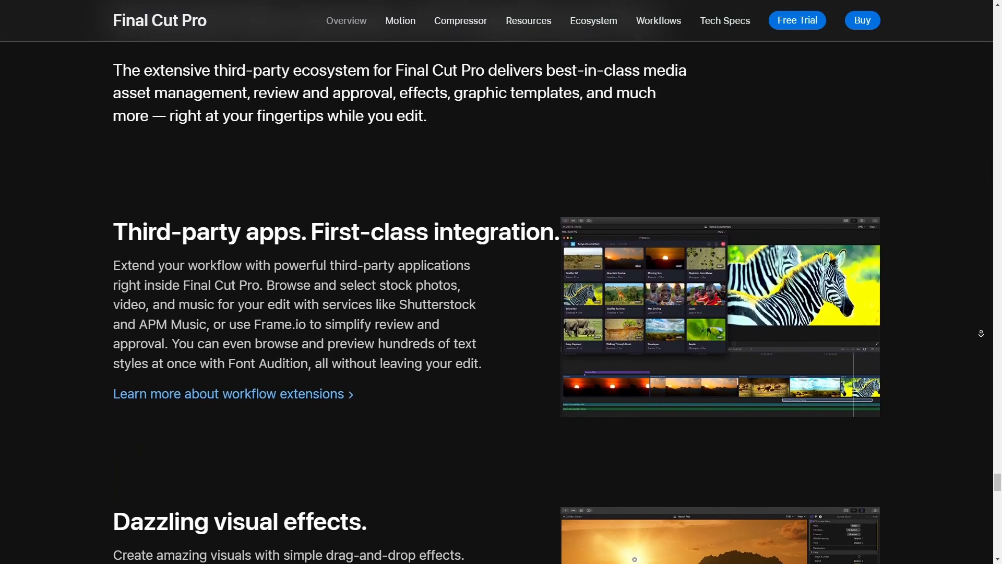
scroll(down, 3)
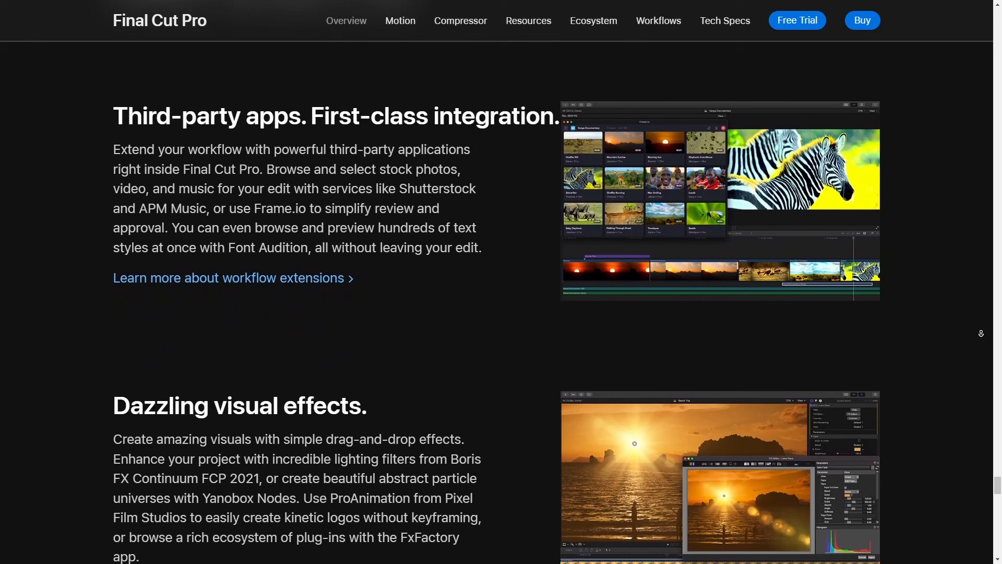
scroll(down, 3)
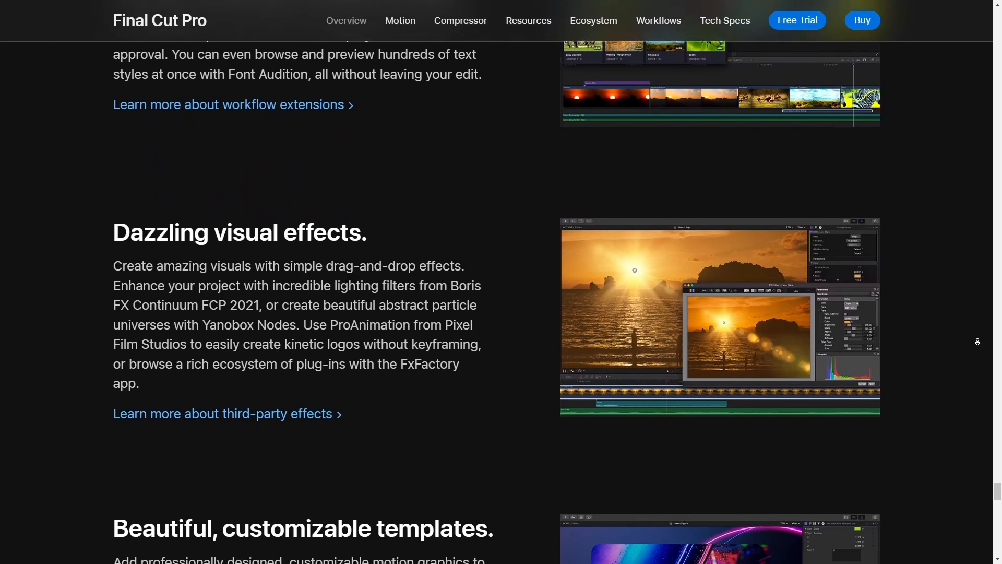
scroll(down, 3)
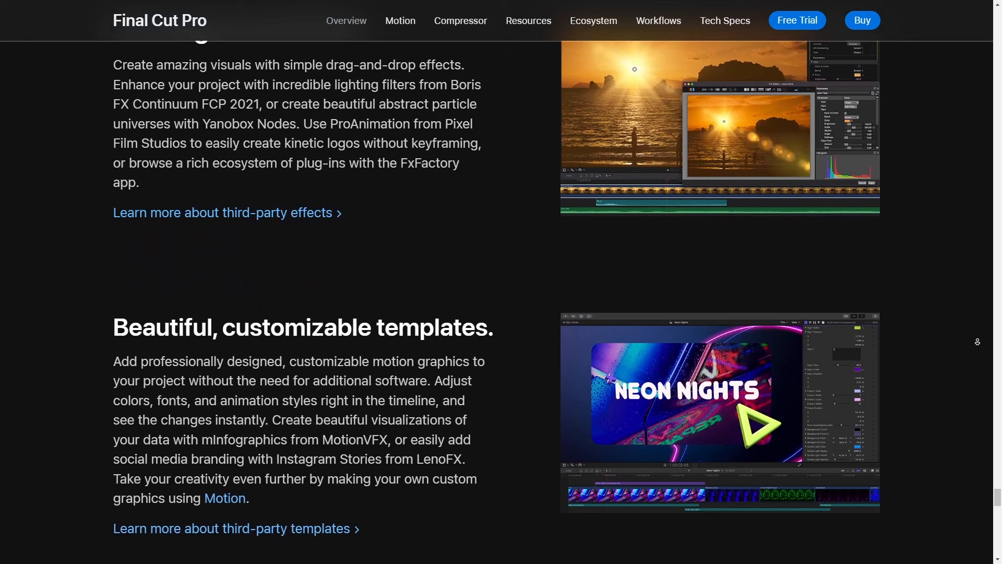
scroll(down, 3)
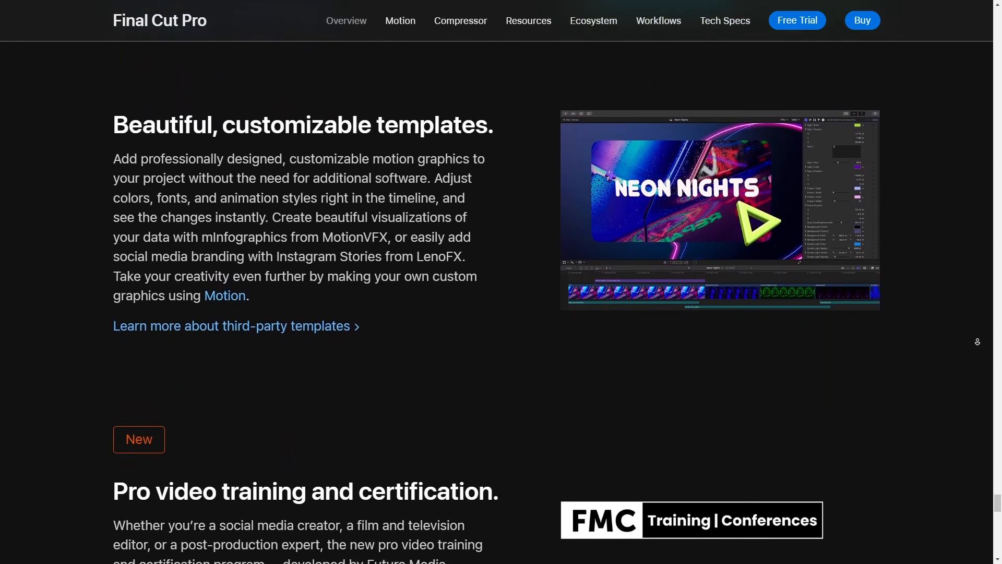
scroll(down, 3)
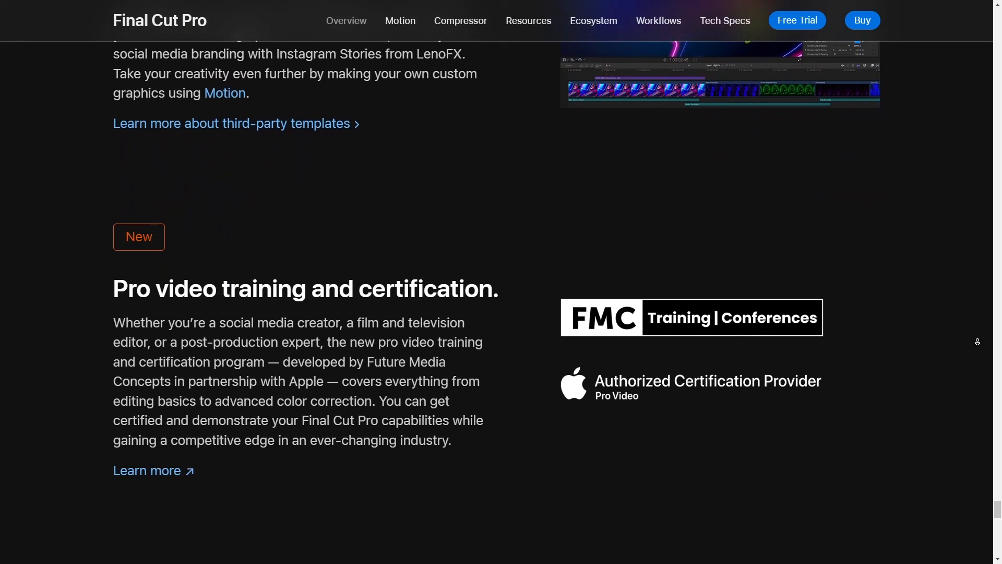
scroll(down, 3)
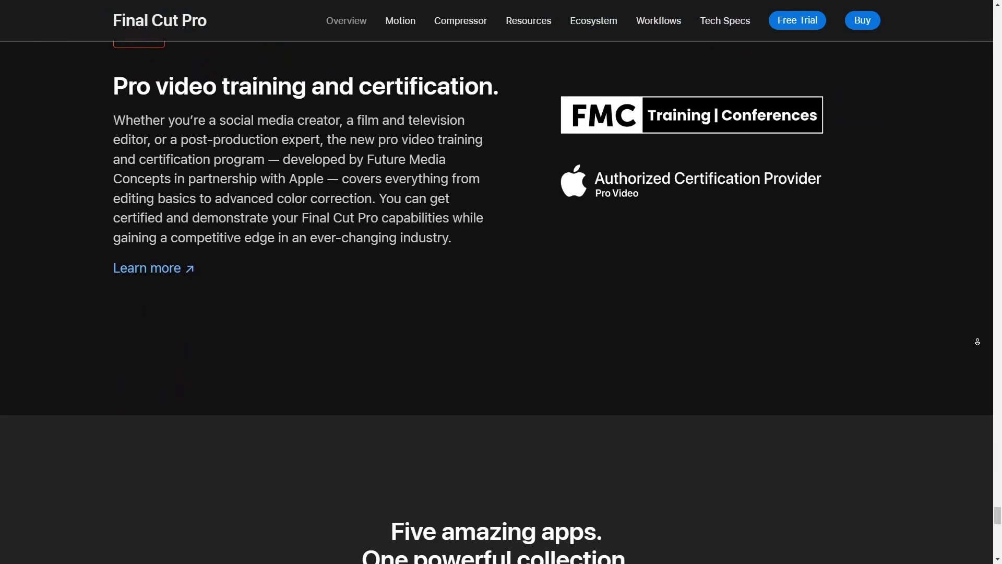
scroll(down, 3)
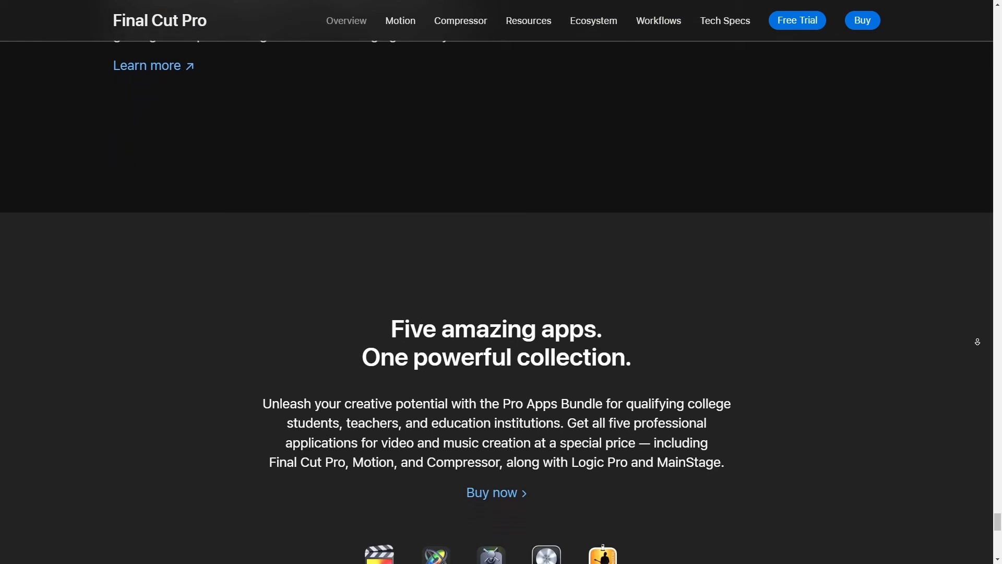